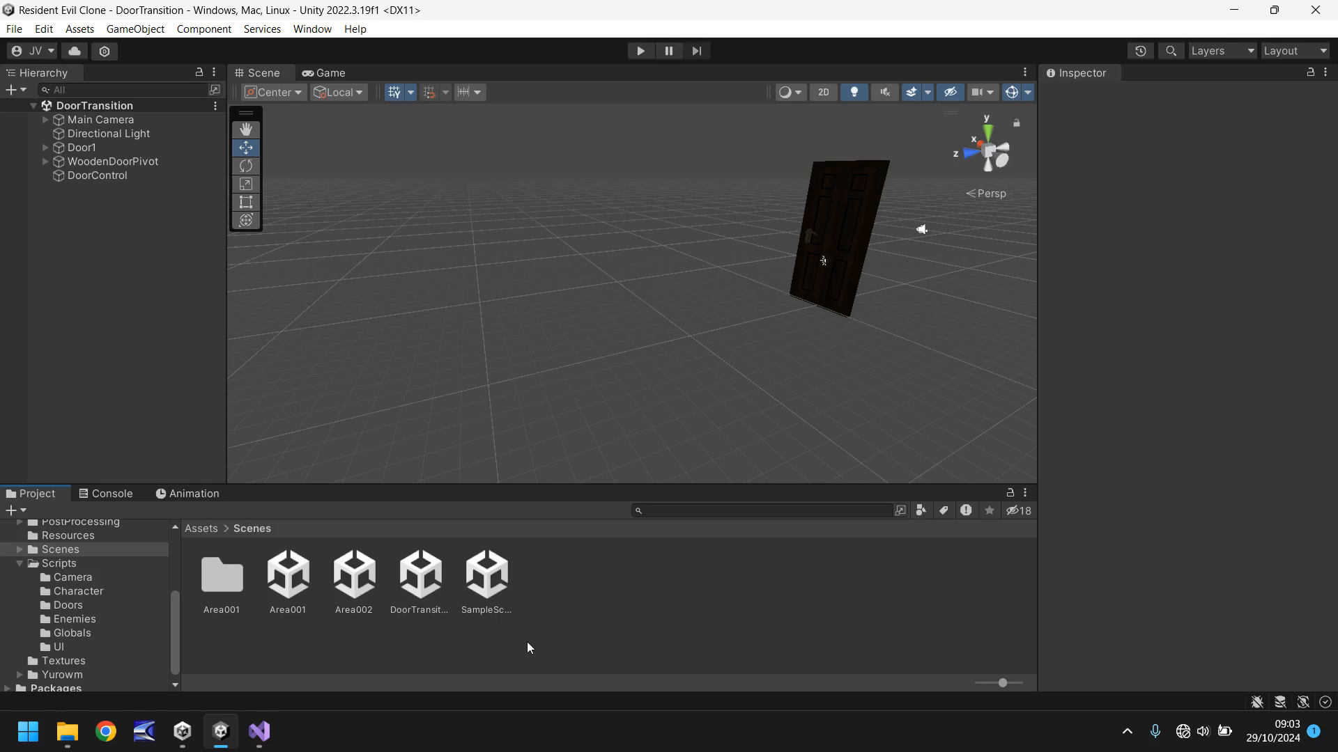
{"action": "mouse_move", "coordinate": [924, 295]}
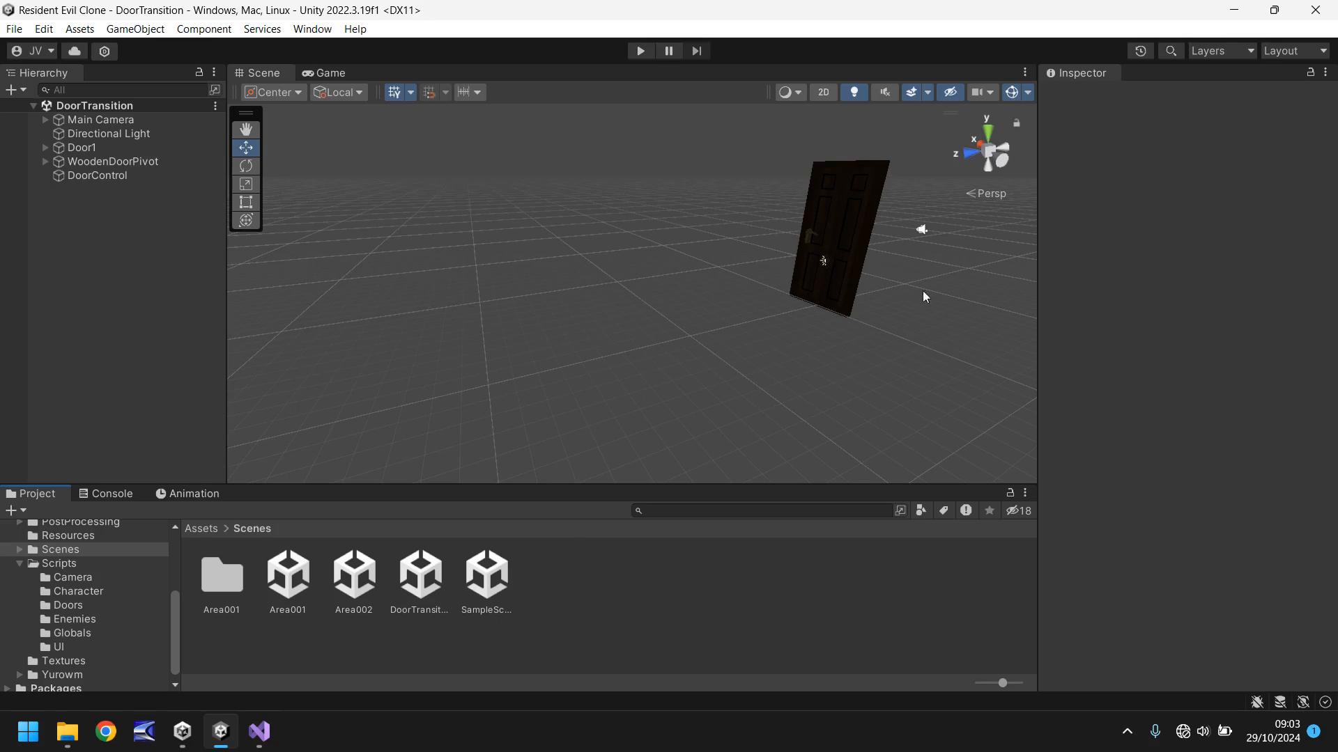
{"action": "mouse_move", "coordinate": [914, 338]}
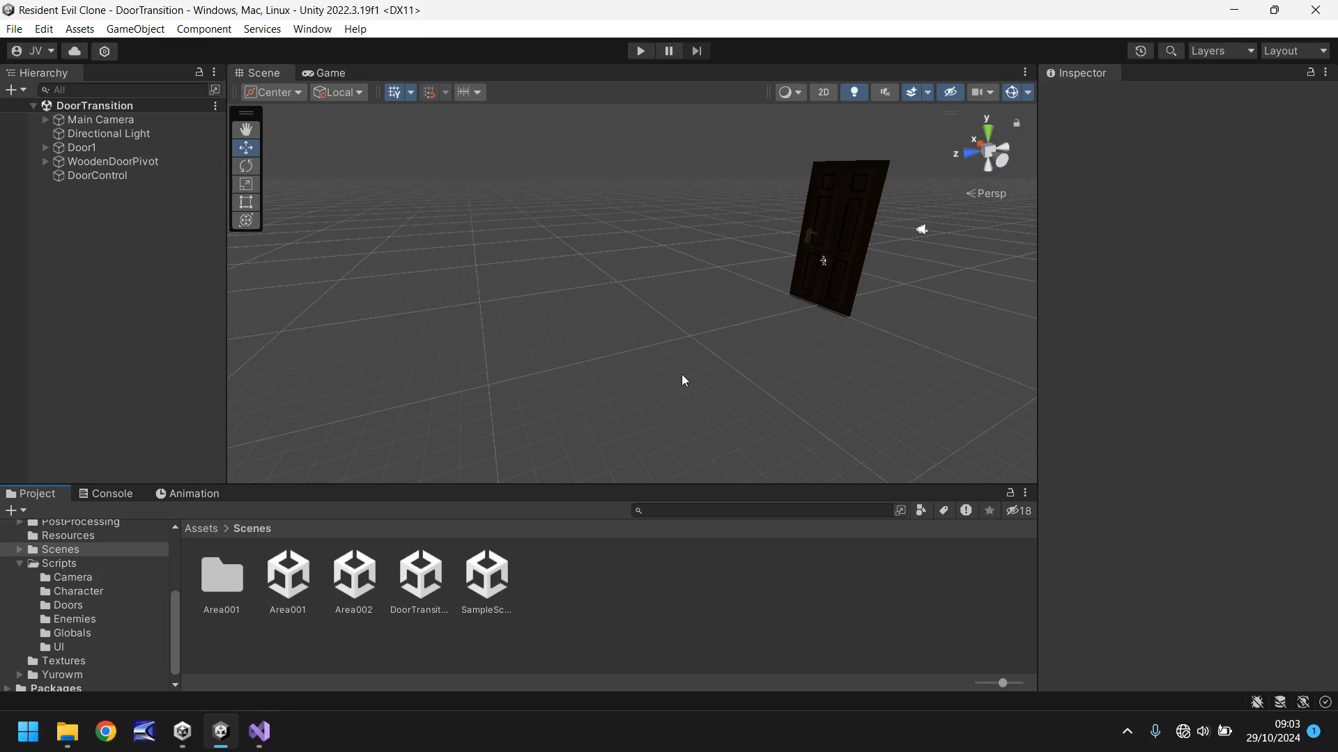
{"action": "mouse_move", "coordinate": [491, 346]}
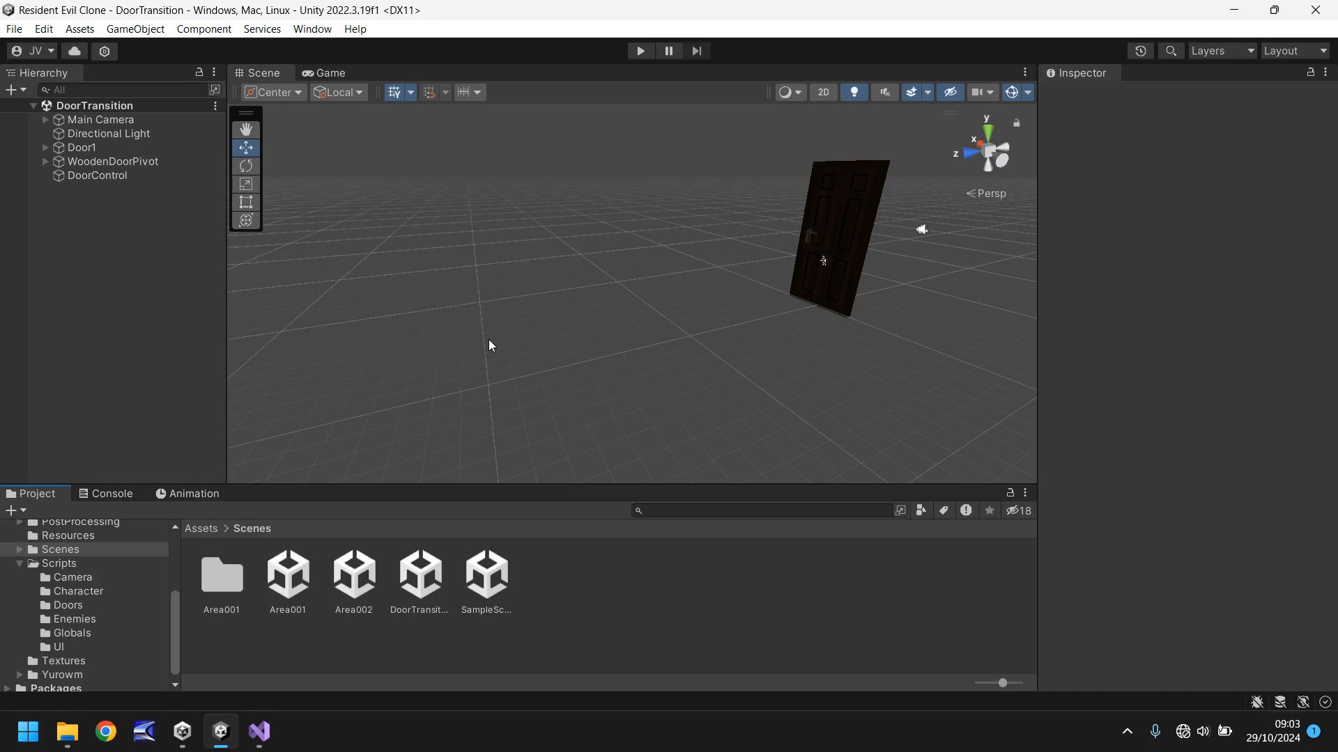
{"action": "mouse_move", "coordinate": [552, 427]}
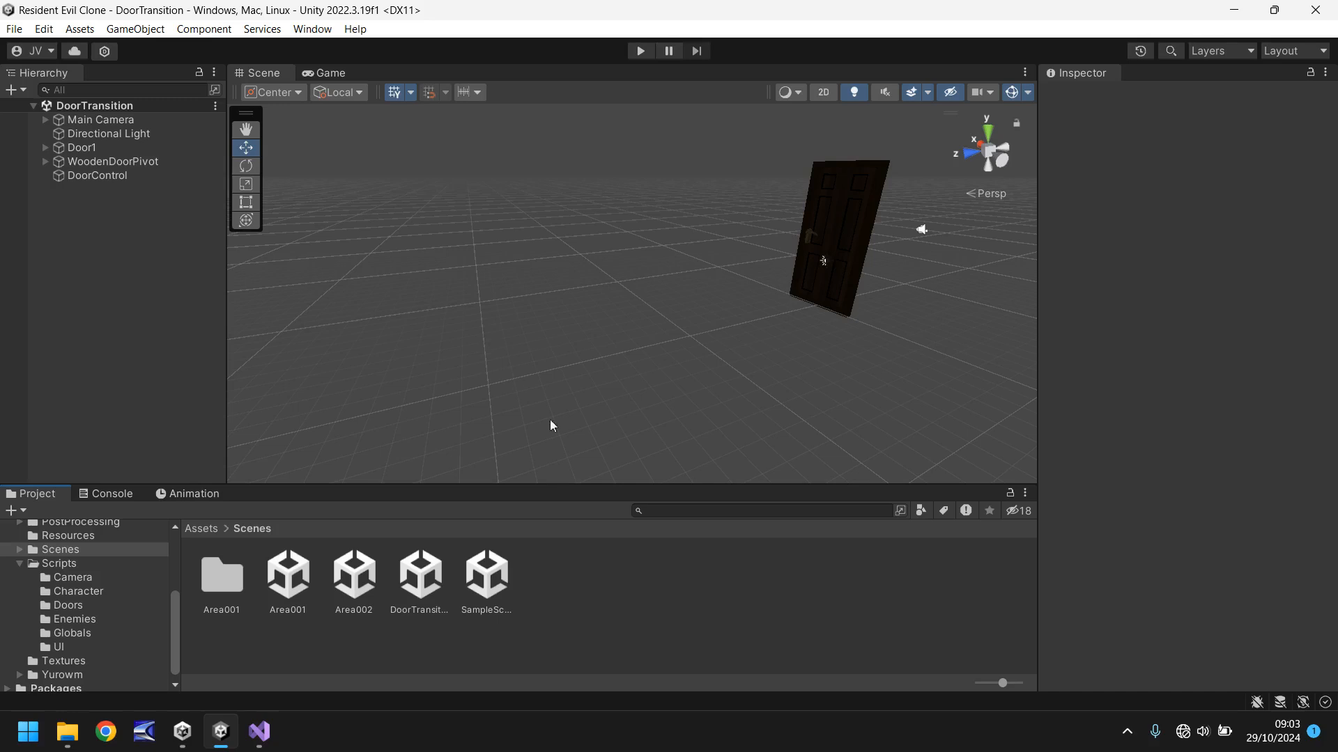
{"action": "mouse_move", "coordinate": [67, 641]}
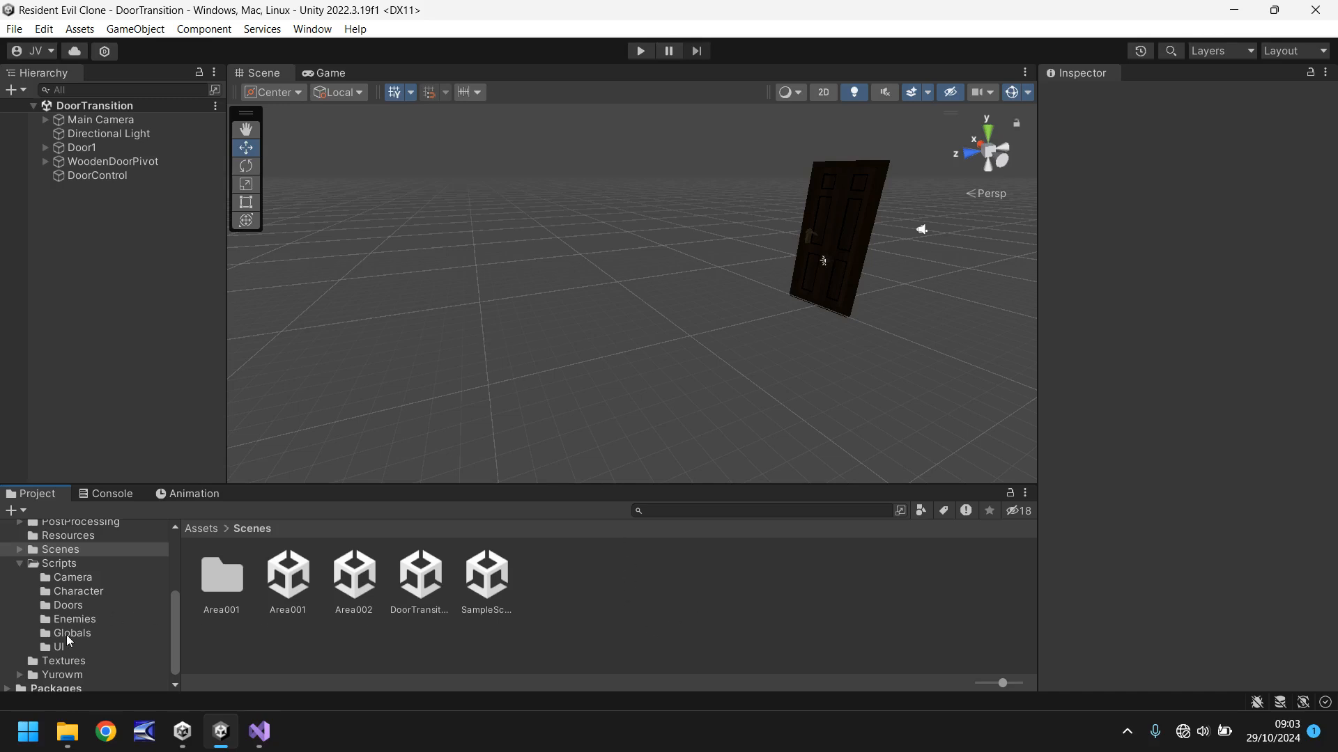
Step: Declare 'public static int moveToScene;' and 'public static int previousScene;' below disablePause in GlobalControl.cs
{"action": "left_click", "coordinate": [71, 632]}
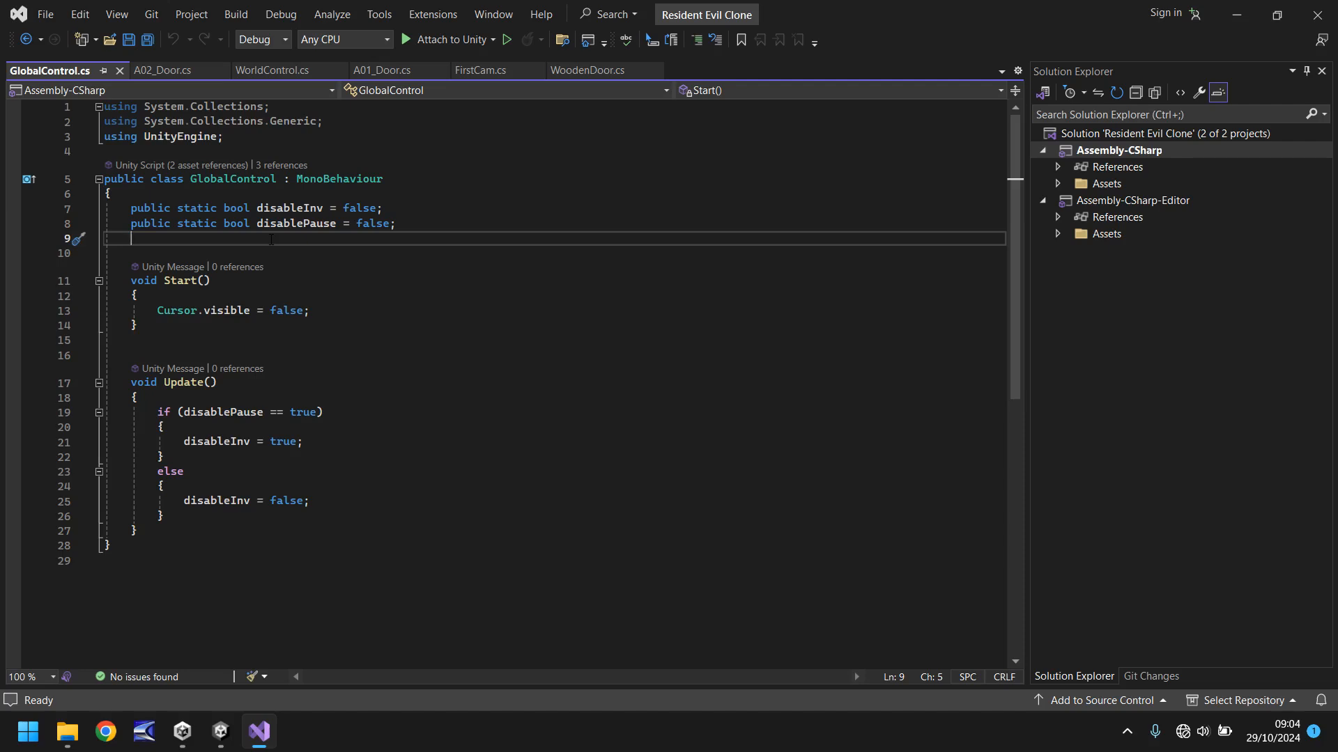
{"action": "type", "text": "pub"}
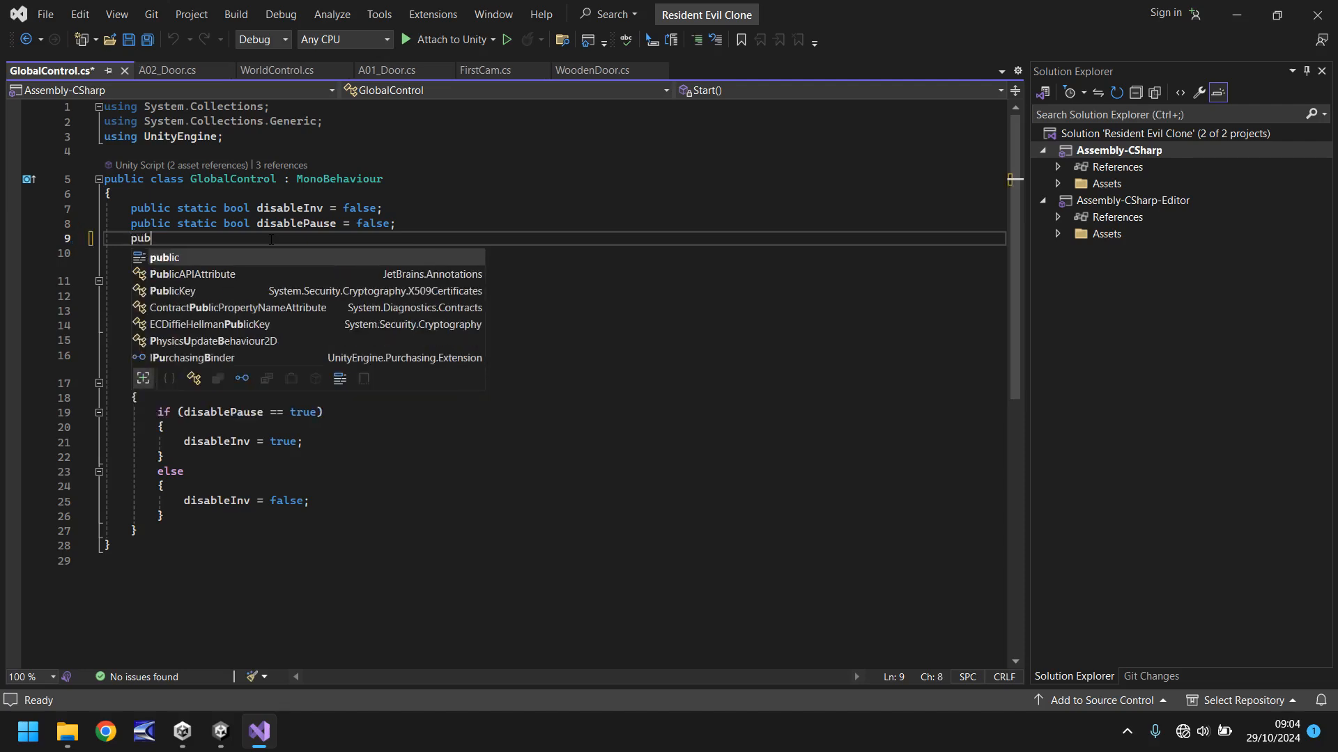
{"action": "type", "text": "static"}
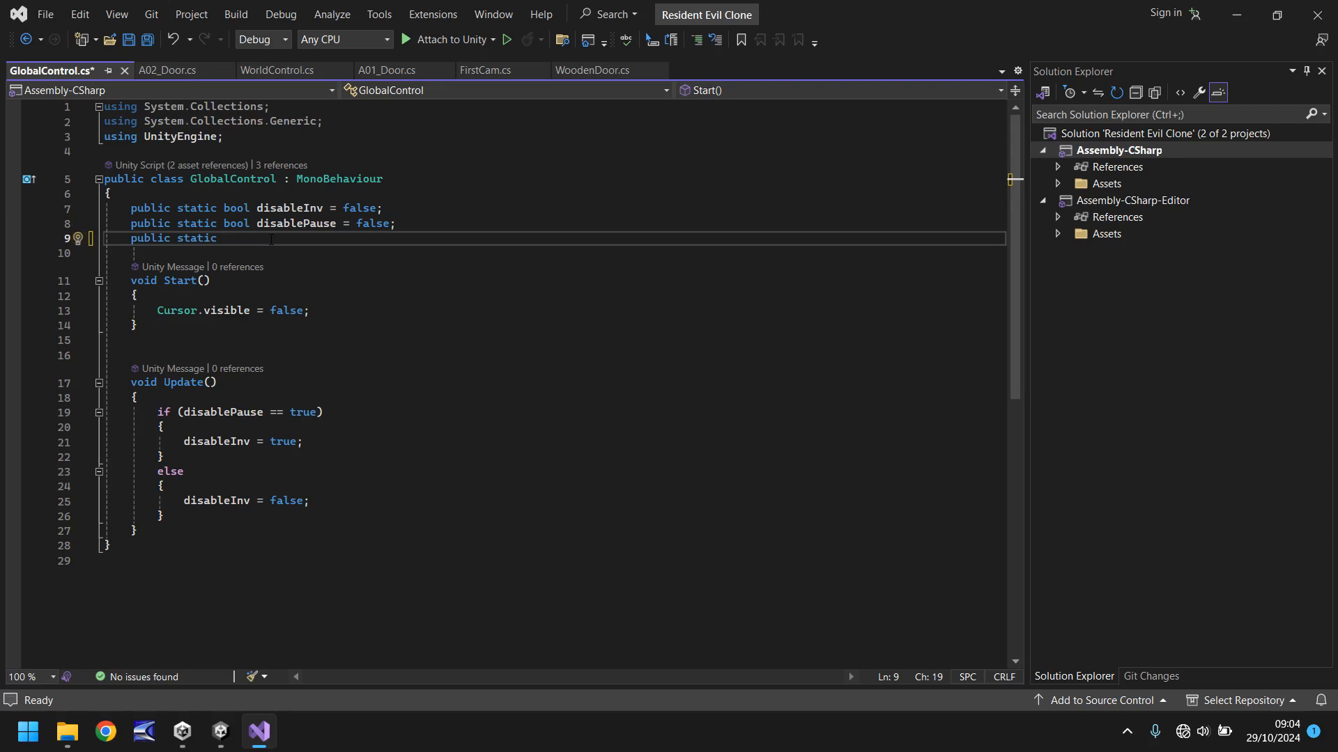
{"action": "type", "text": "int"}
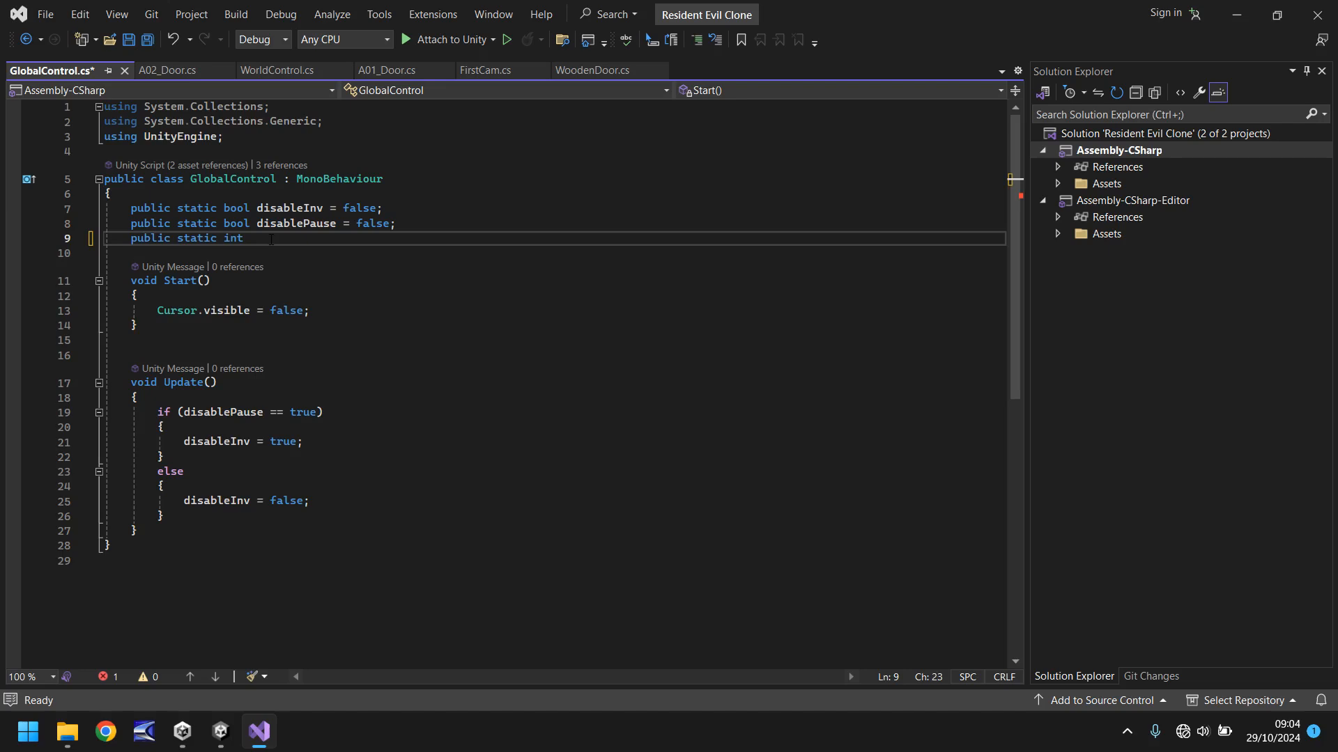
{"action": "type", "text": "mov"}
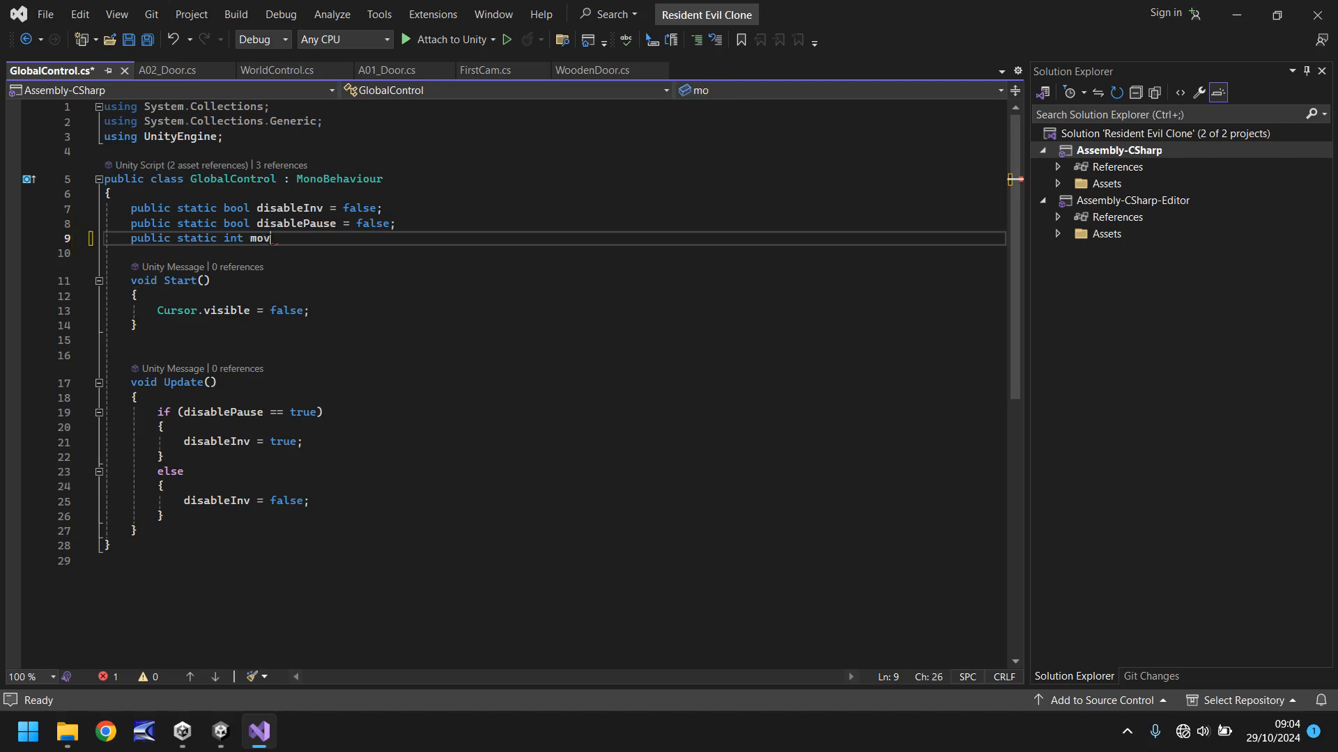
{"action": "type", "text": "eToScene;"}
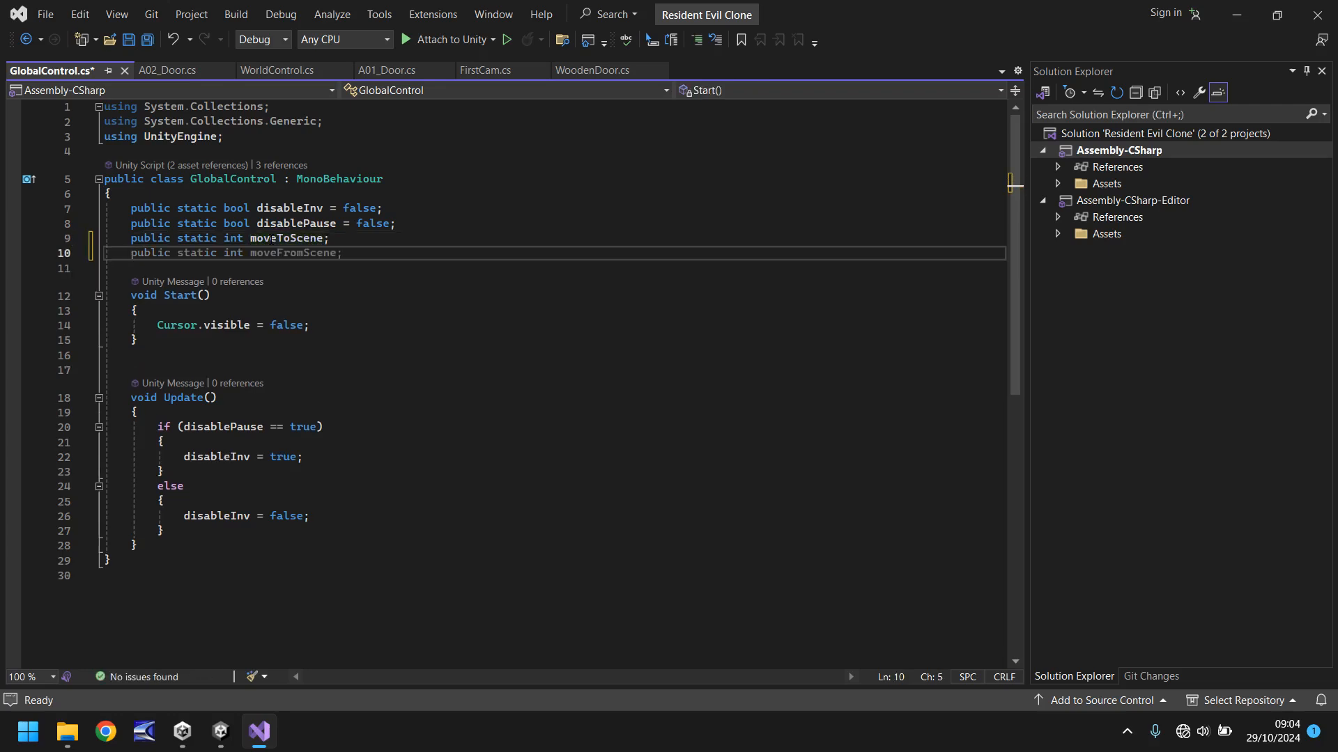
{"action": "type", "text": "static int previous"}
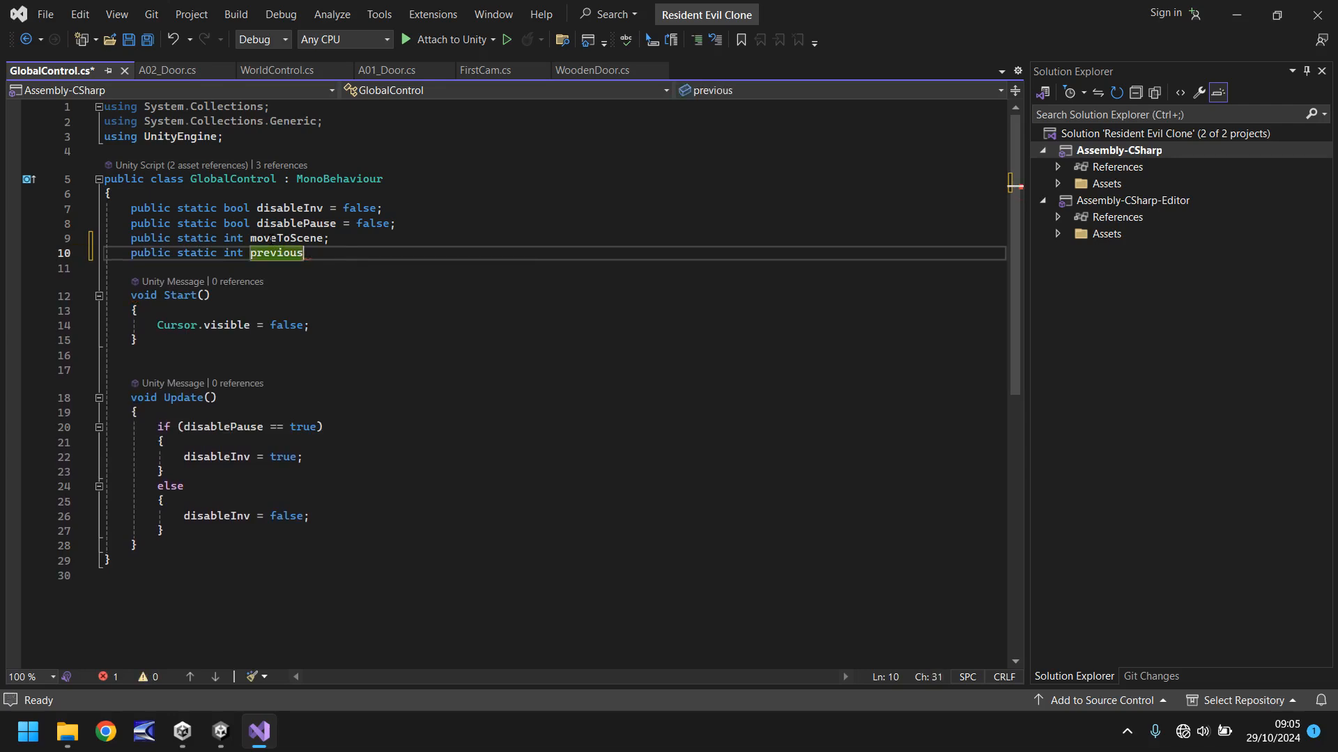
{"action": "type", "text": "Scene;"}
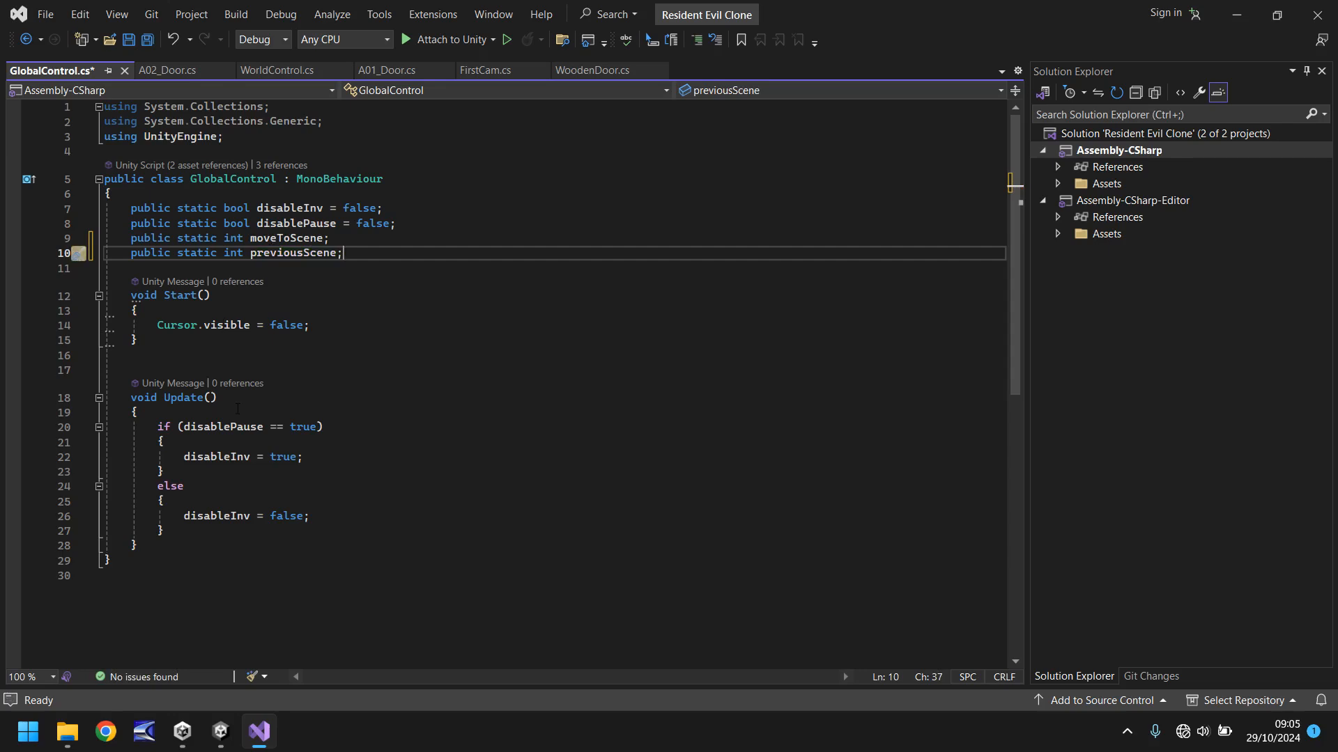
{"action": "type", "text": "public static int nextScene;"}
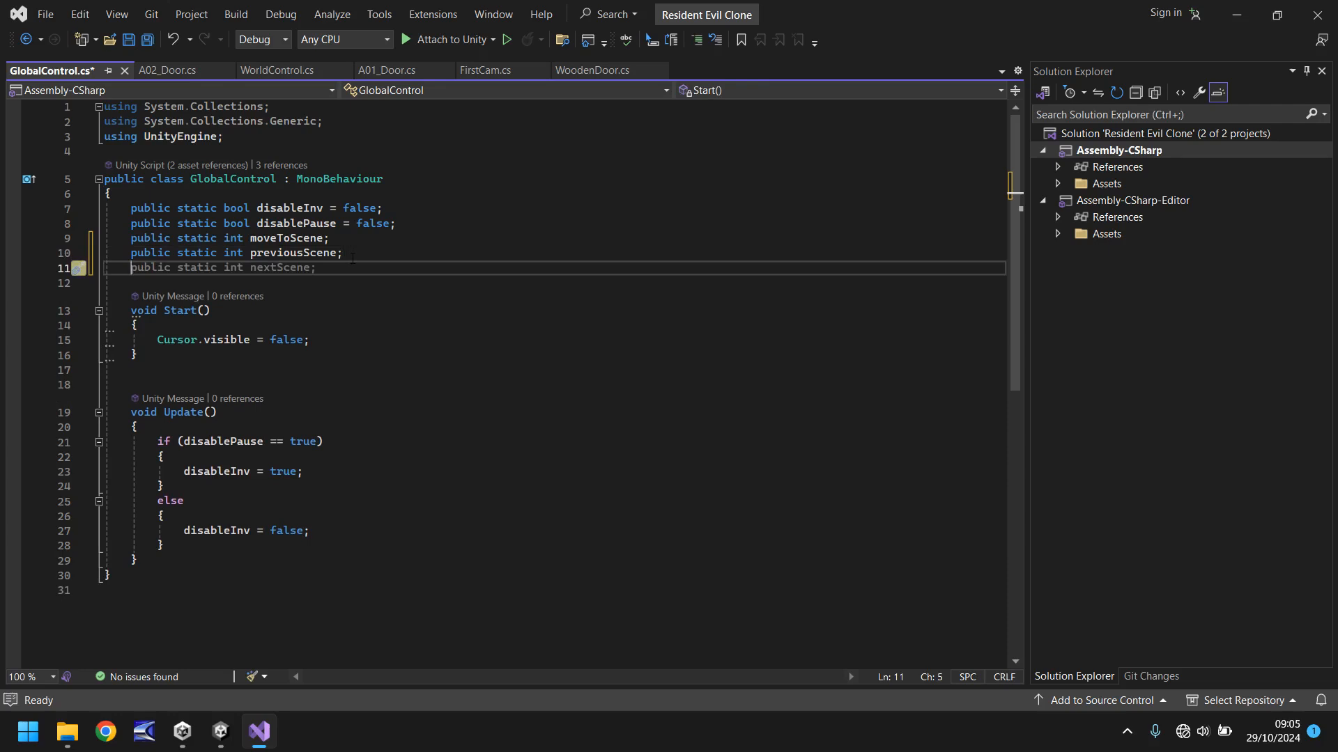
Step: Add a [SerializeField] int internalDestination field beneath the static scene fields
{"action": "type", "text": "[SerializeField]"}
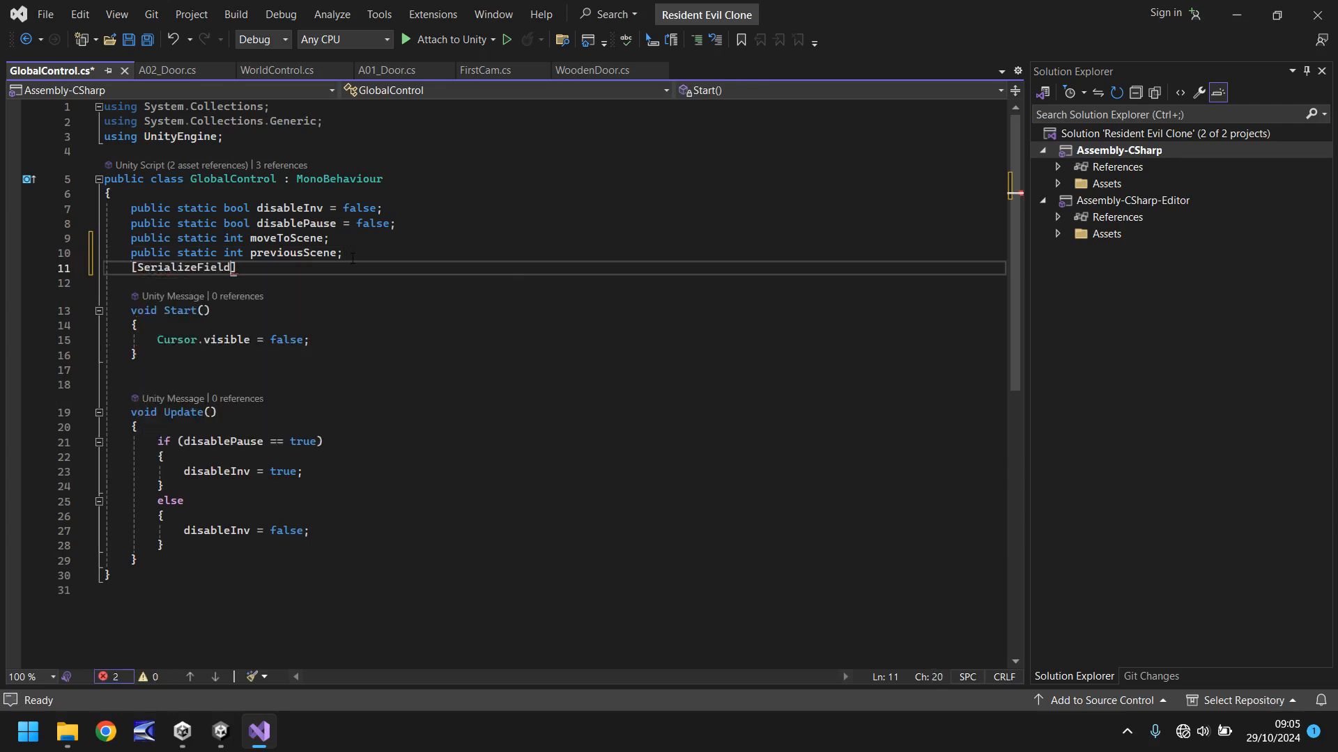
{"action": "type", "text": "int"}
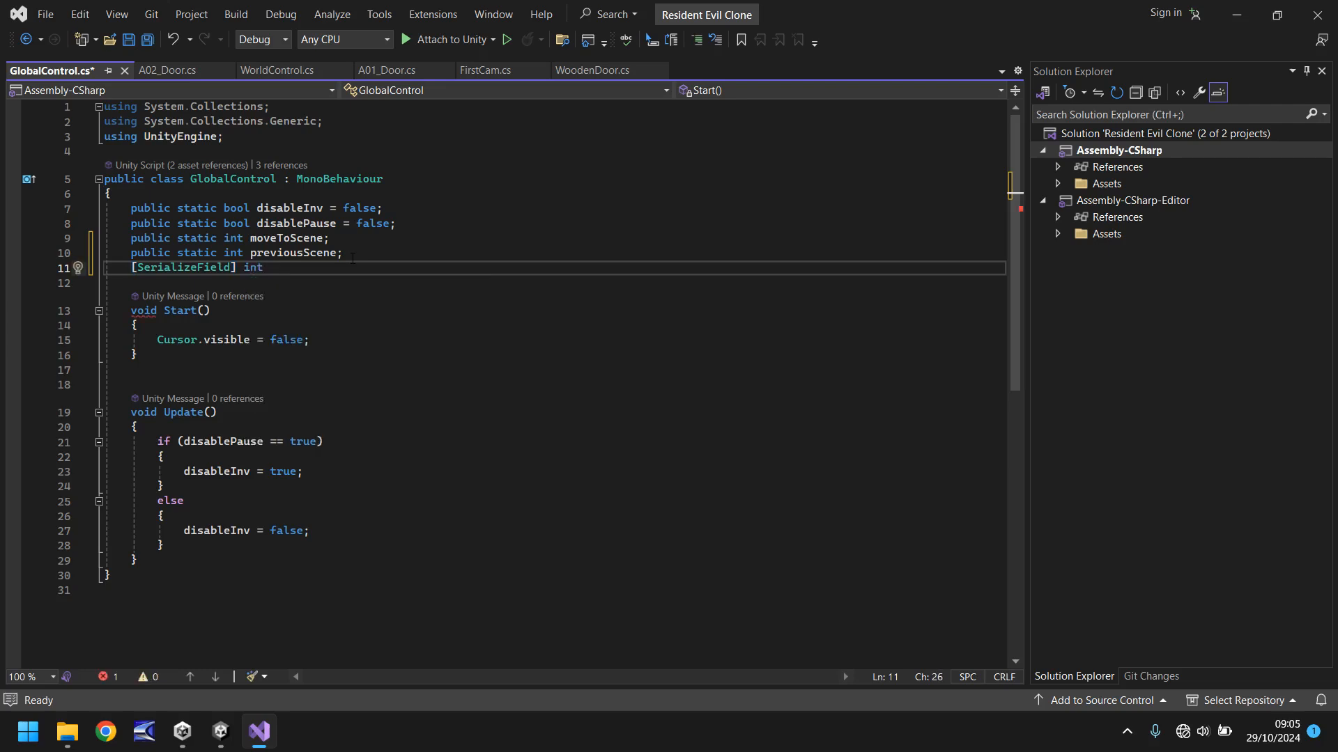
{"action": "type", "text": "interna"}
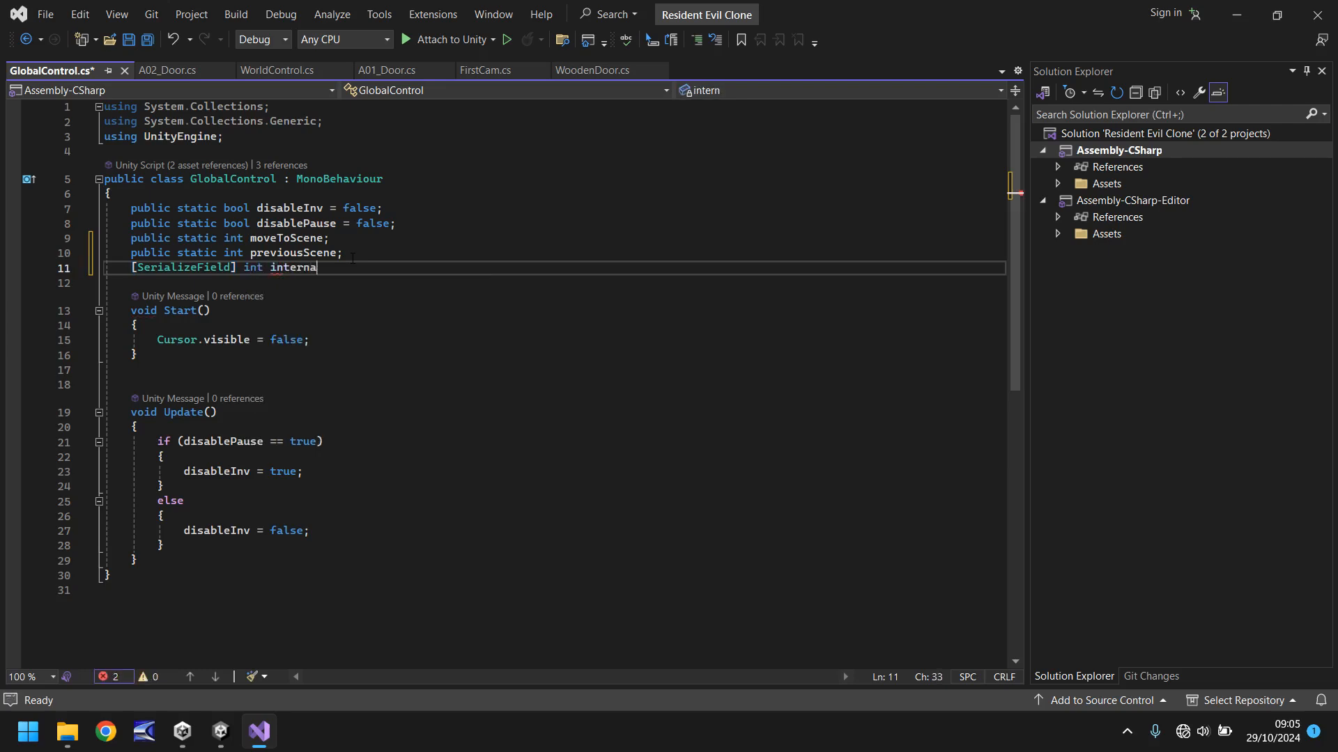
{"action": "type", "text": "lDestination"}
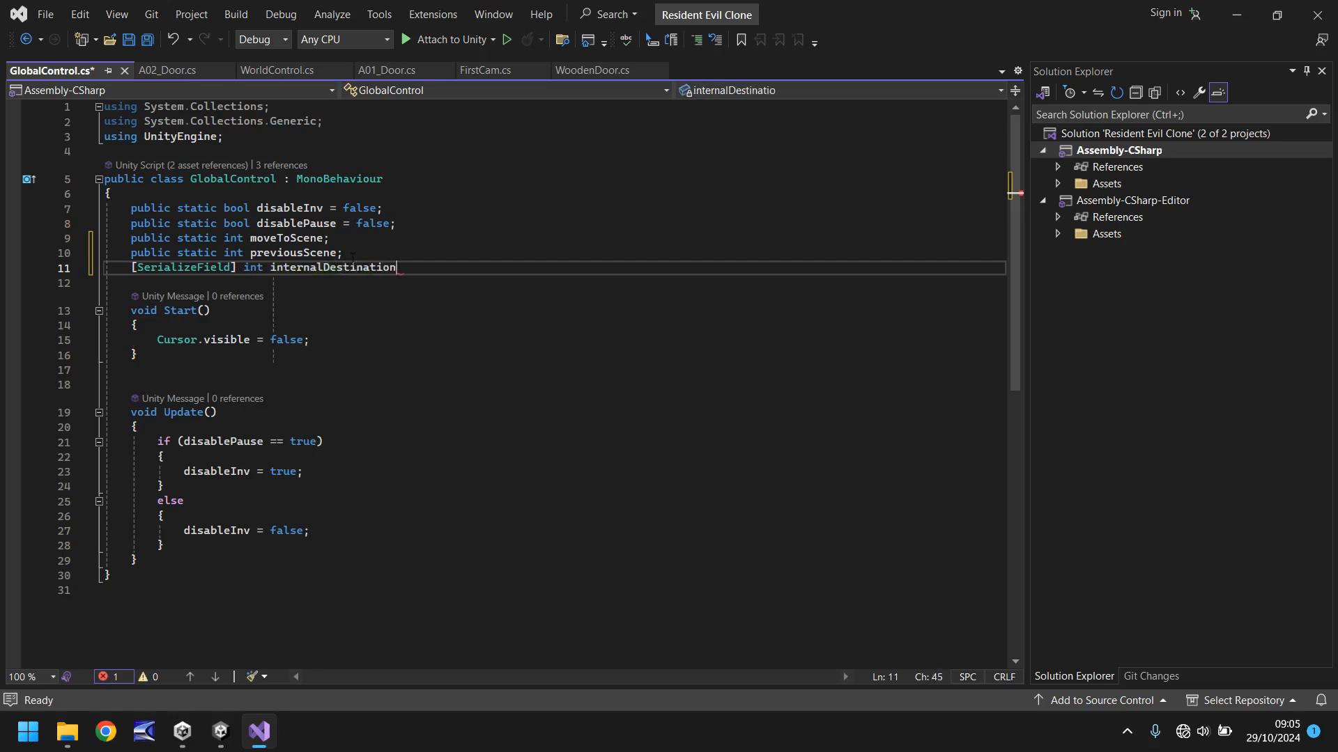
{"action": "type", "text": ";"}
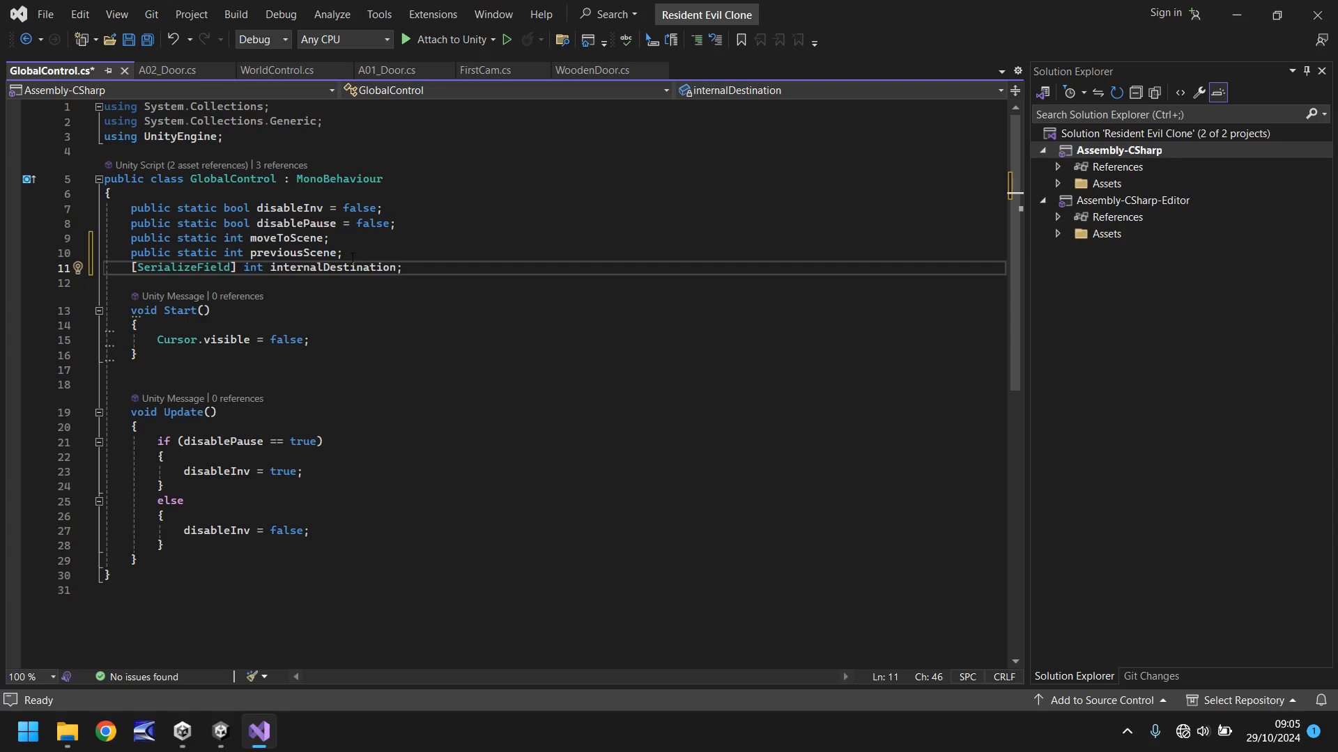
Step: Add a [SerializeField] int internalPrevious field after internalDestination
{"action": "type", "text": "[SerializeField] int previousDestination;"}
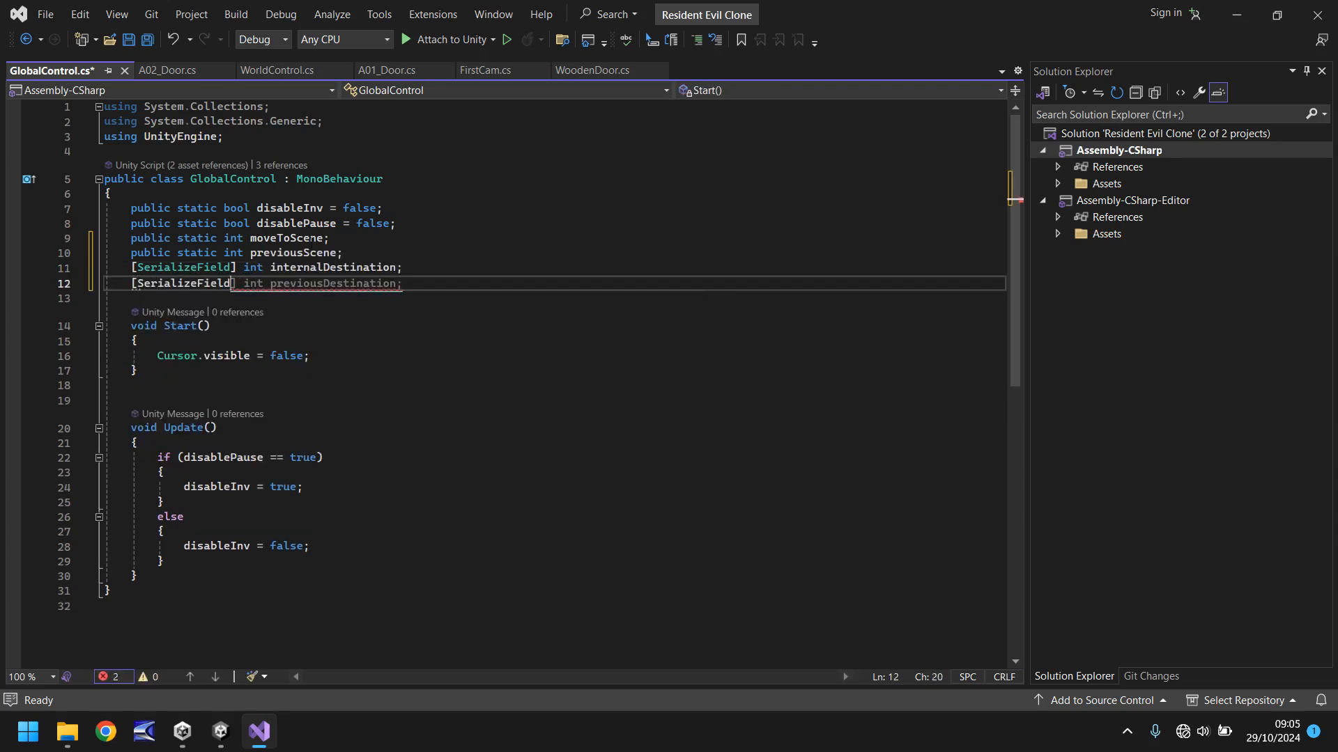
{"action": "type", "text": "int"}
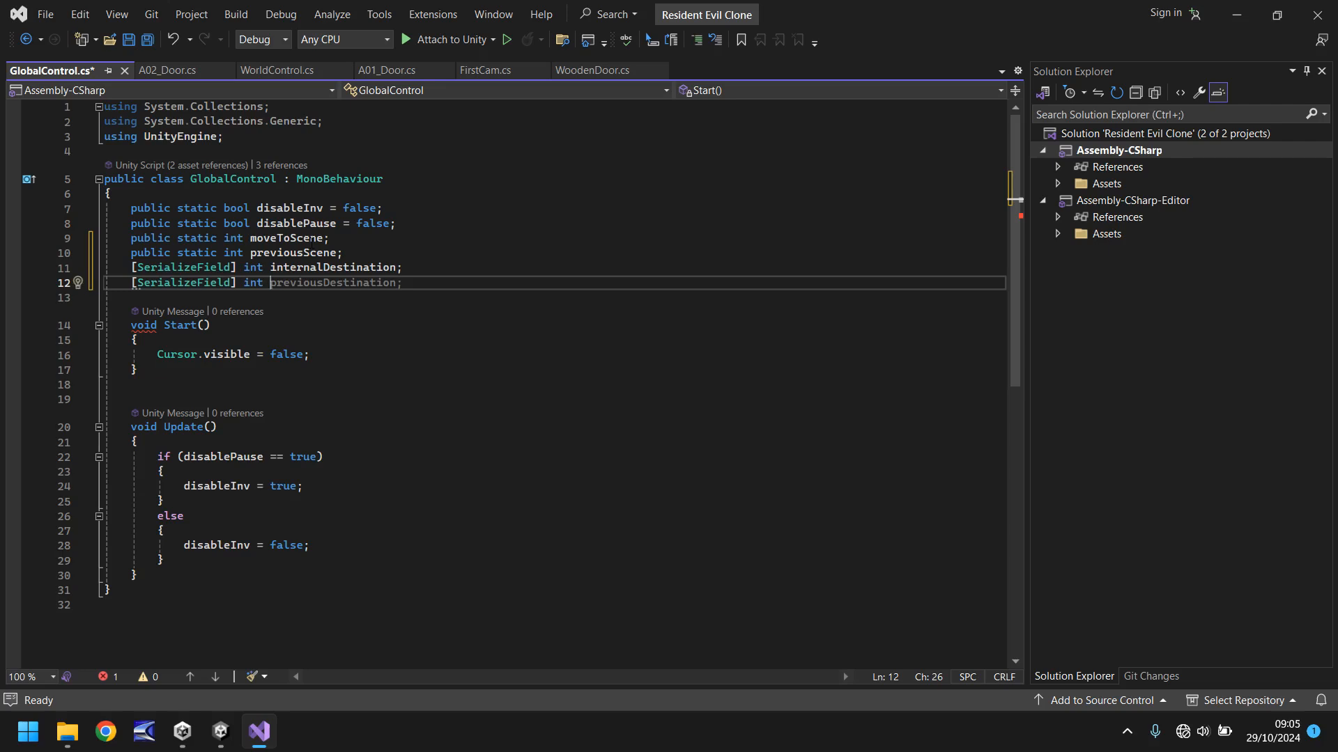
{"action": "type", "text": "intern"}
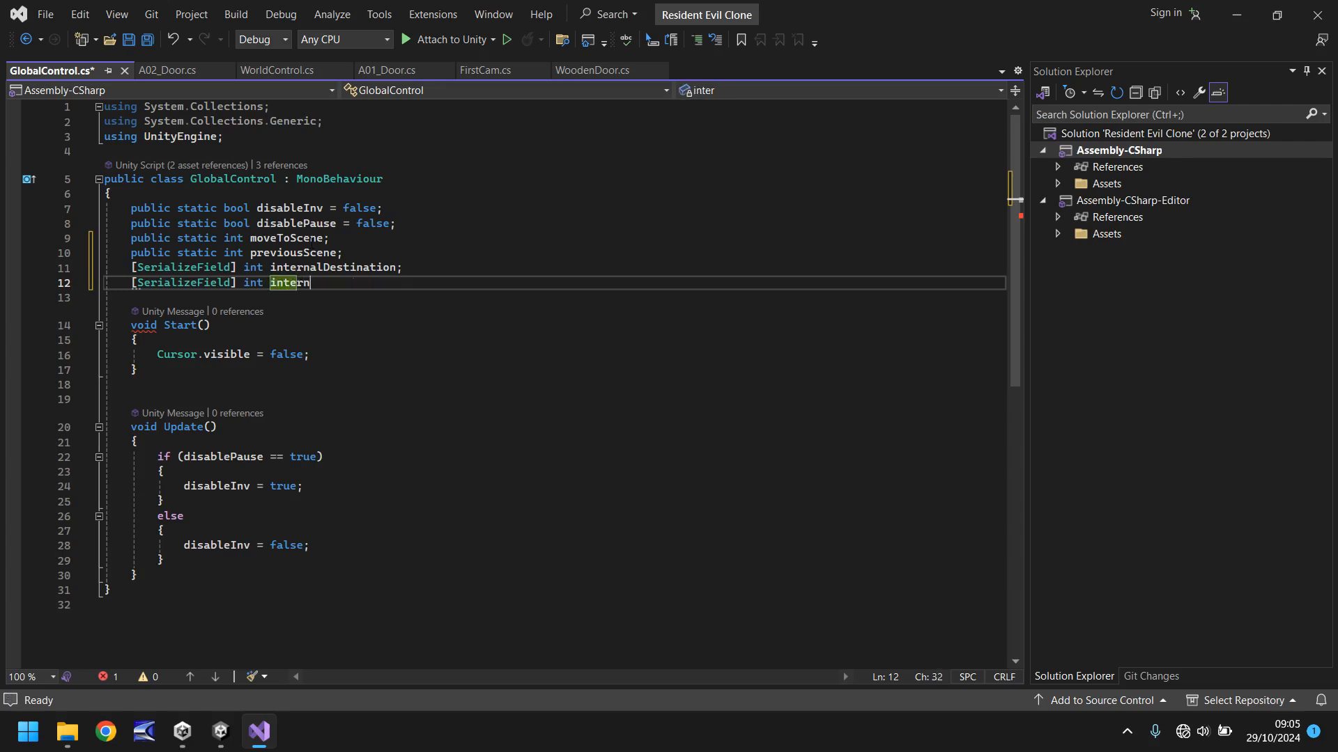
{"action": "type", "text": "alPrev"}
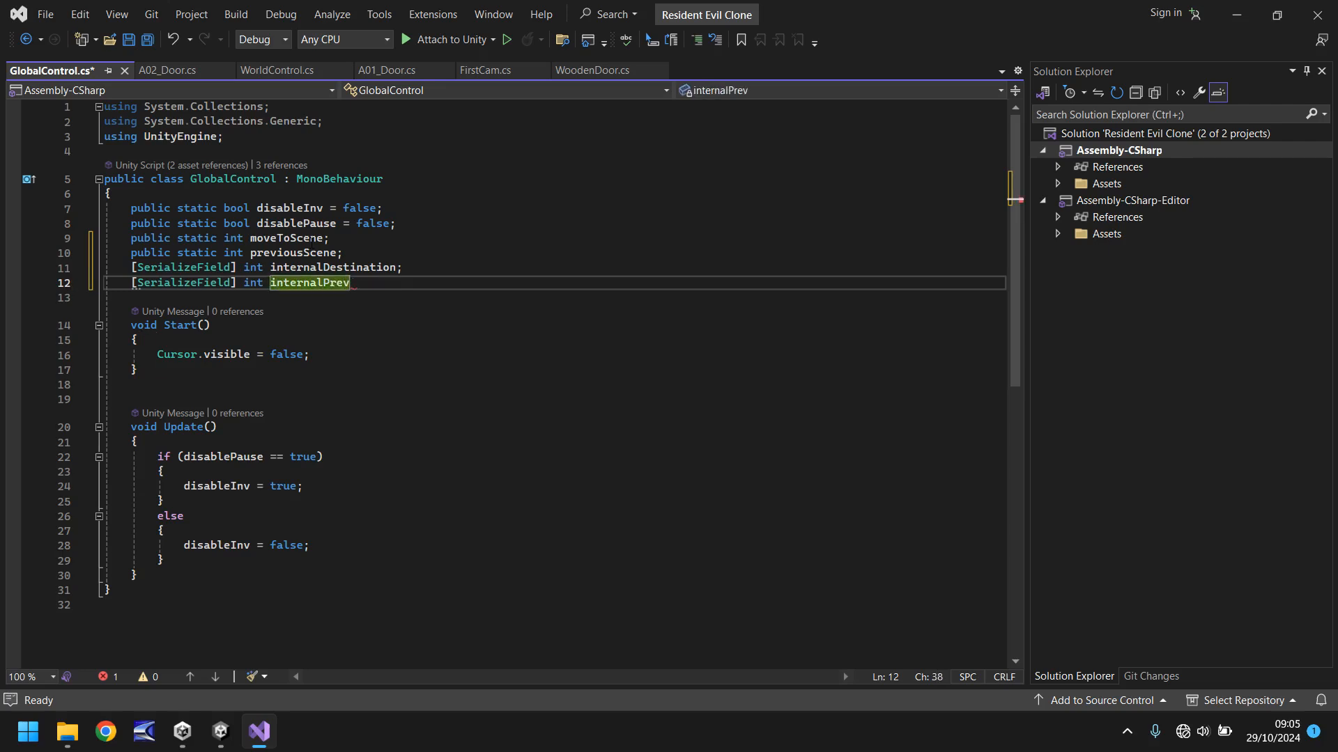
{"action": "type", "text": "ous"}
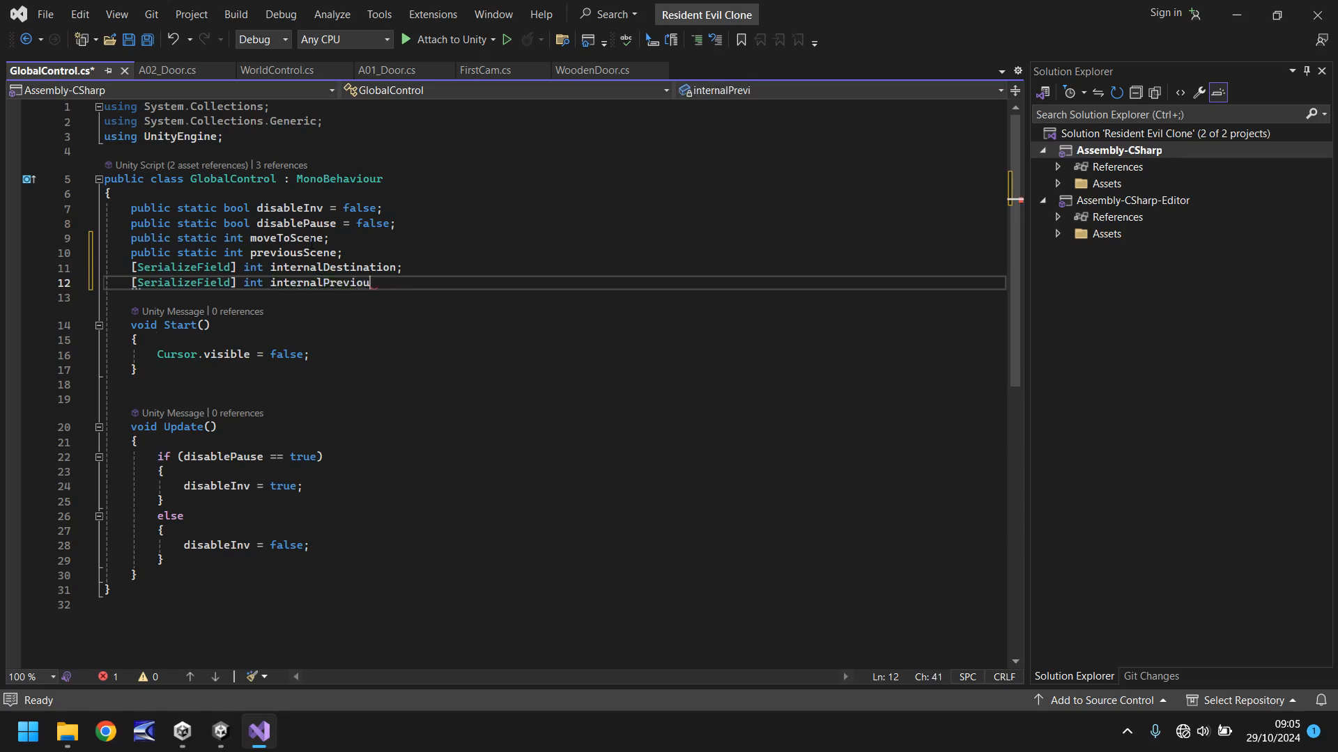
{"action": "type", "text": "s;"}
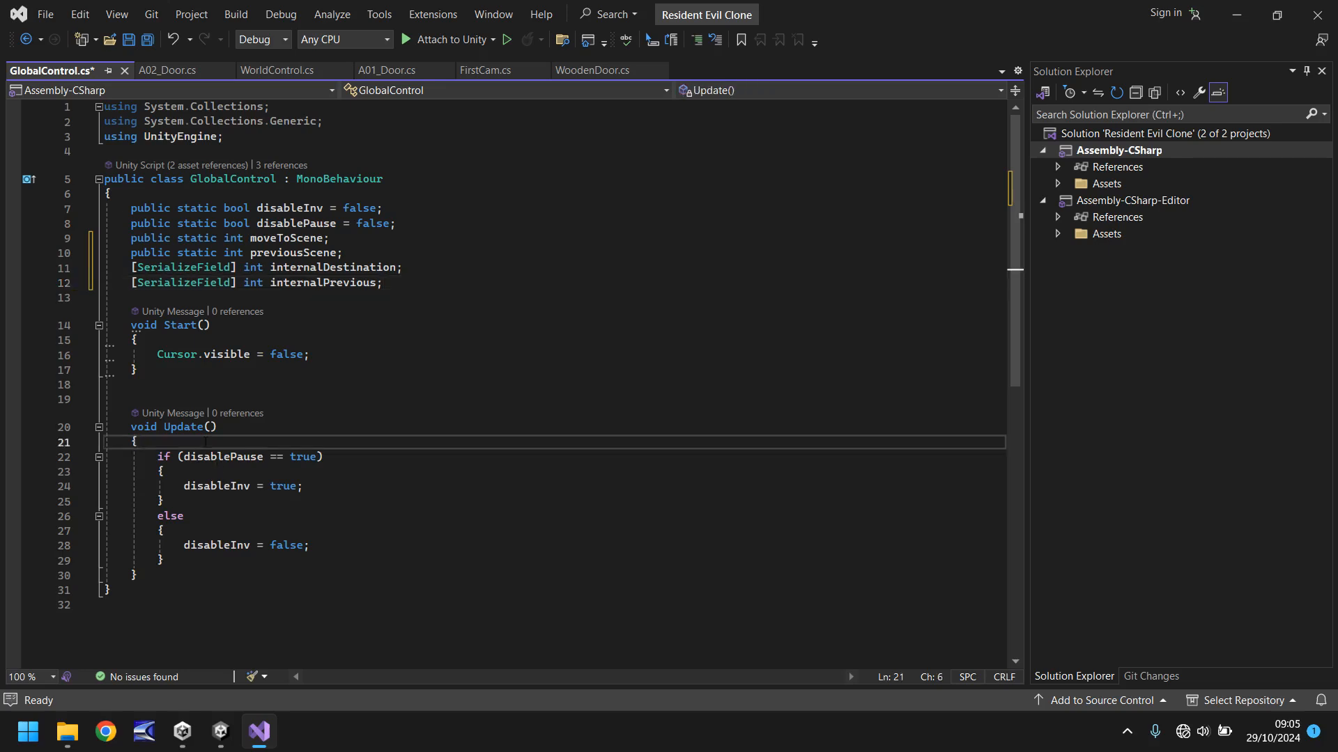
Step: Assign internalDestination = moveToScene and internalPrevious = previousScene in Update(), then save GlobalControl
{"action": "type", "text": "Cursor.visible = true;"}
{"action": "type", "text": "internalDestination"}
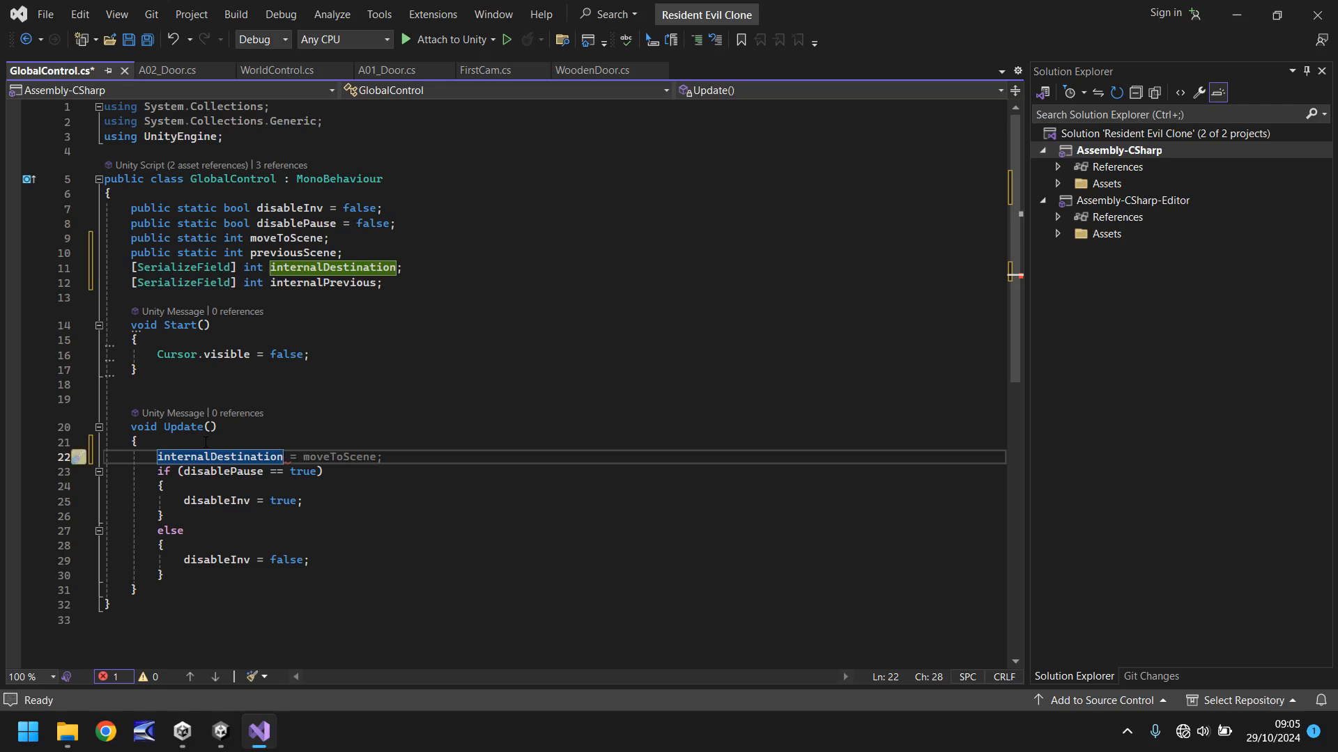
{"action": "key", "text": "enter"}
{"action": "type", "text": "internalPrevious = previousScene;"}
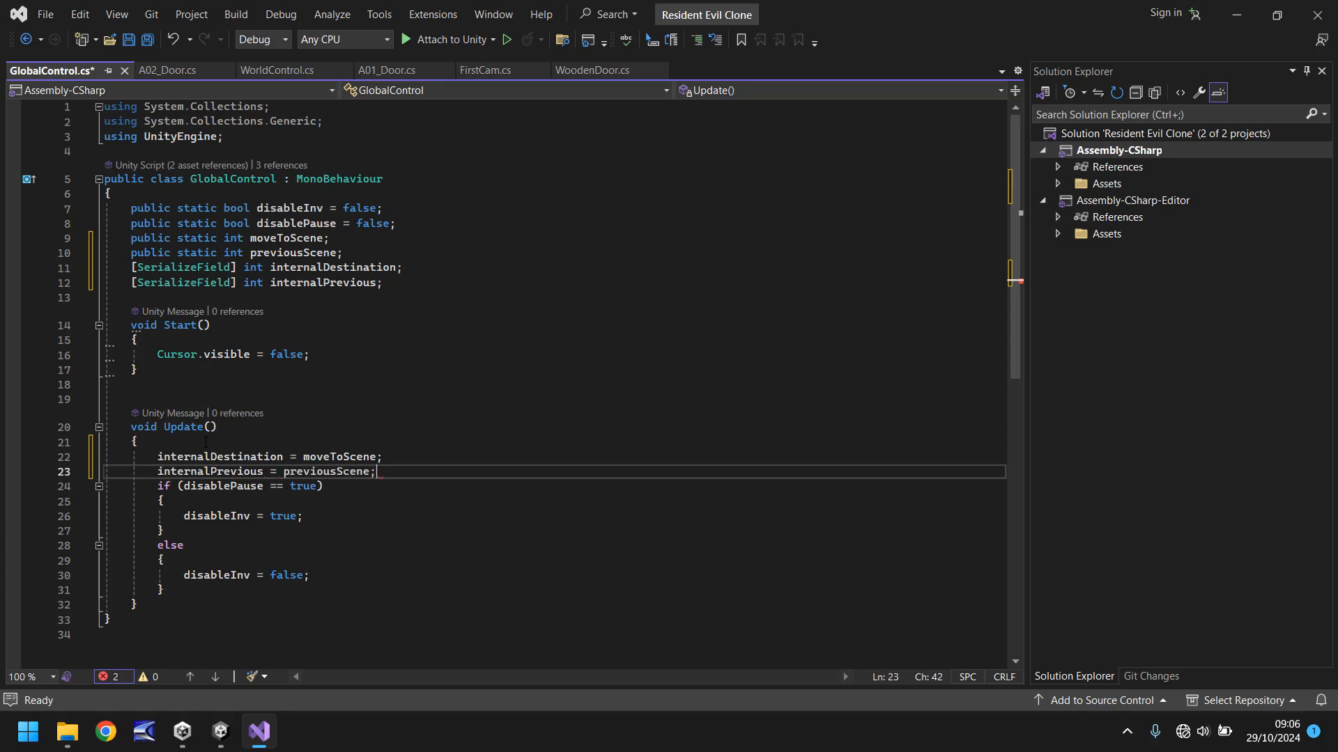
{"action": "key", "text": "ctrl+s"}
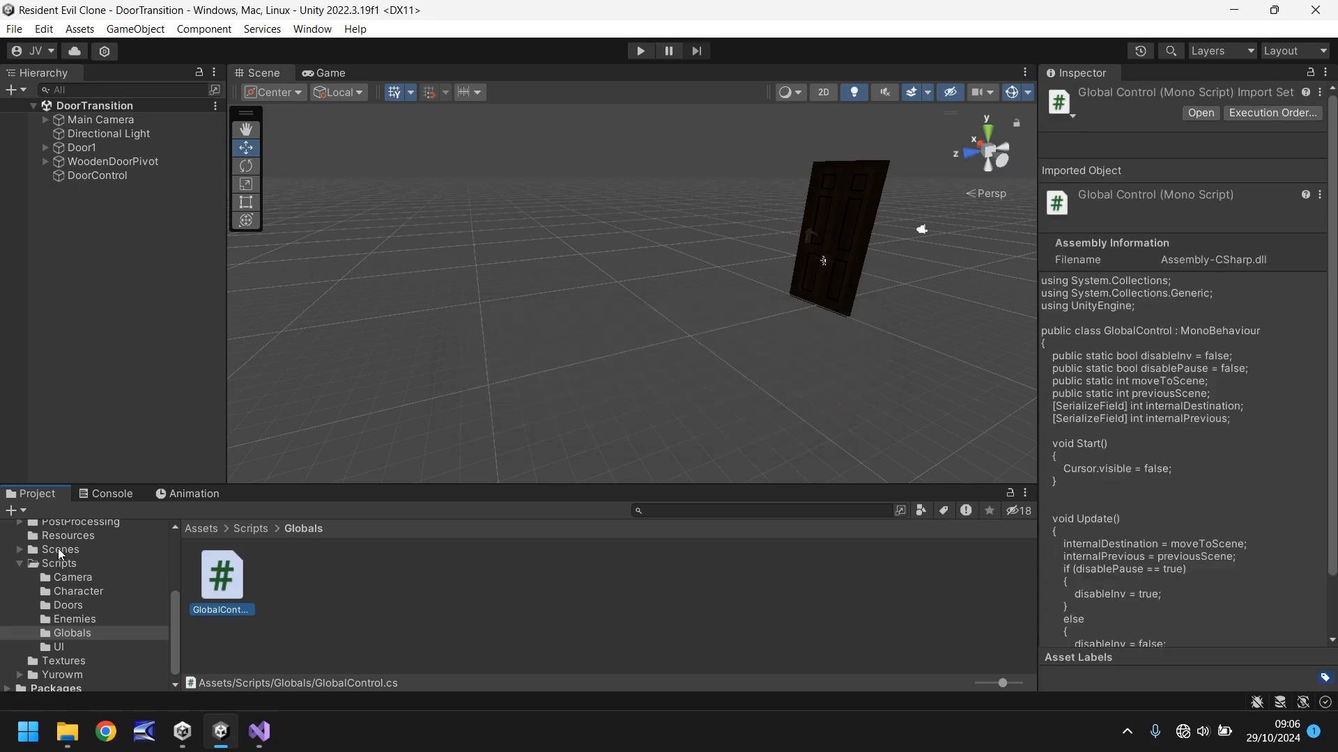
Step: Load Area001 from Scenes, select its DoorTrigger and bring up A01_Door in Visual Studio
{"action": "left_click", "coordinate": [59, 549]}
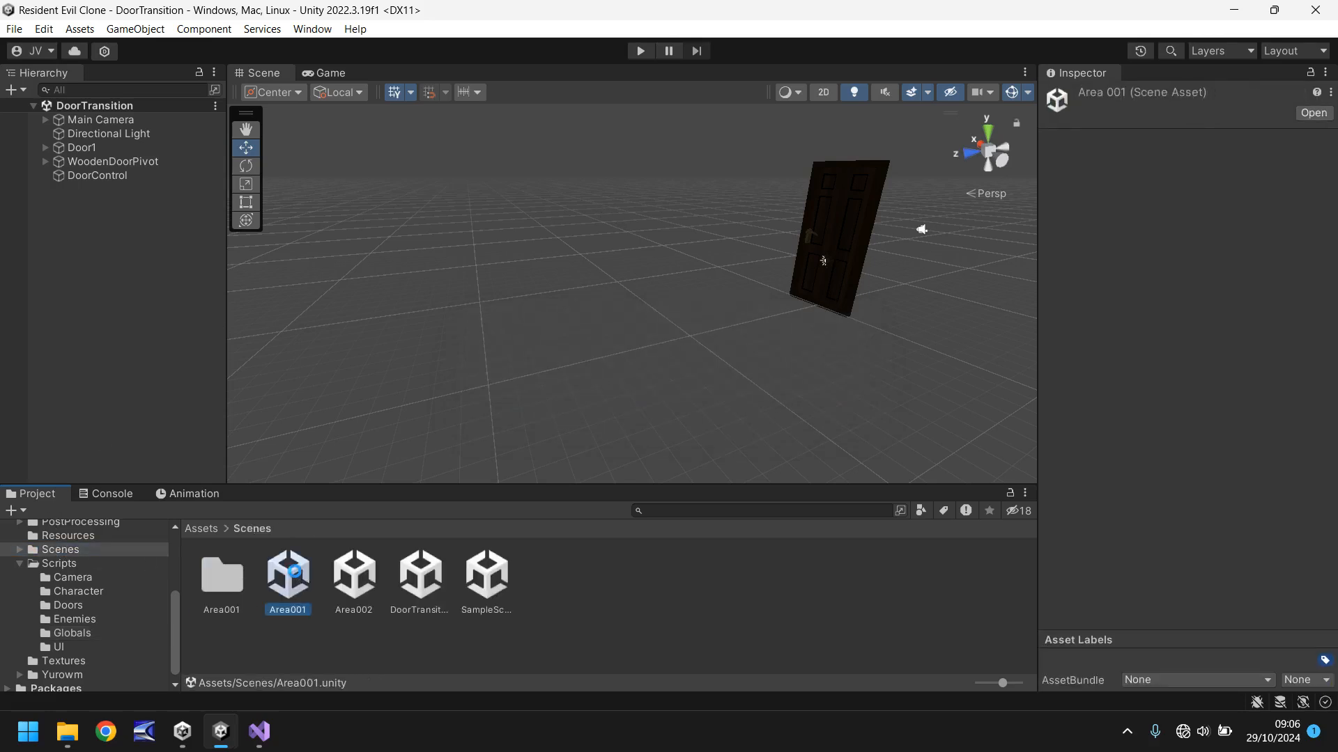
{"action": "double_click", "coordinate": [287, 572]}
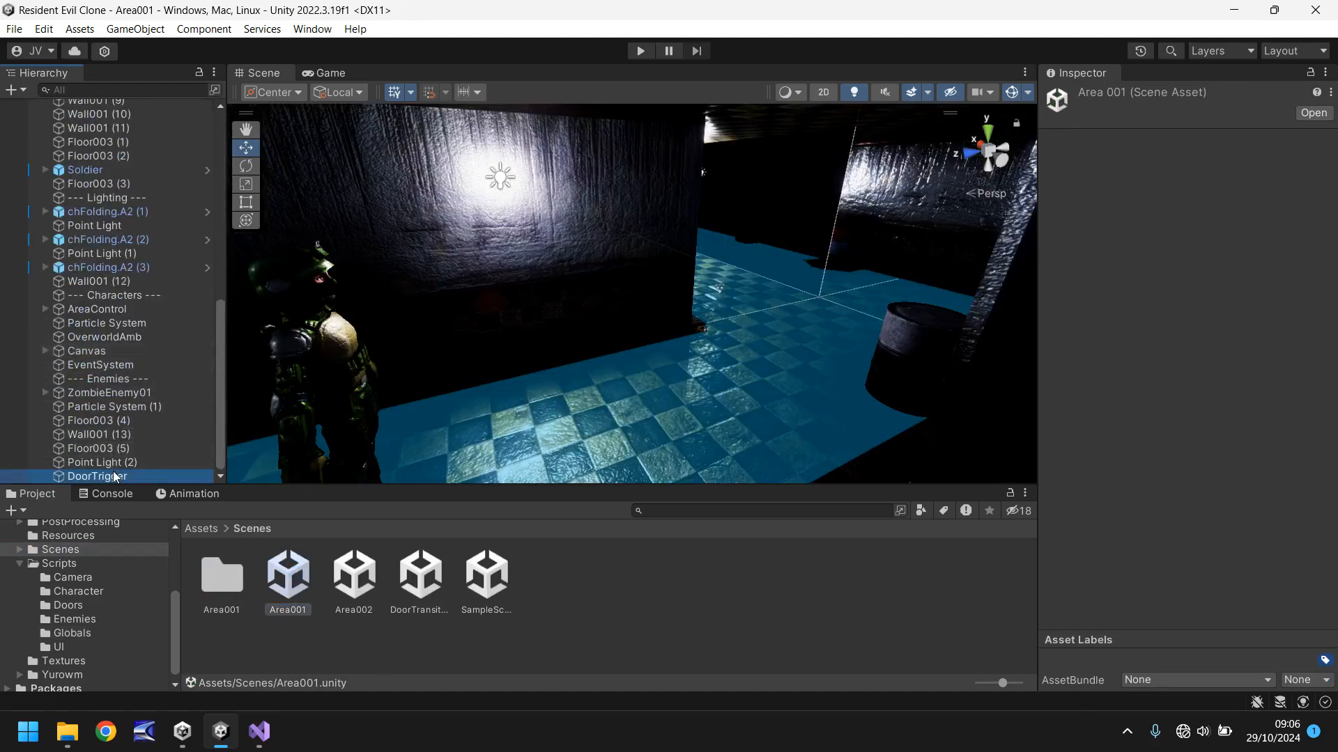
{"action": "left_click", "coordinate": [96, 476]}
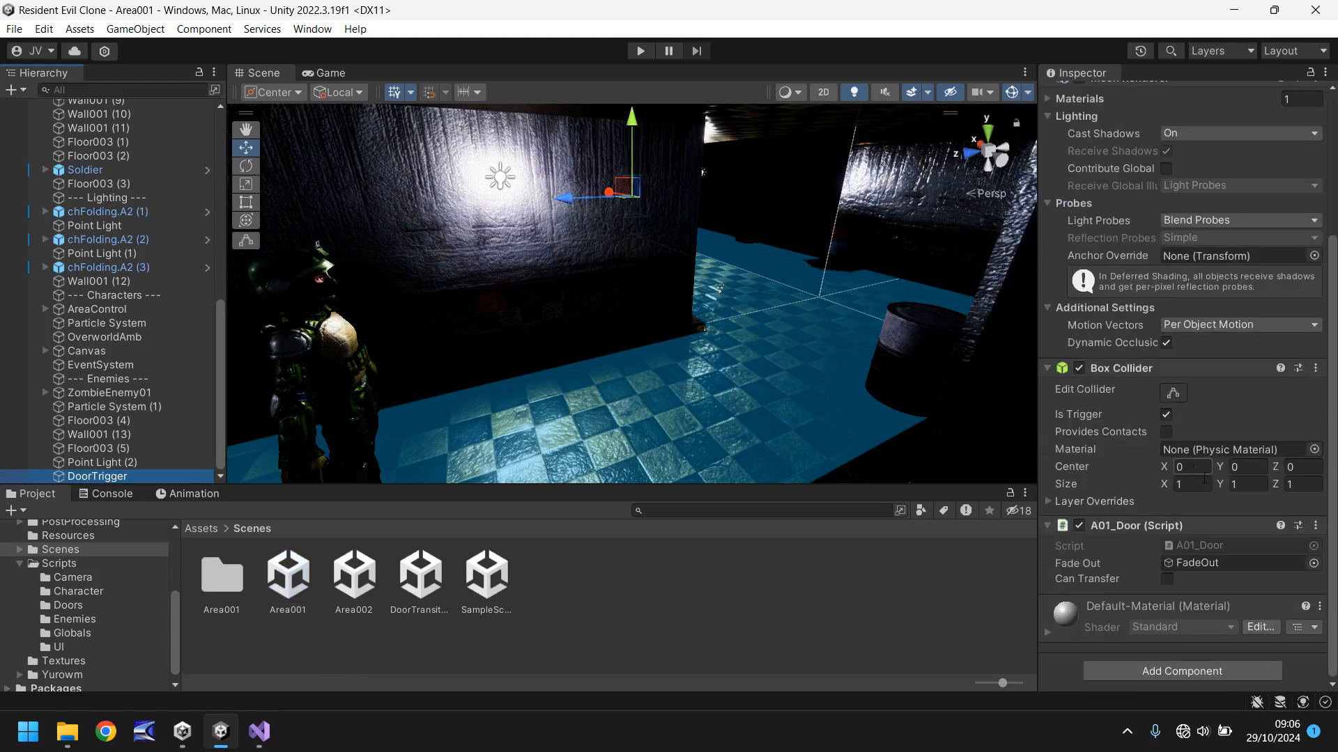
{"action": "left_click", "coordinate": [65, 605]}
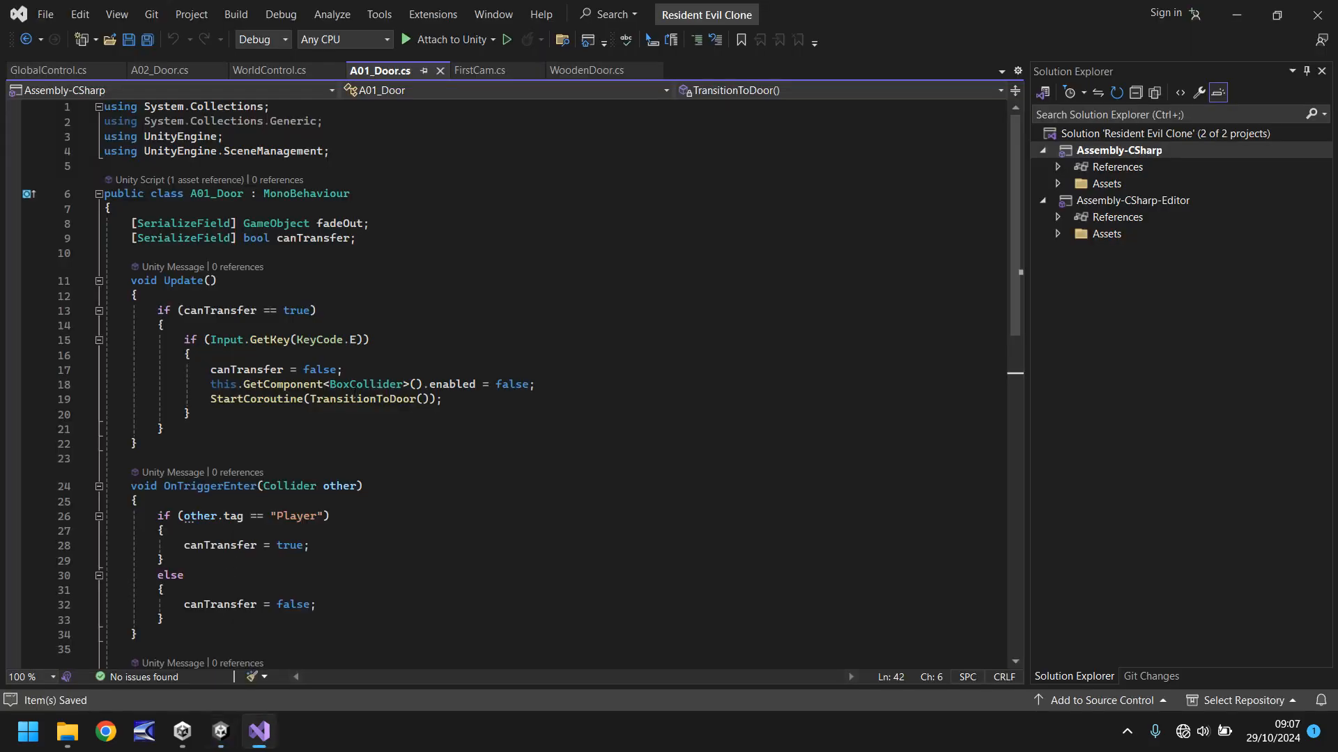
Step: Begin TransitionToDoor() in A01_Door with GlobalControl.moveToScene = 3;
{"action": "scroll", "scroll_direction": "down", "scroll_amount": 3}
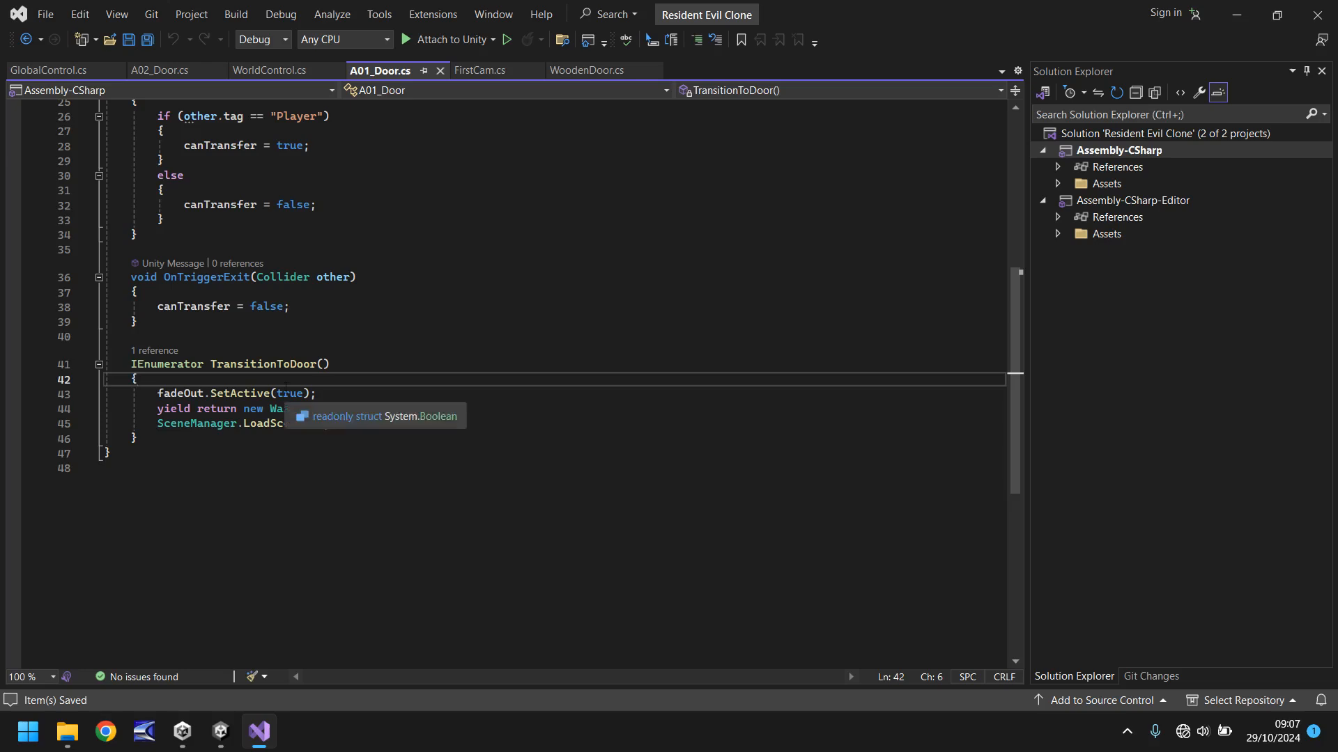
{"action": "key", "text": "enter"}
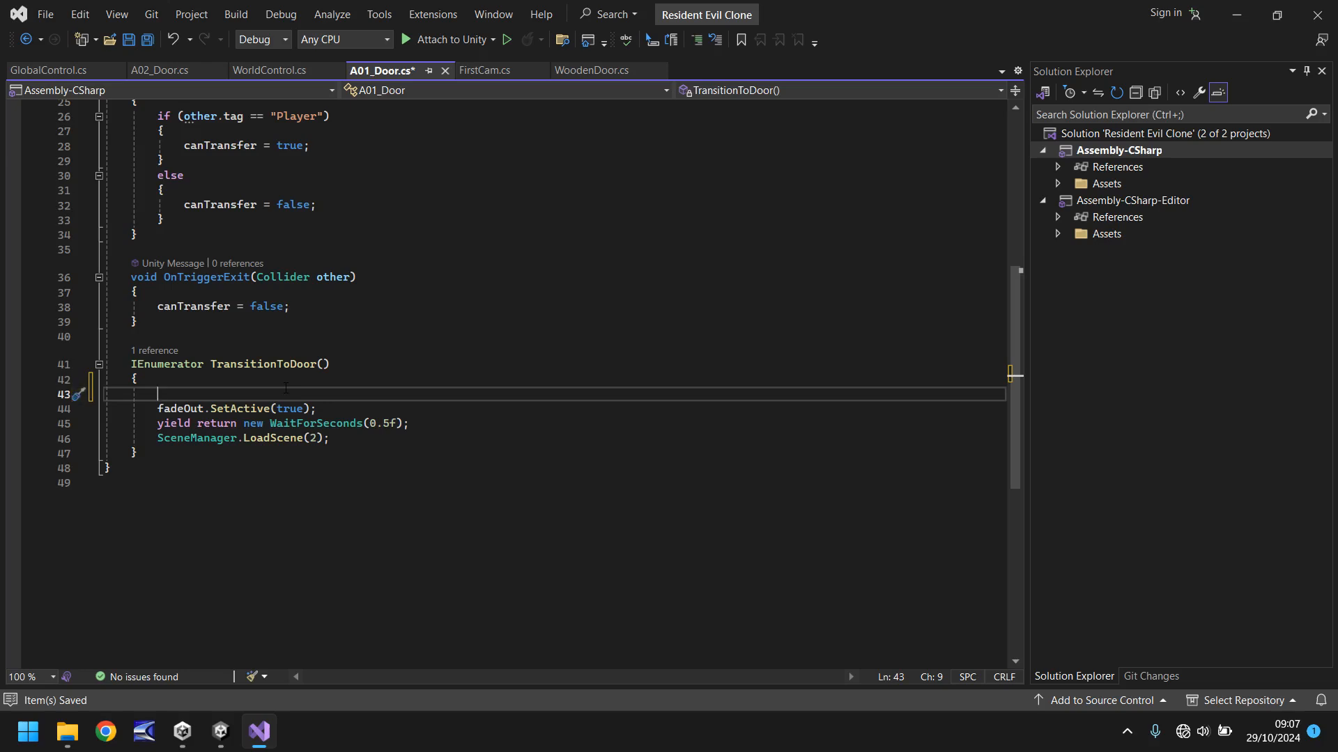
{"action": "type", "text": "G"}
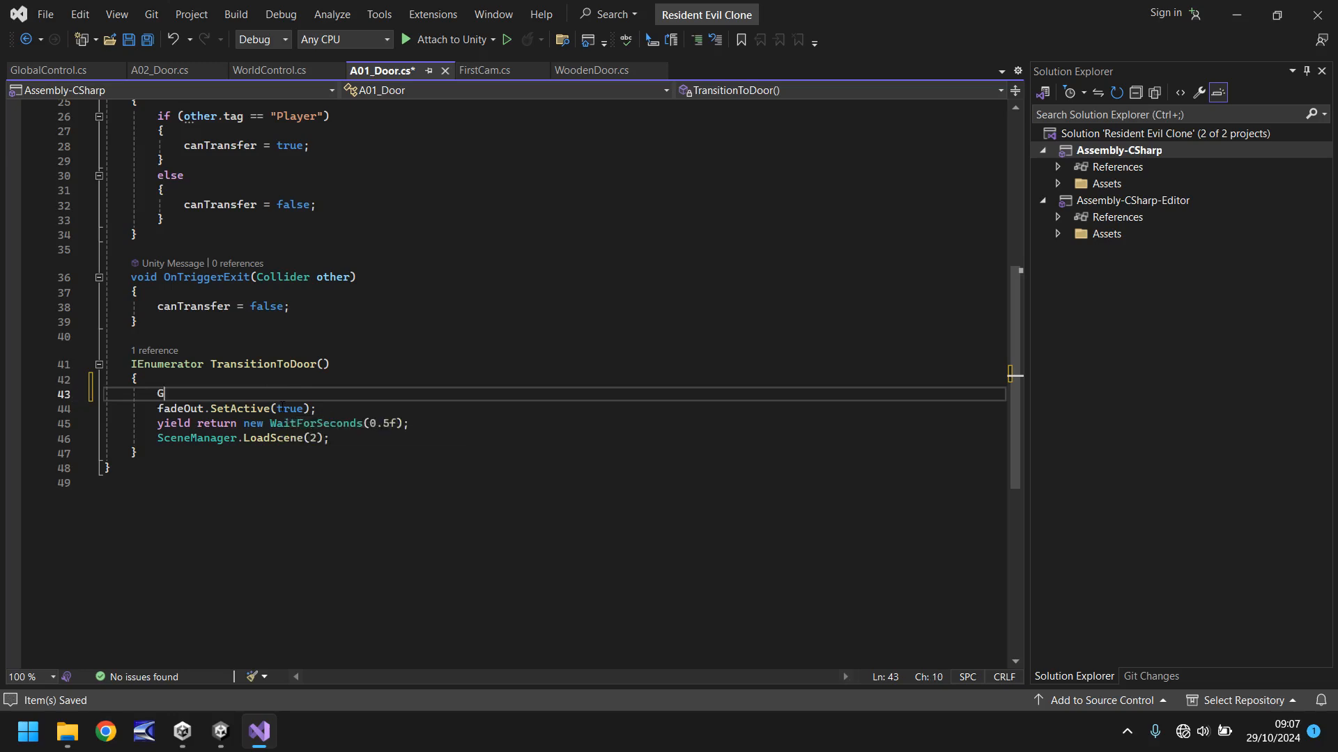
{"action": "type", "text": "lobalControl."}
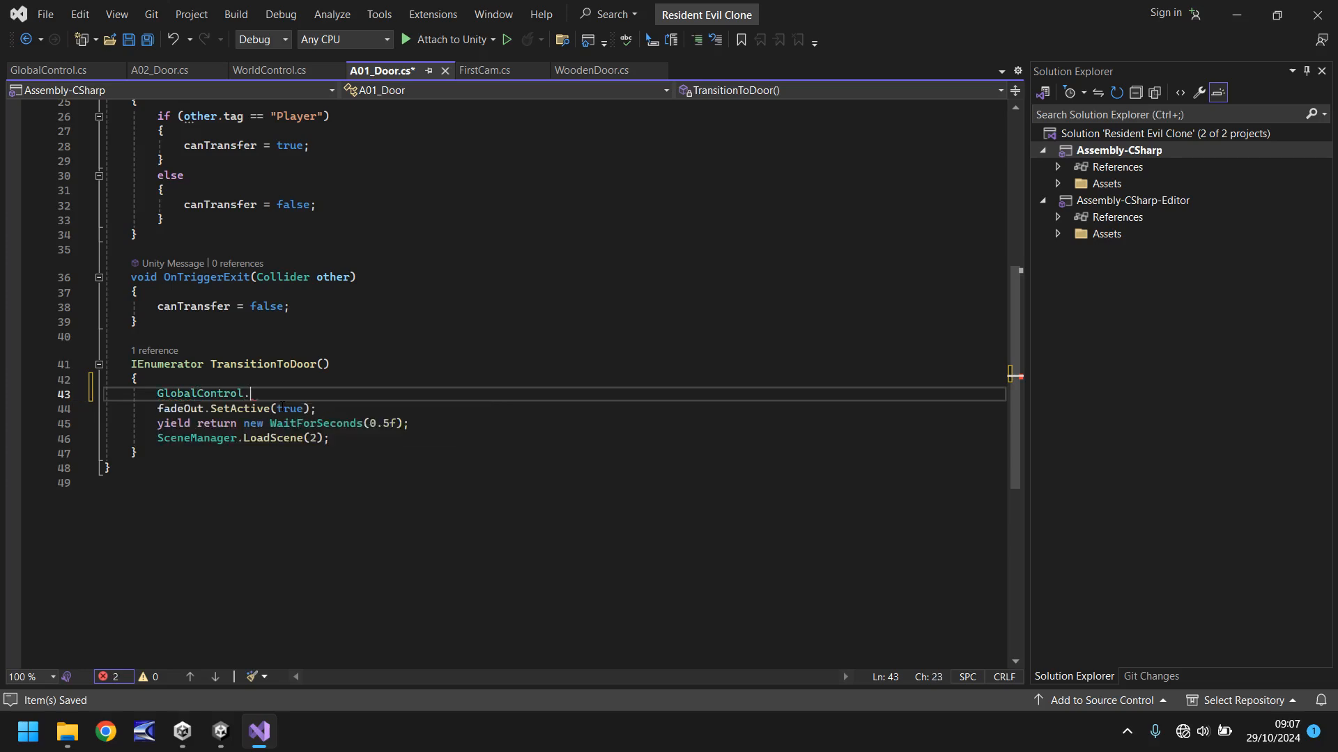
{"action": "type", "text": "moveToScene"}
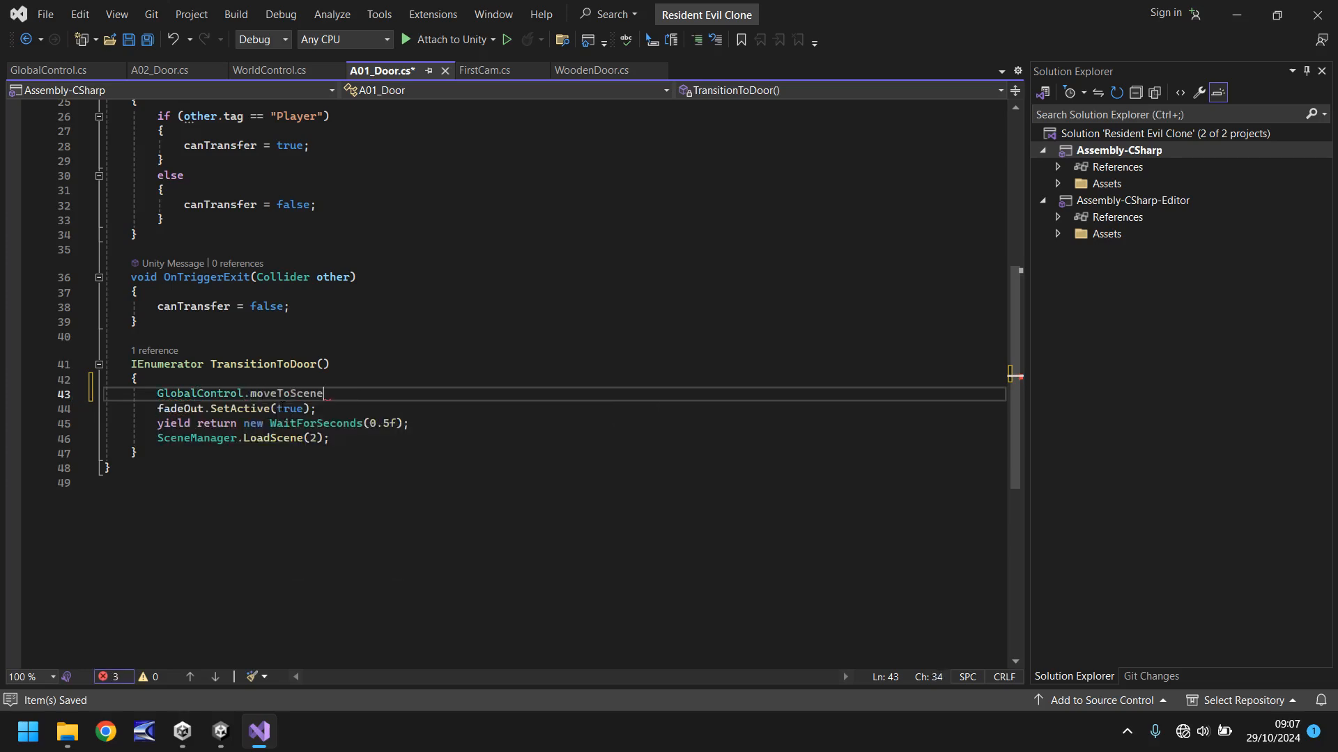
{"action": "type", "text": "= 3"}
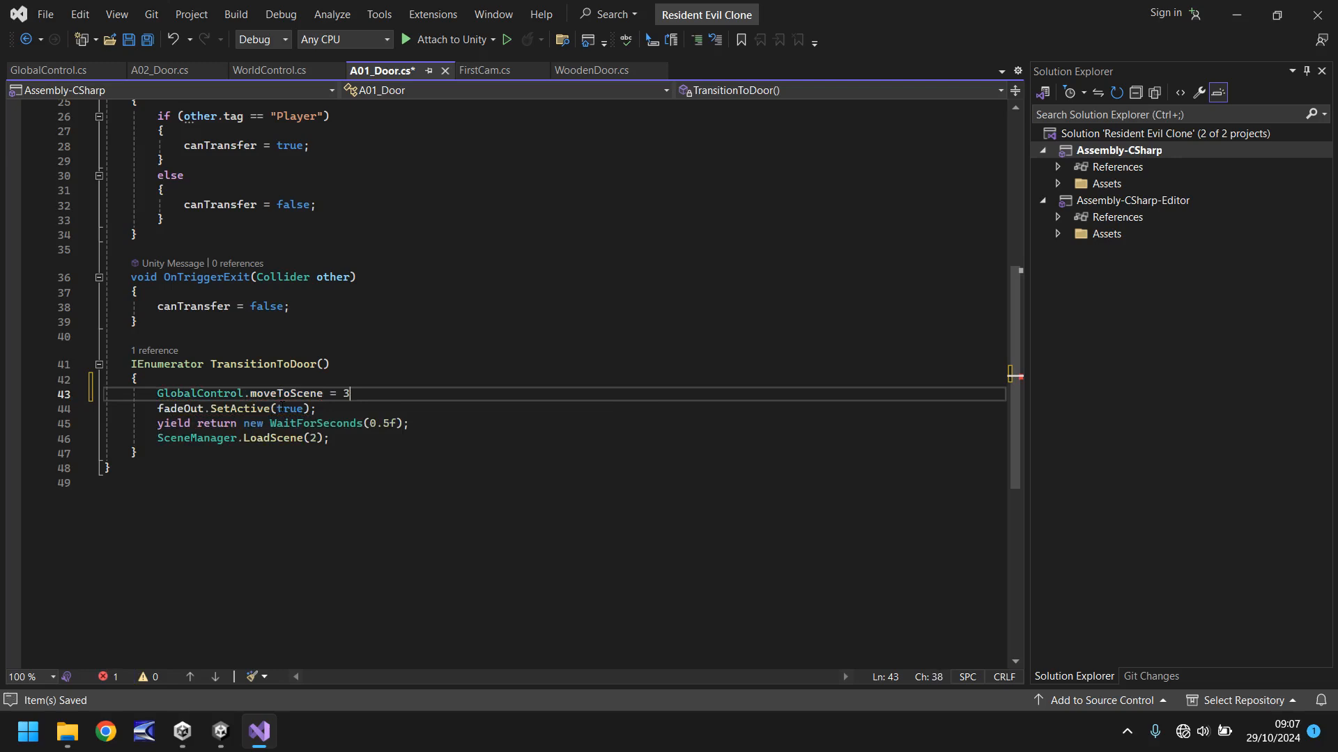
Step: Follow it with a GlobalControl.previousScene assignment recording scene 1
{"action": "type", "text": "yield return null;"}
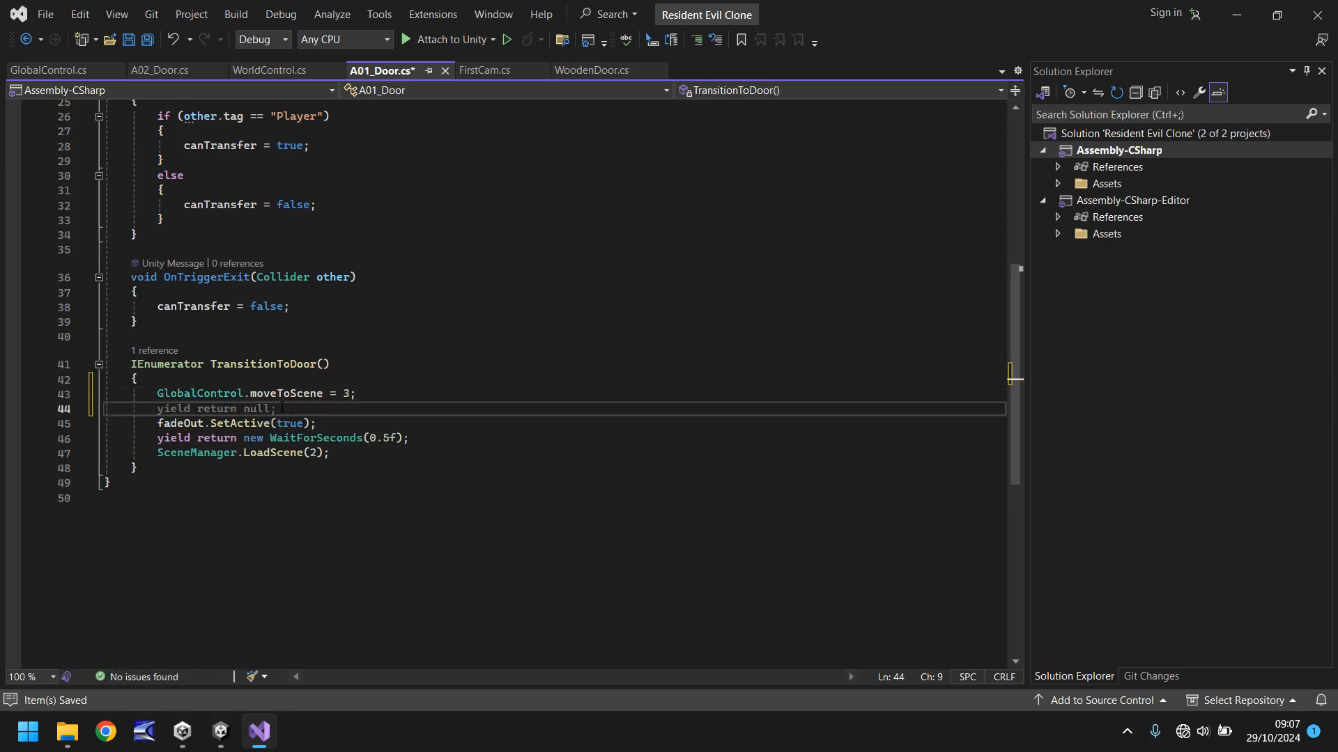
{"action": "type", "text": "Glob"}
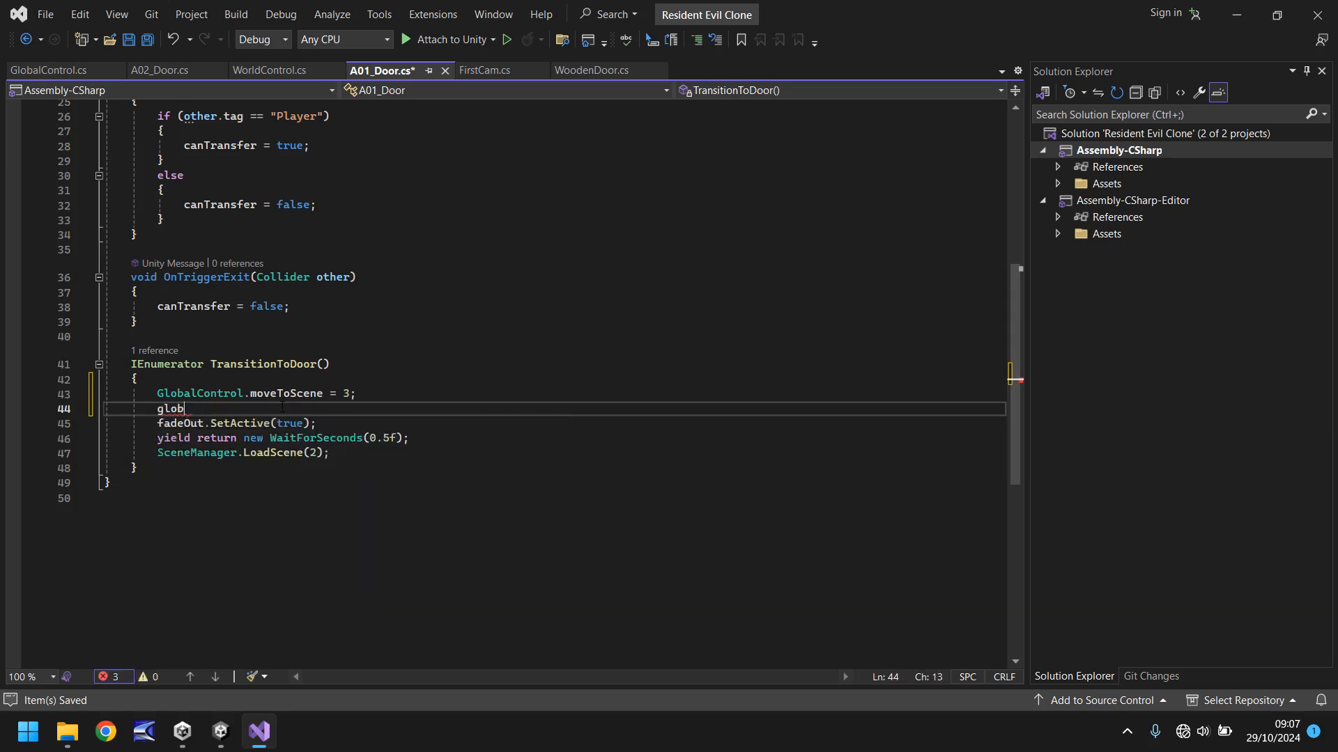
{"action": "type", "text": "alControl"}
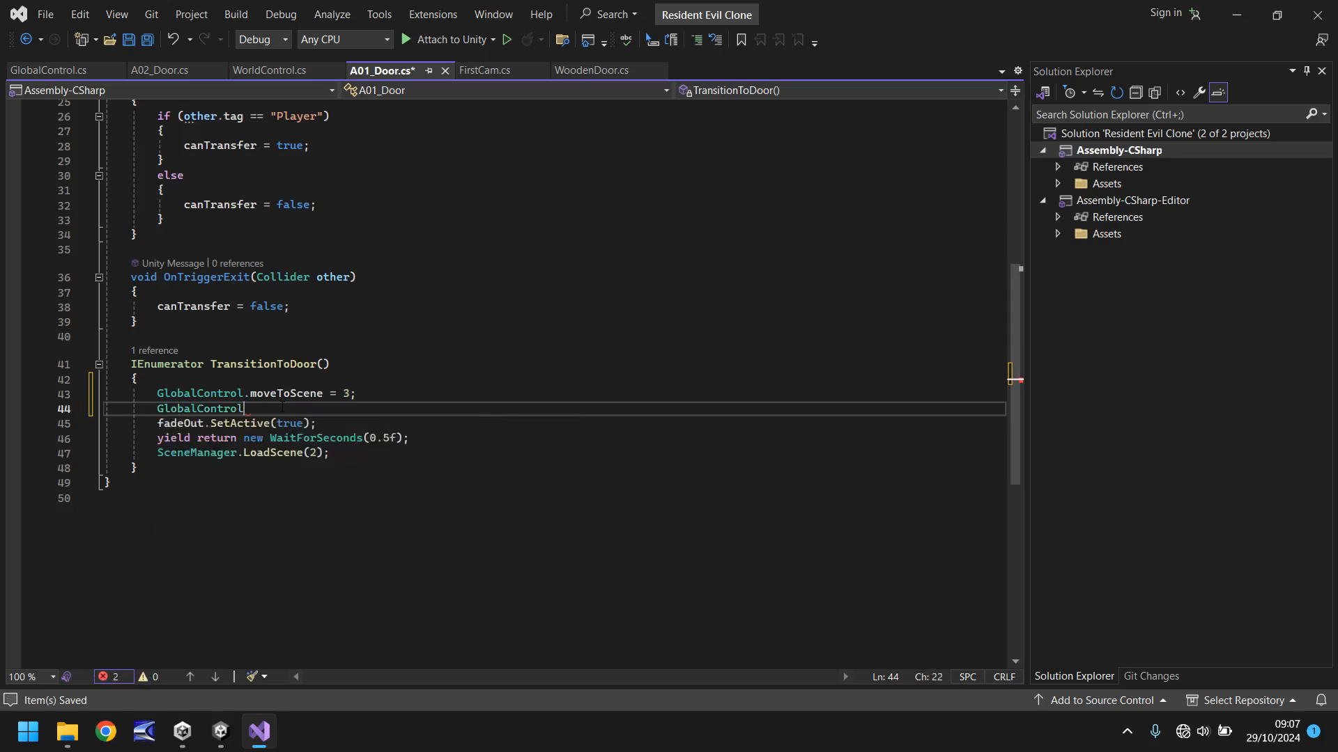
{"action": "type", "text": ".previousScene"}
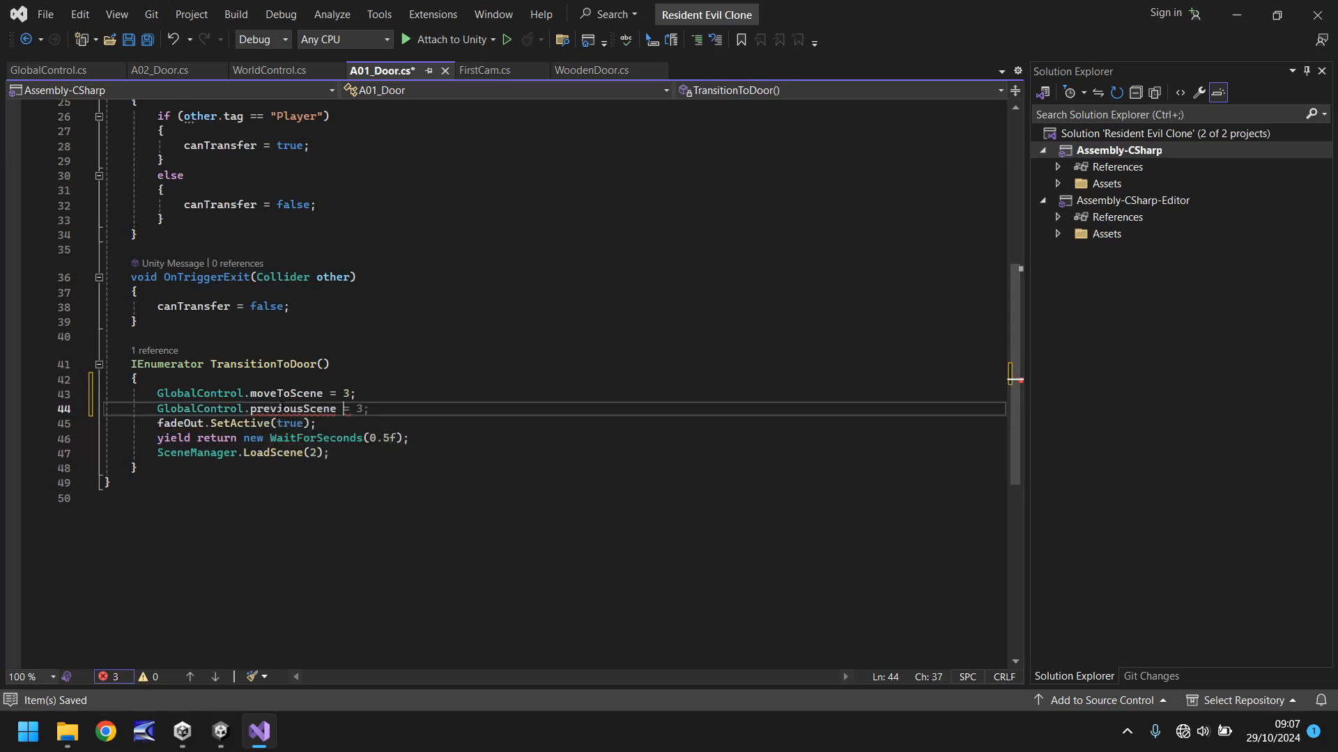
{"action": "type", "text": "1"}
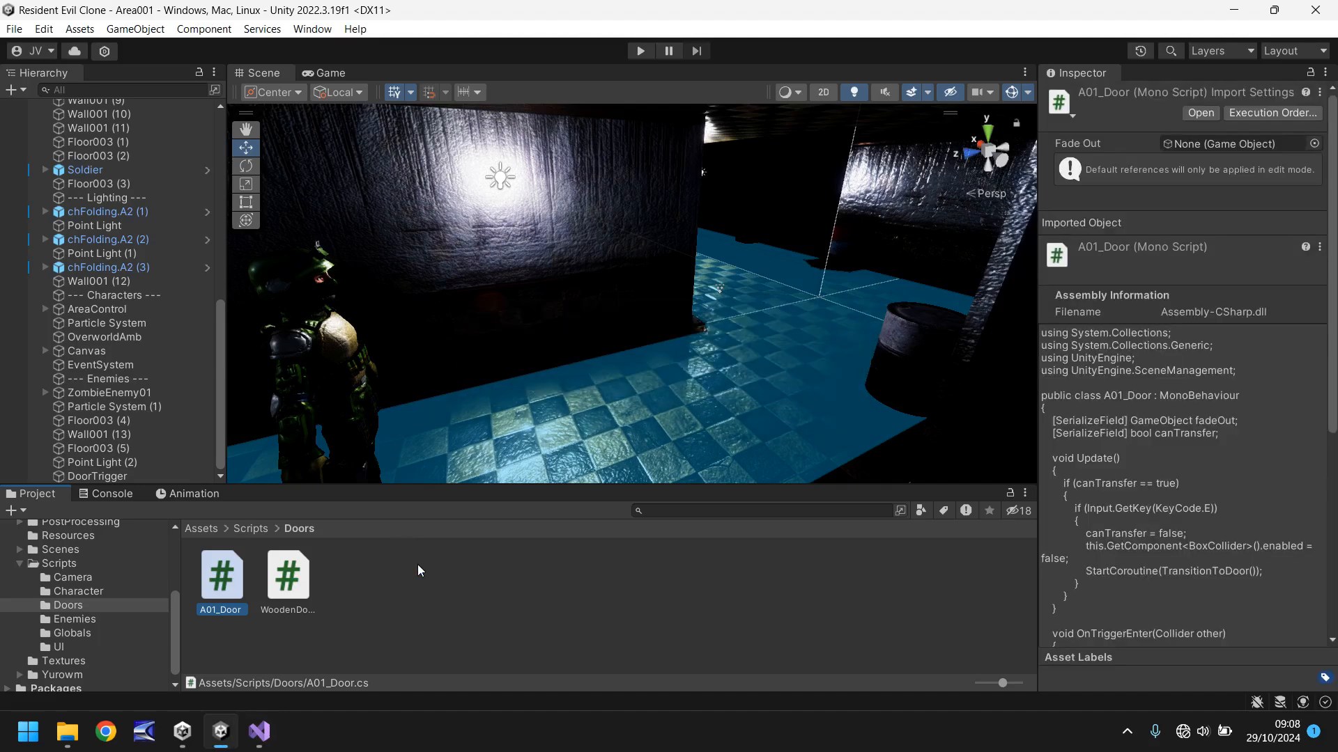
Step: Remove the missing script component from Area002's DoorTrigger object
{"action": "left_click", "coordinate": [60, 549]}
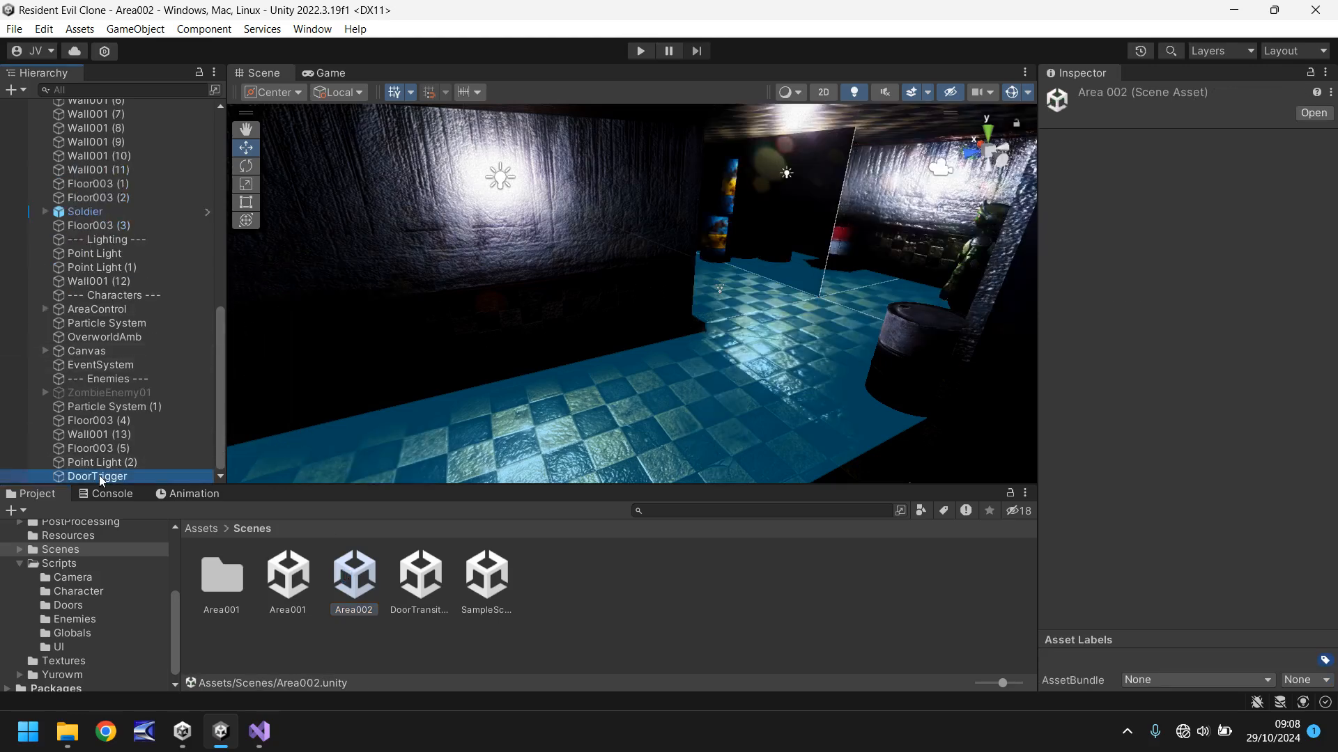
{"action": "left_click", "coordinate": [96, 476]}
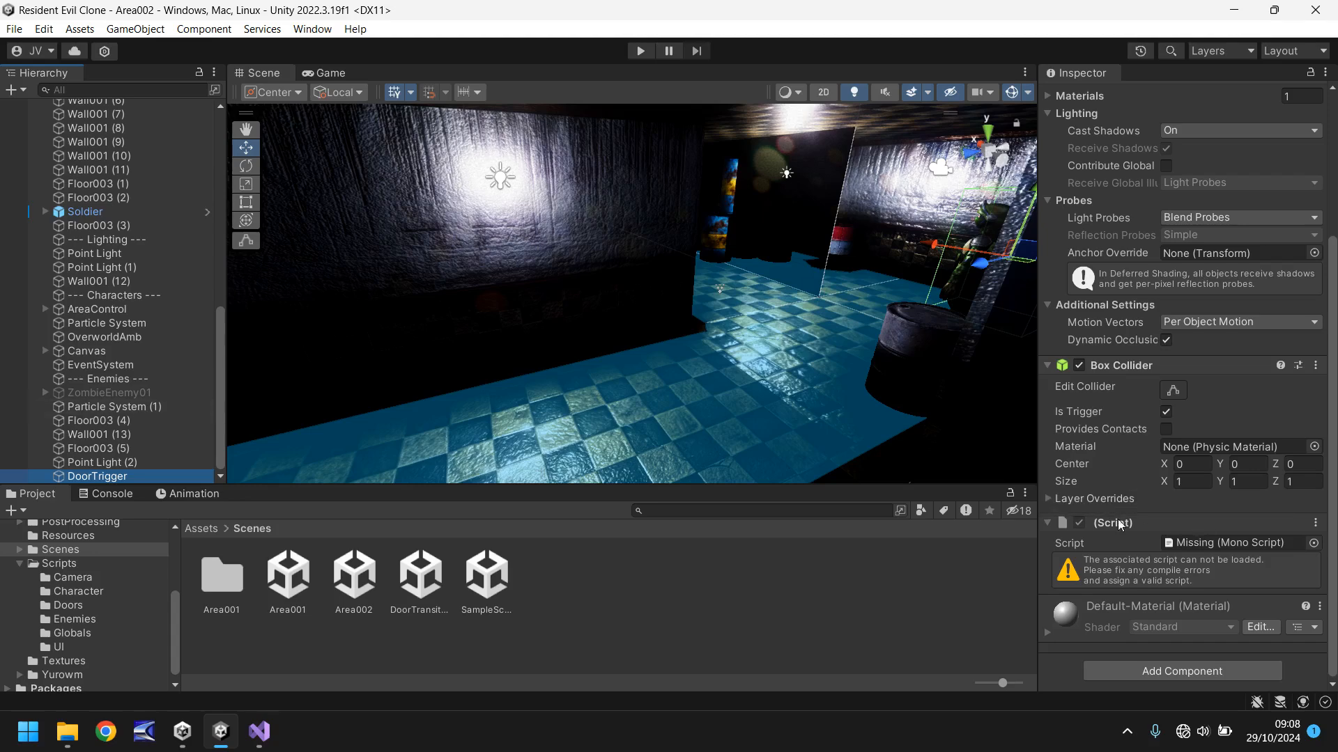
{"action": "mouse_move", "coordinate": [107, 611]}
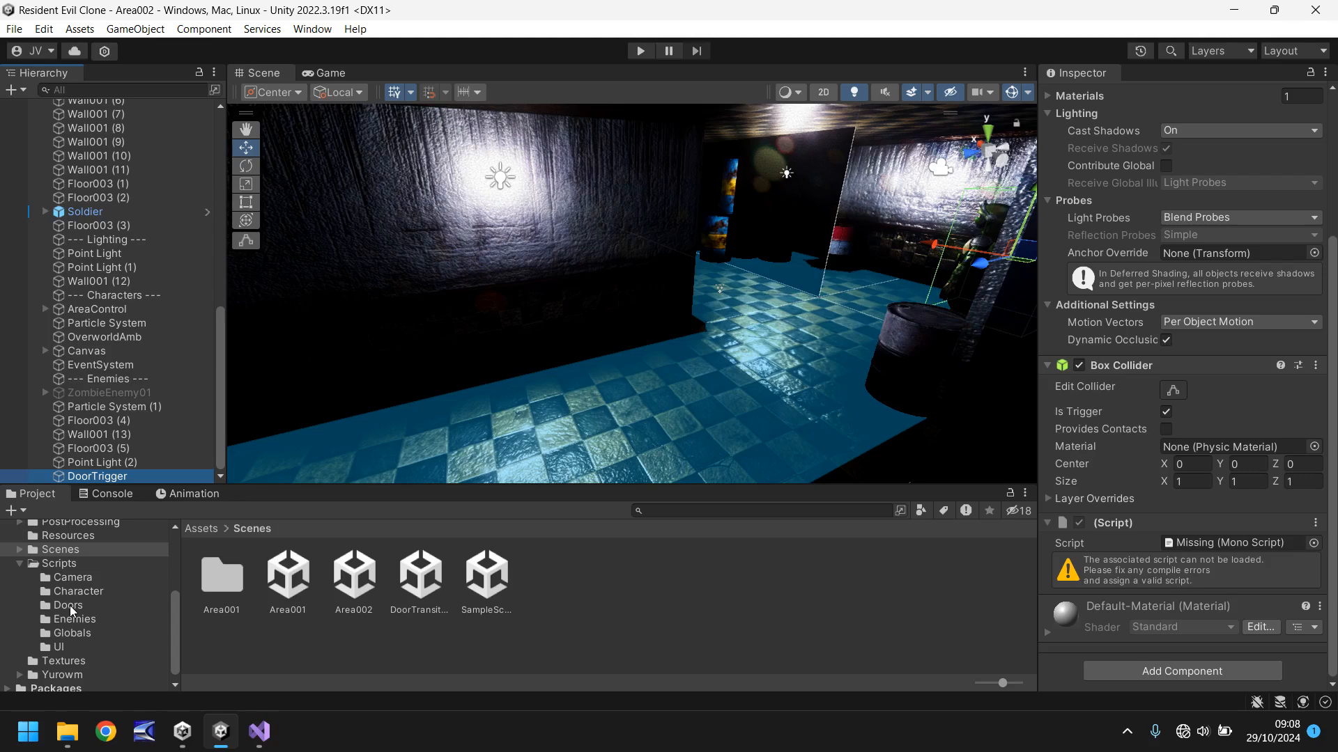
{"action": "left_click", "coordinate": [1298, 365]}
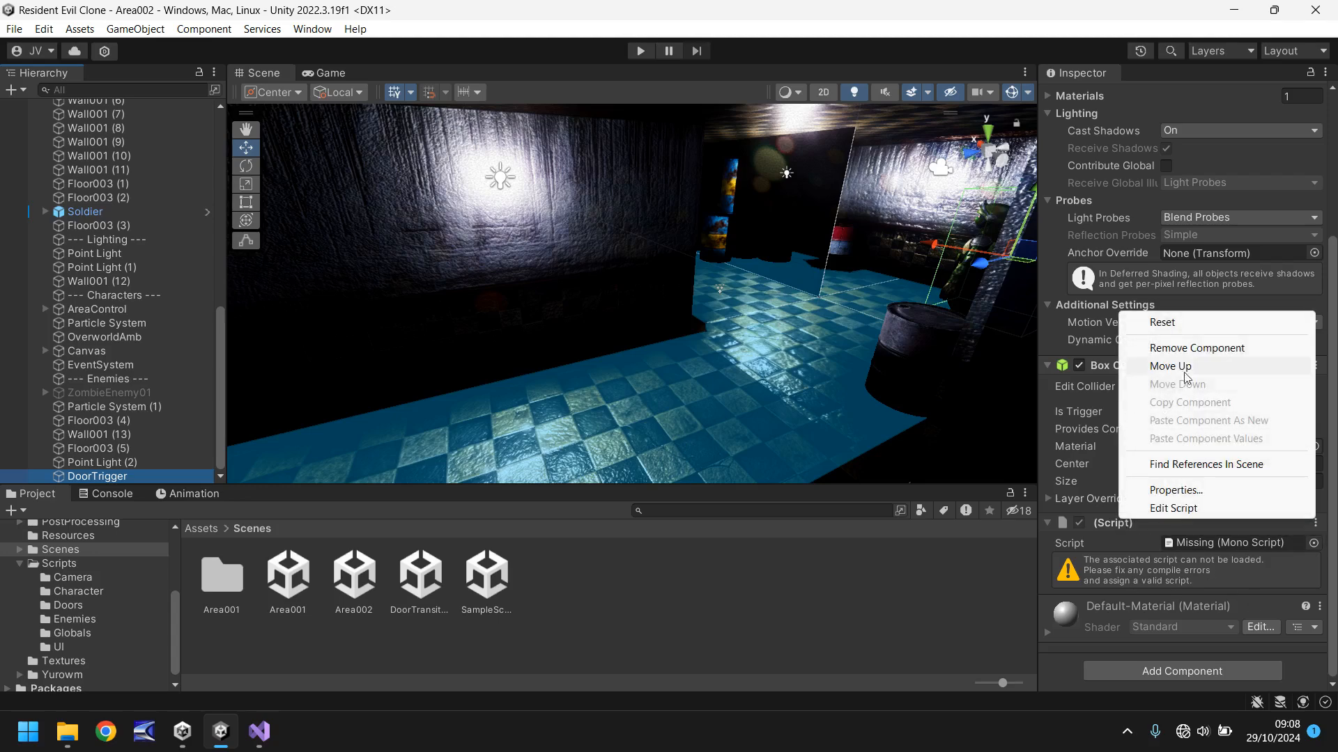
{"action": "left_click", "coordinate": [1196, 347]}
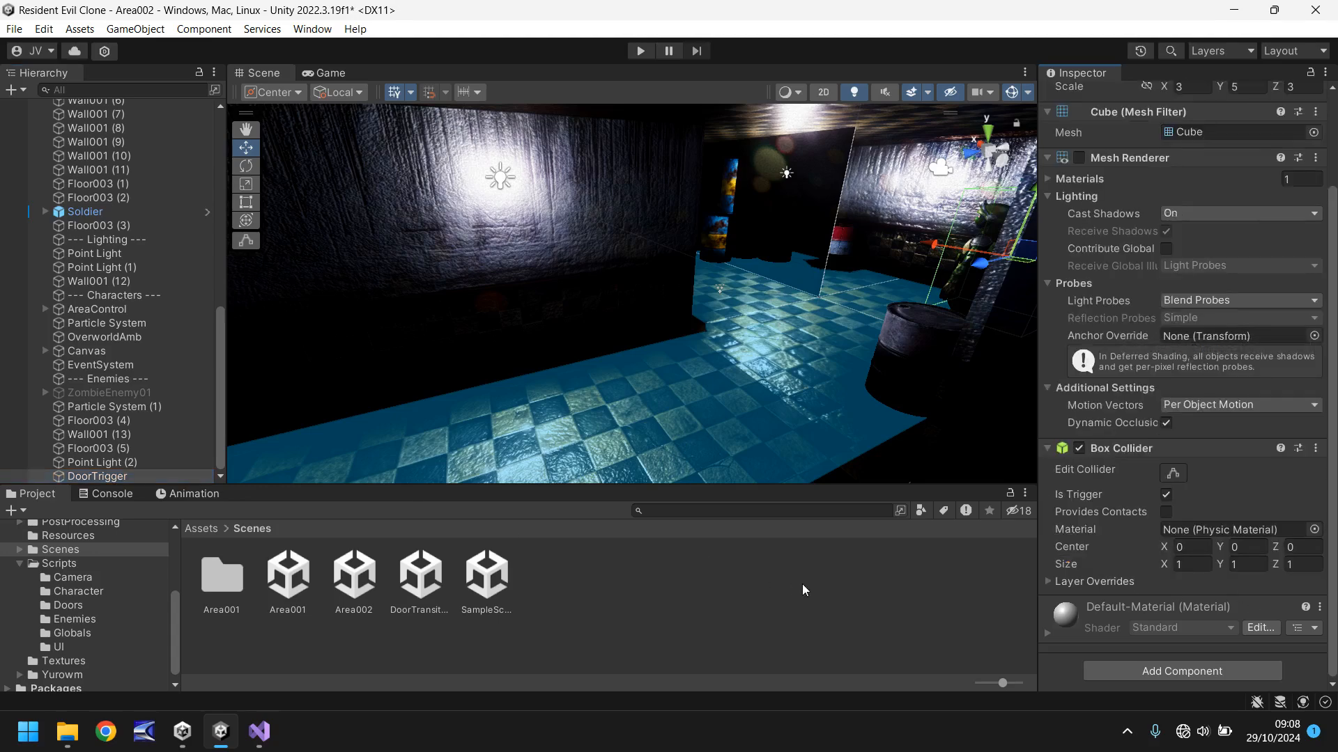
{"action": "mouse_move", "coordinate": [93, 648]}
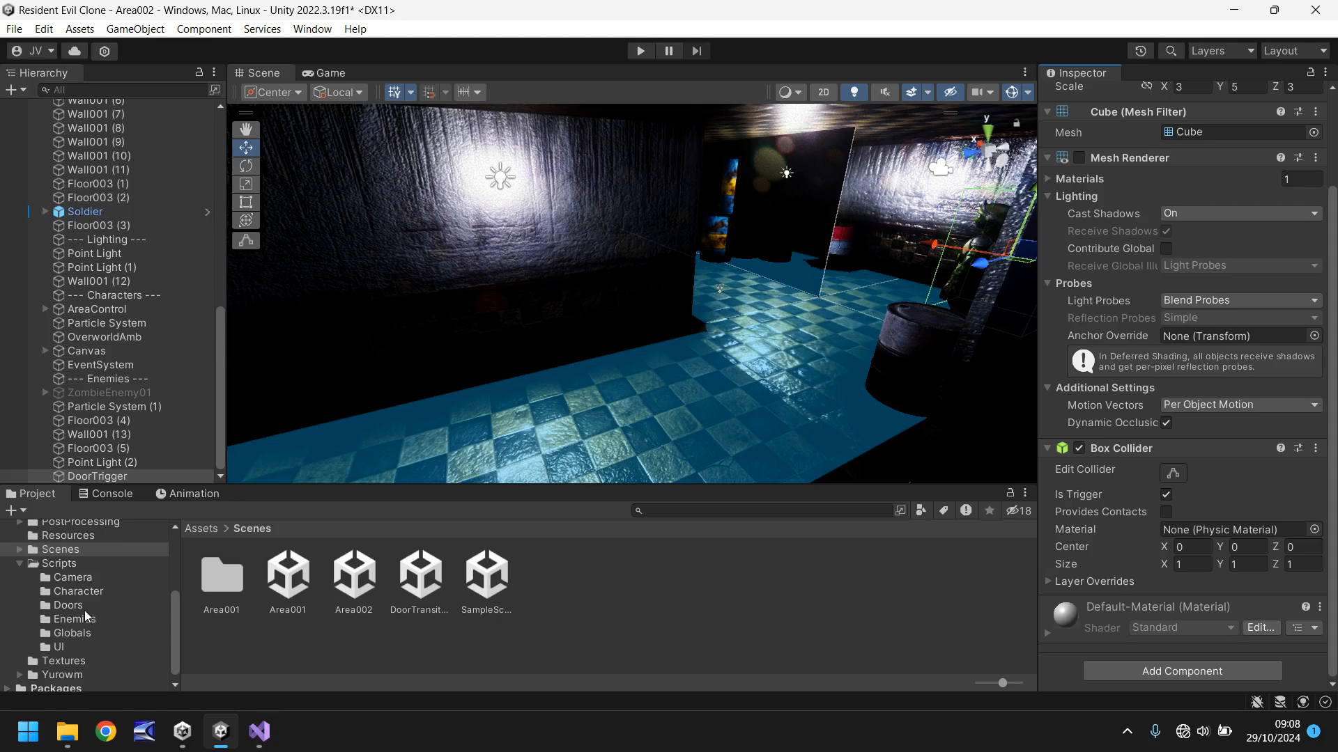
Step: Select A01_Door in the Doors folder to duplicate it as A02_Door
{"action": "left_click", "coordinate": [67, 604]}
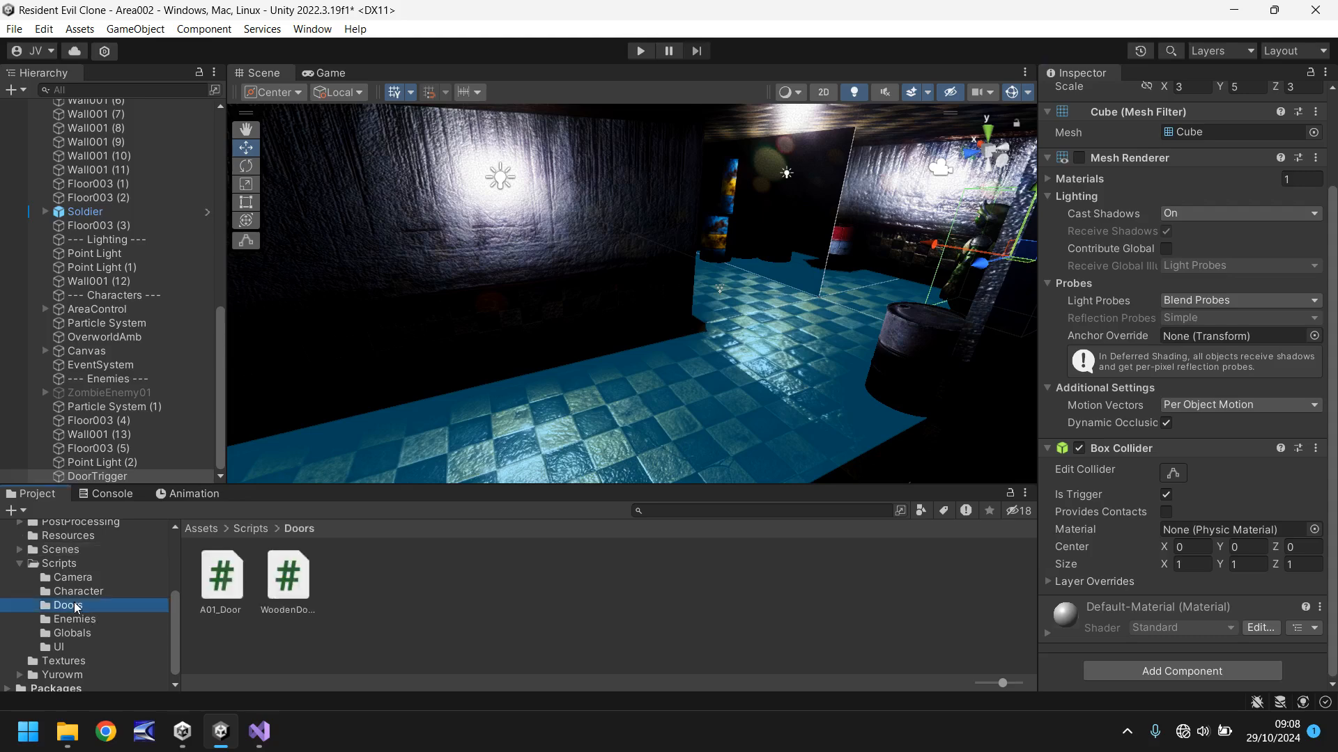
{"action": "left_click", "coordinate": [221, 575]}
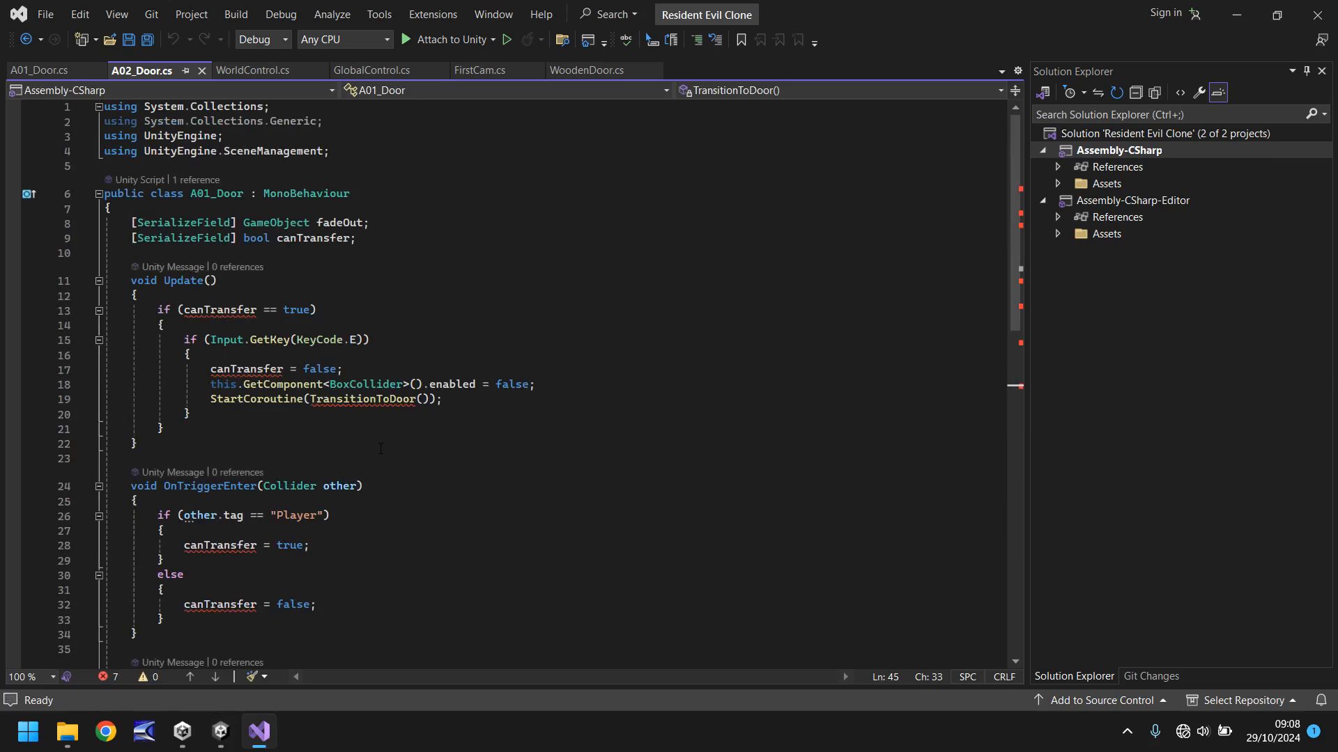
Step: Set GlobalControl.previousScene = 3 in A02_Door's TransitionToDoor and save the script
{"action": "scroll", "scroll_direction": "down", "scroll_amount": 3}
{"action": "type", "text": "2"}
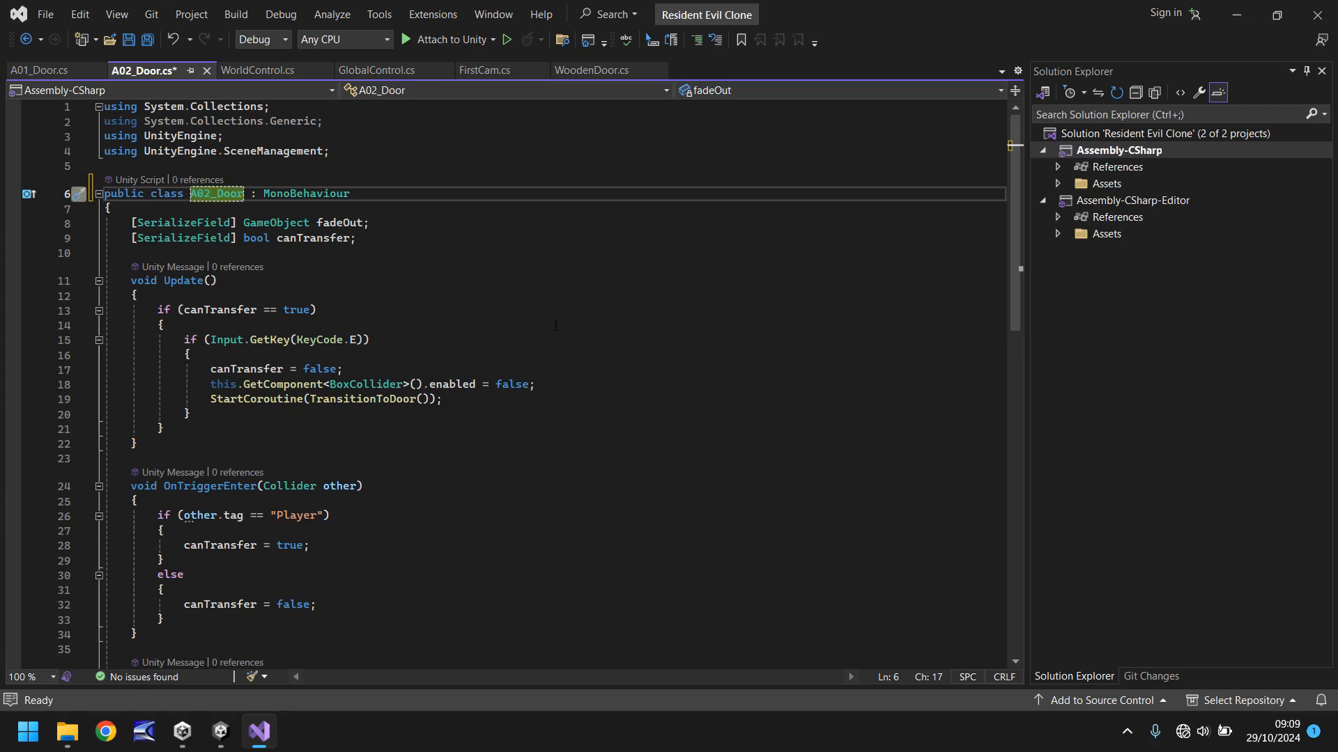
{"action": "scroll", "scroll_direction": "down", "scroll_amount": 3}
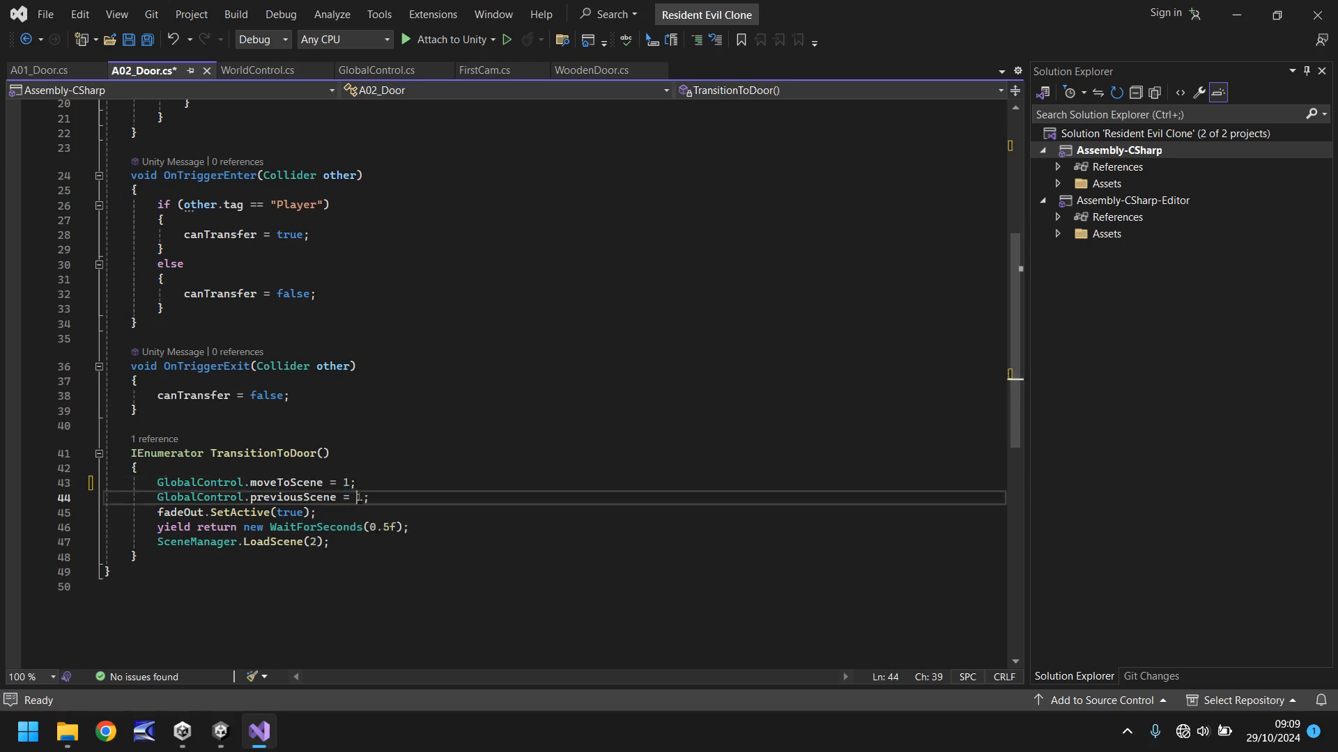
{"action": "type", "text": "3"}
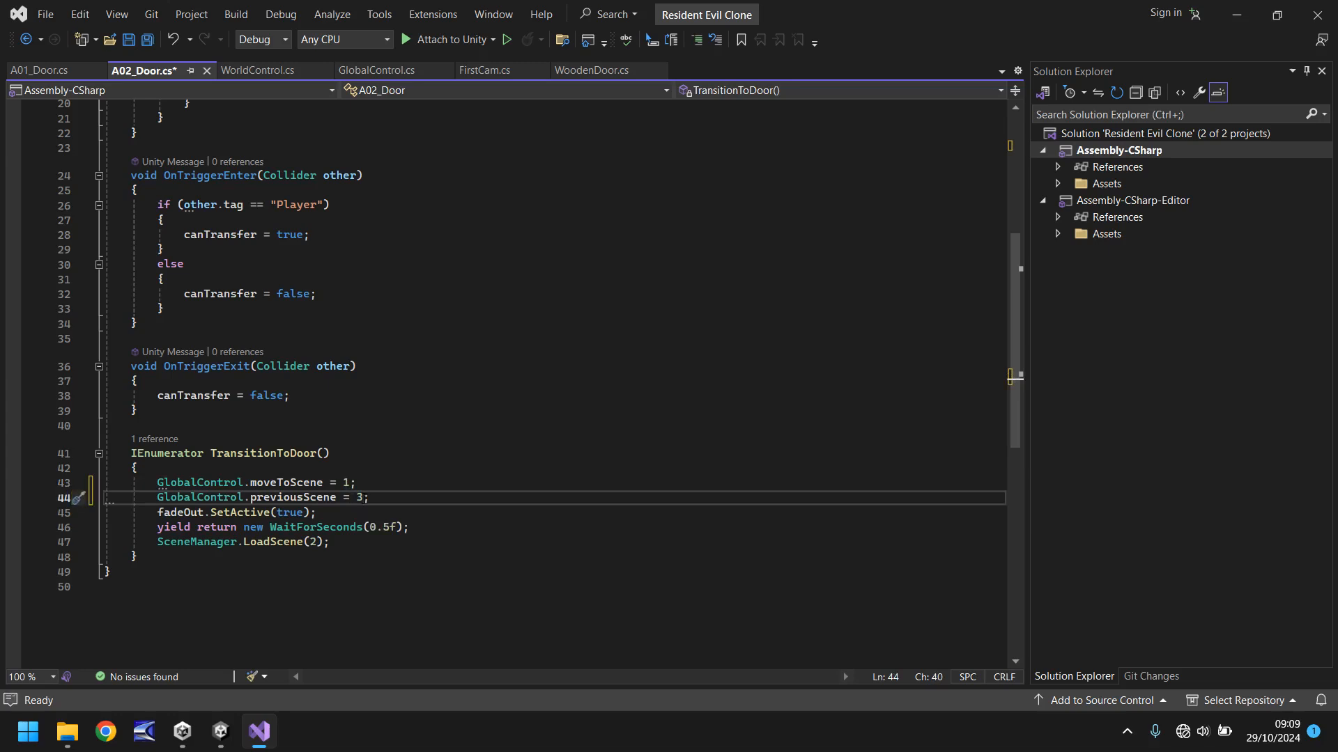
{"action": "key", "text": "ctrl+s"}
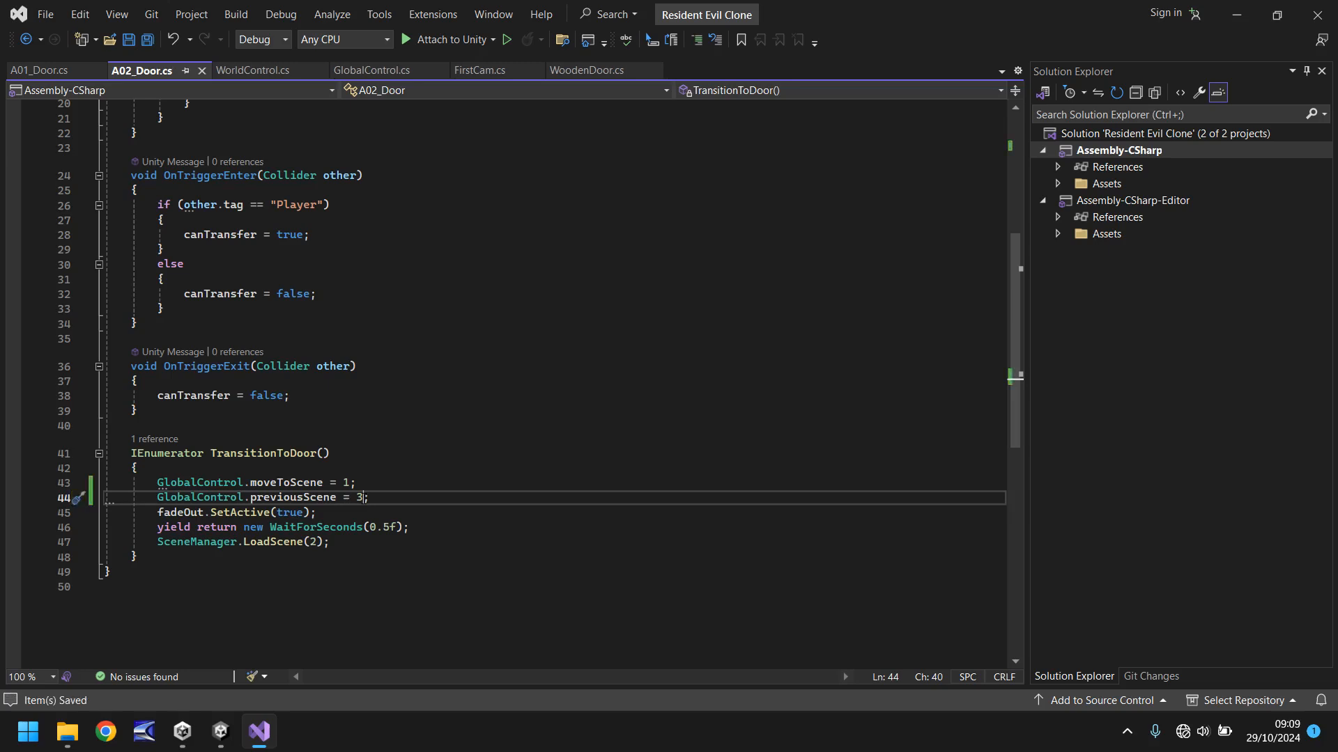
{"action": "mouse_move", "coordinate": [219, 731]}
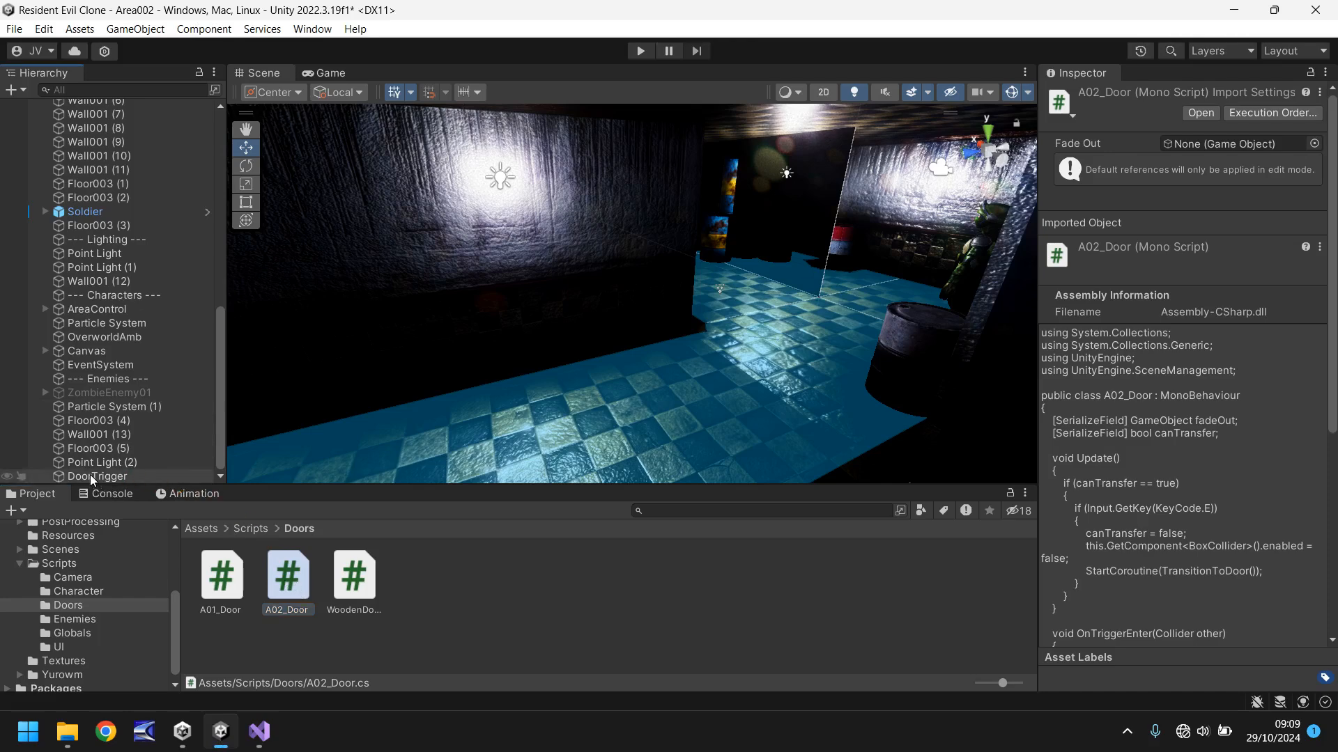
Step: Select Area002's DoorTrigger to attach A02_Door with Fade Out set to the FadeOut object
{"action": "left_click", "coordinate": [98, 476]}
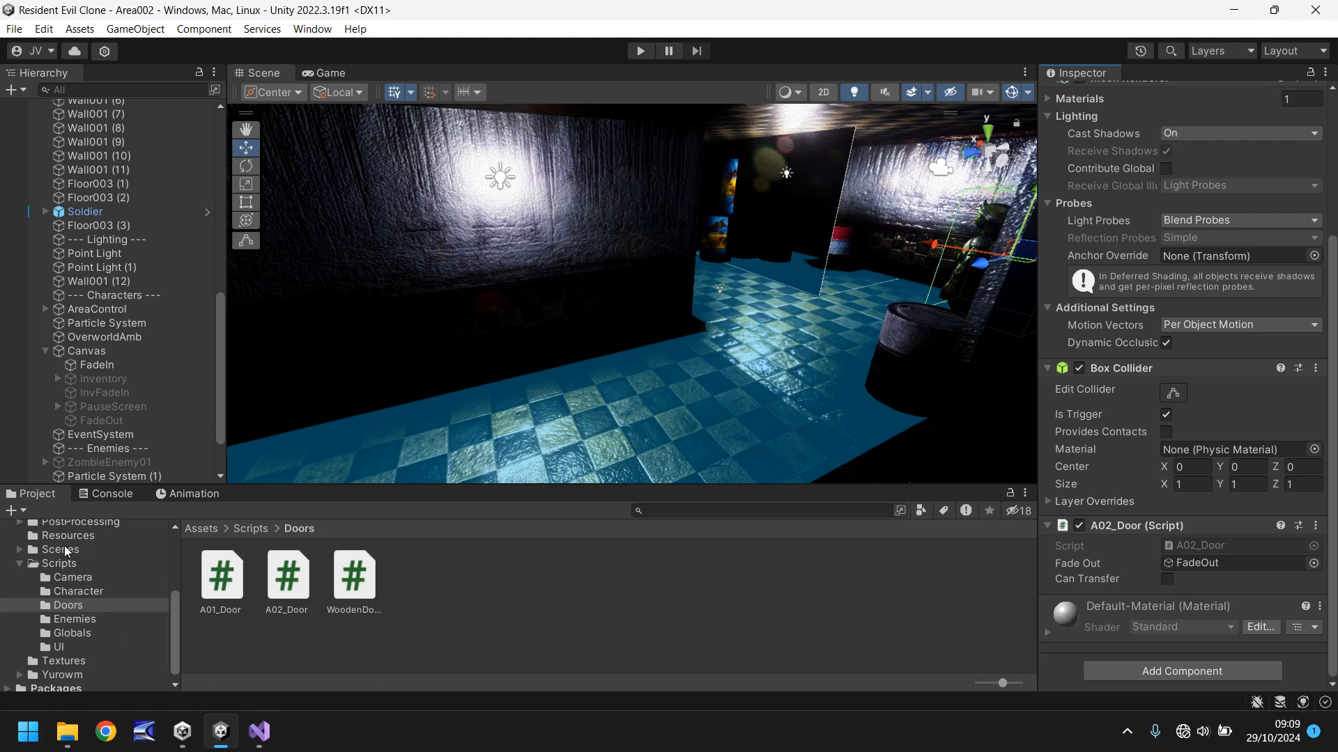
Step: Load the DoorTransition scene, select DoorControl and locate its WoodenDoor script
{"action": "double_click", "coordinate": [419, 573]}
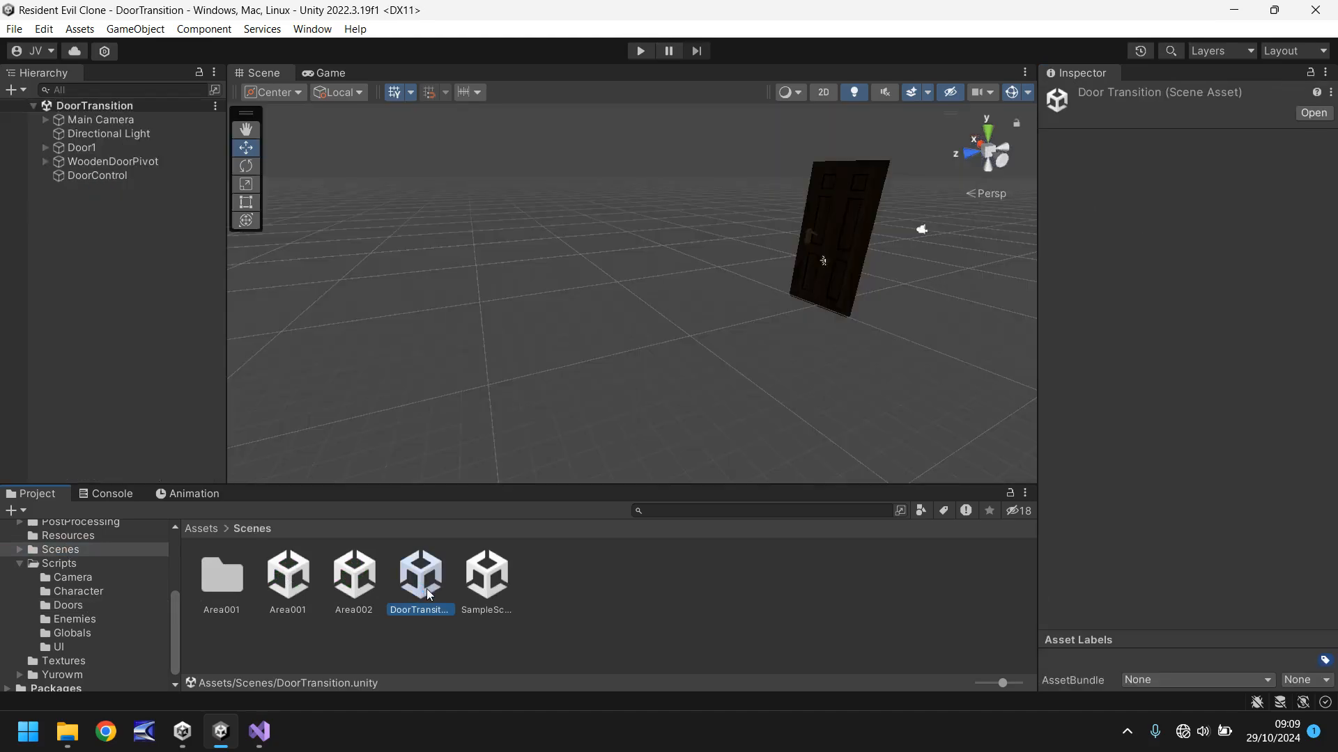
{"action": "left_click", "coordinate": [96, 176]}
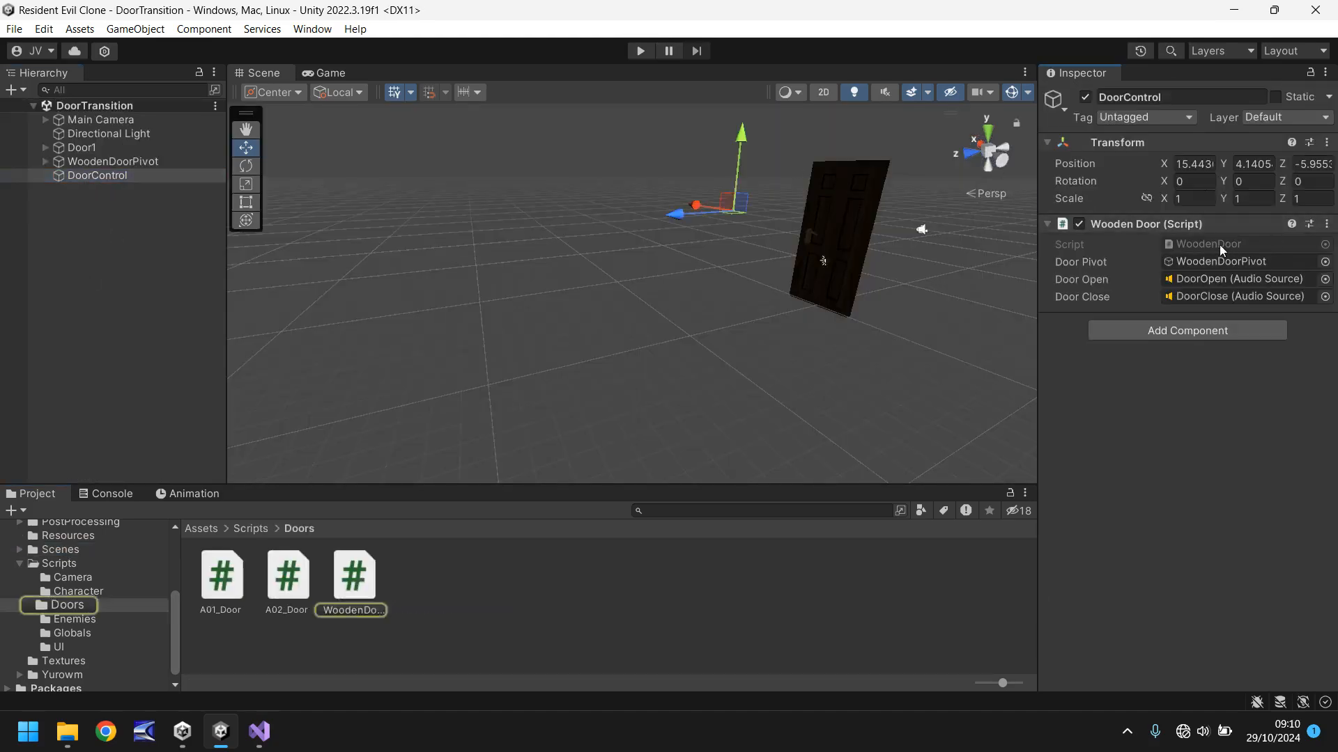
{"action": "left_click", "coordinate": [256, 731]}
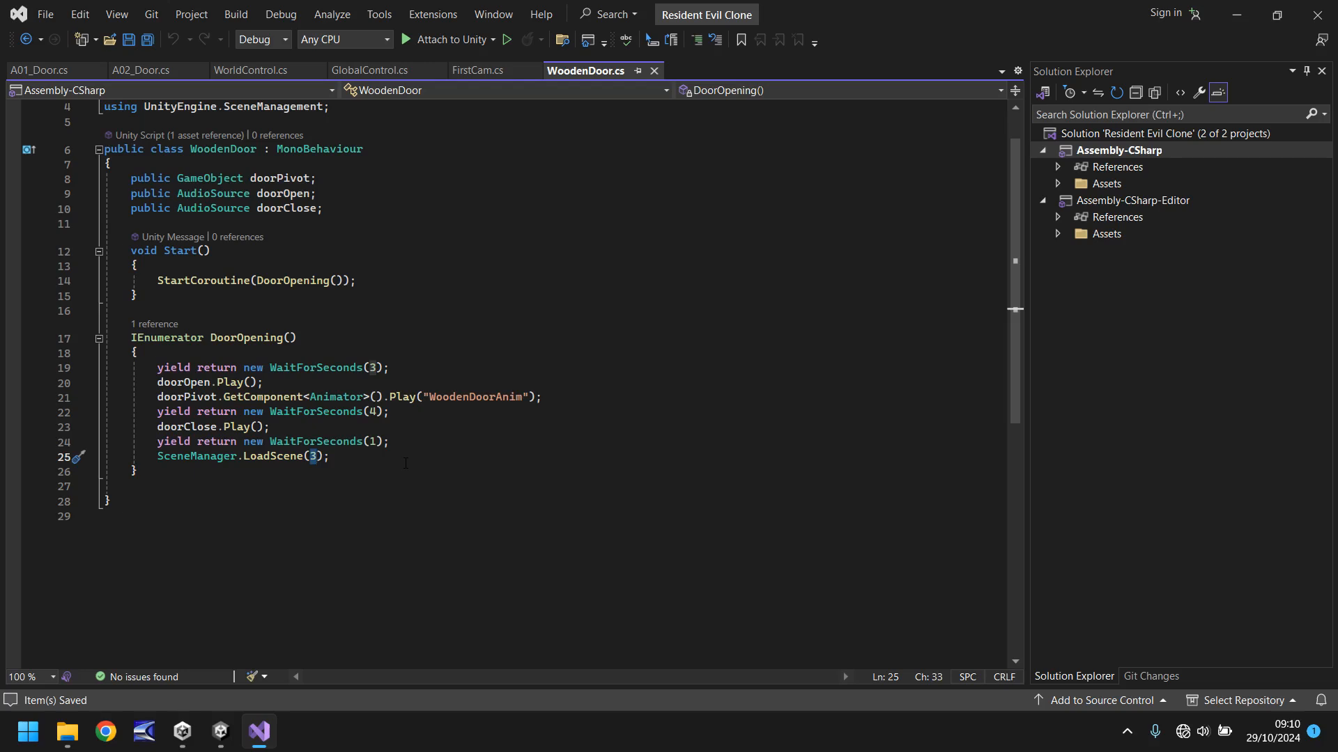
{"action": "mouse_move", "coordinate": [197, 456]}
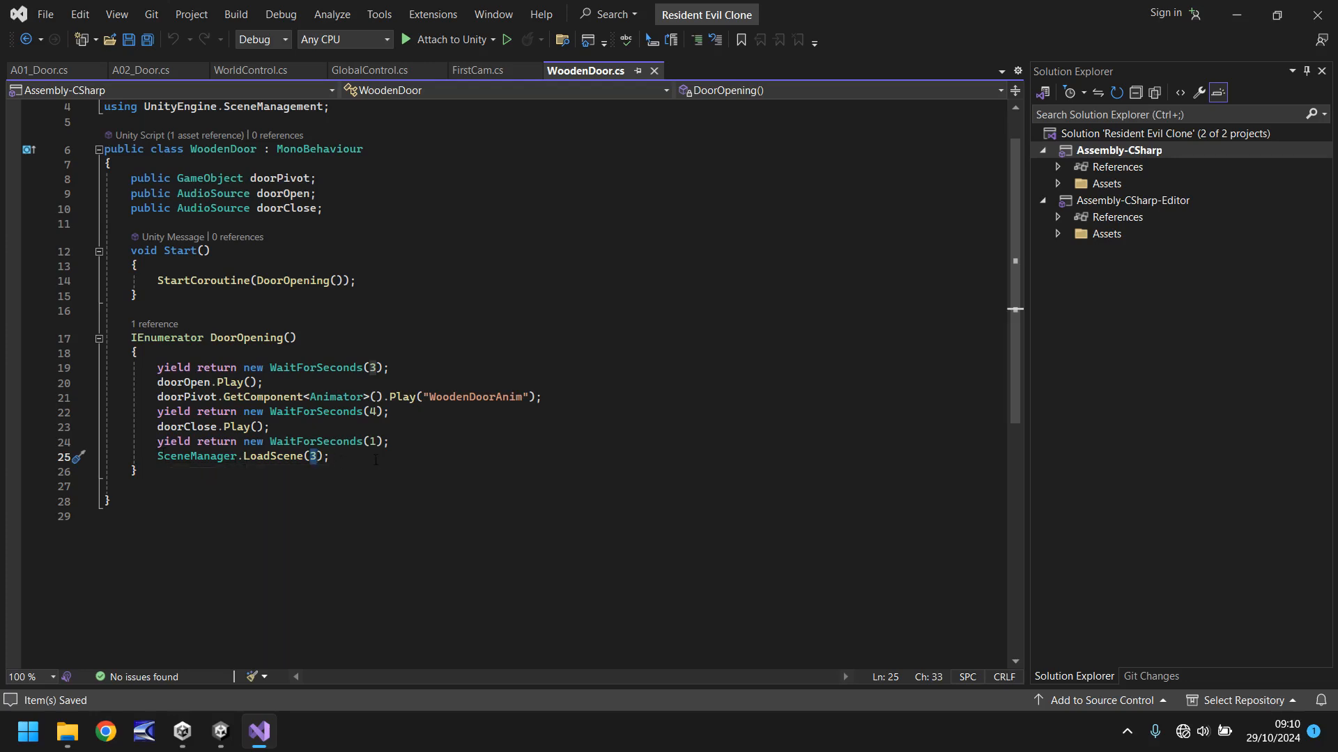
Step: Replace LoadScene(3) with LoadScene(GlobalControl.moveToScene) in WoodenDoor, save, and return to Unity
{"action": "key", "text": "Backspace"}
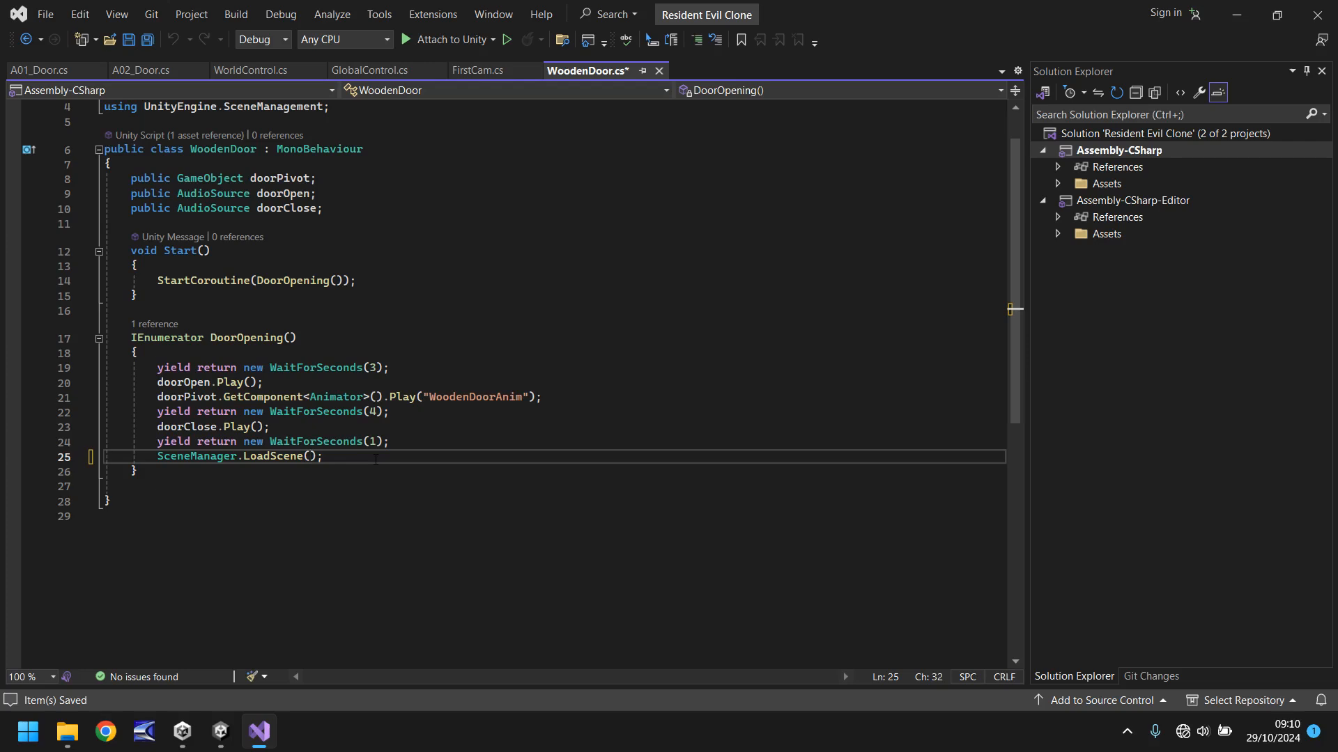
{"action": "type", "text": "0"}
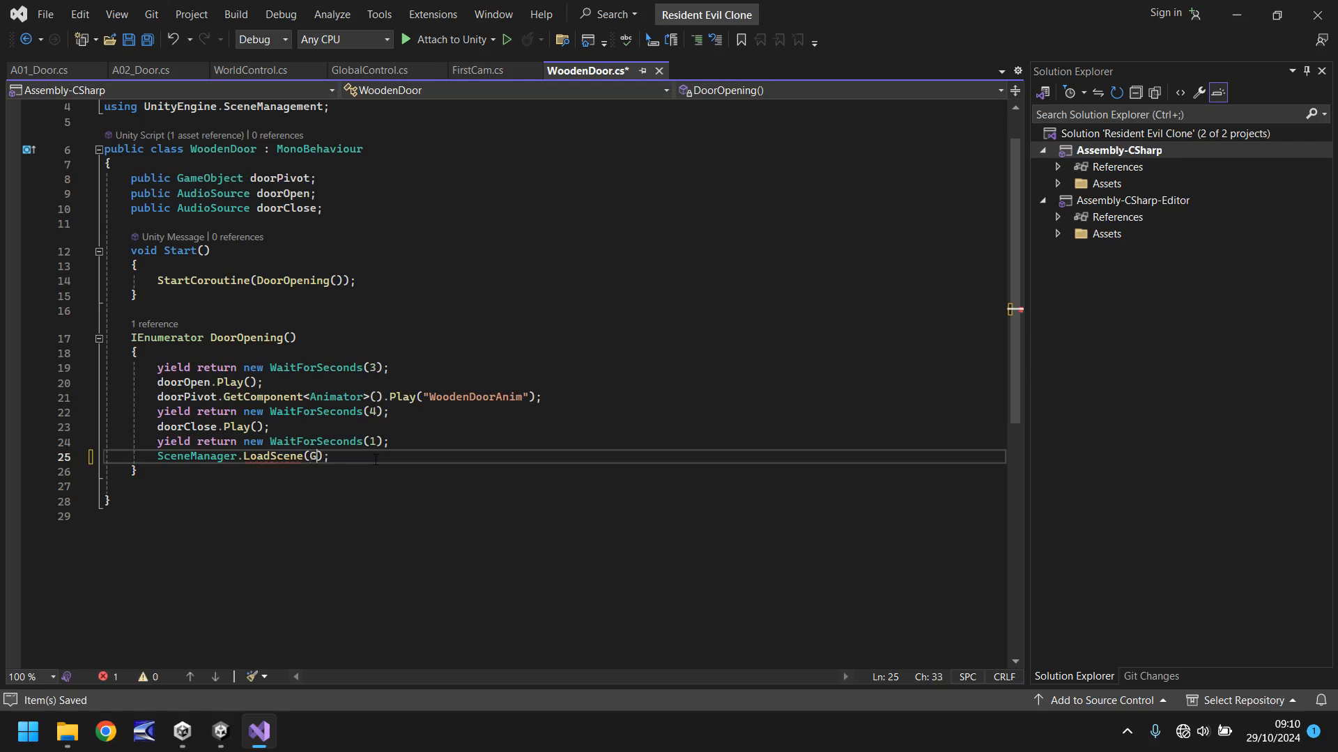
{"action": "type", "text": "lobalControl"}
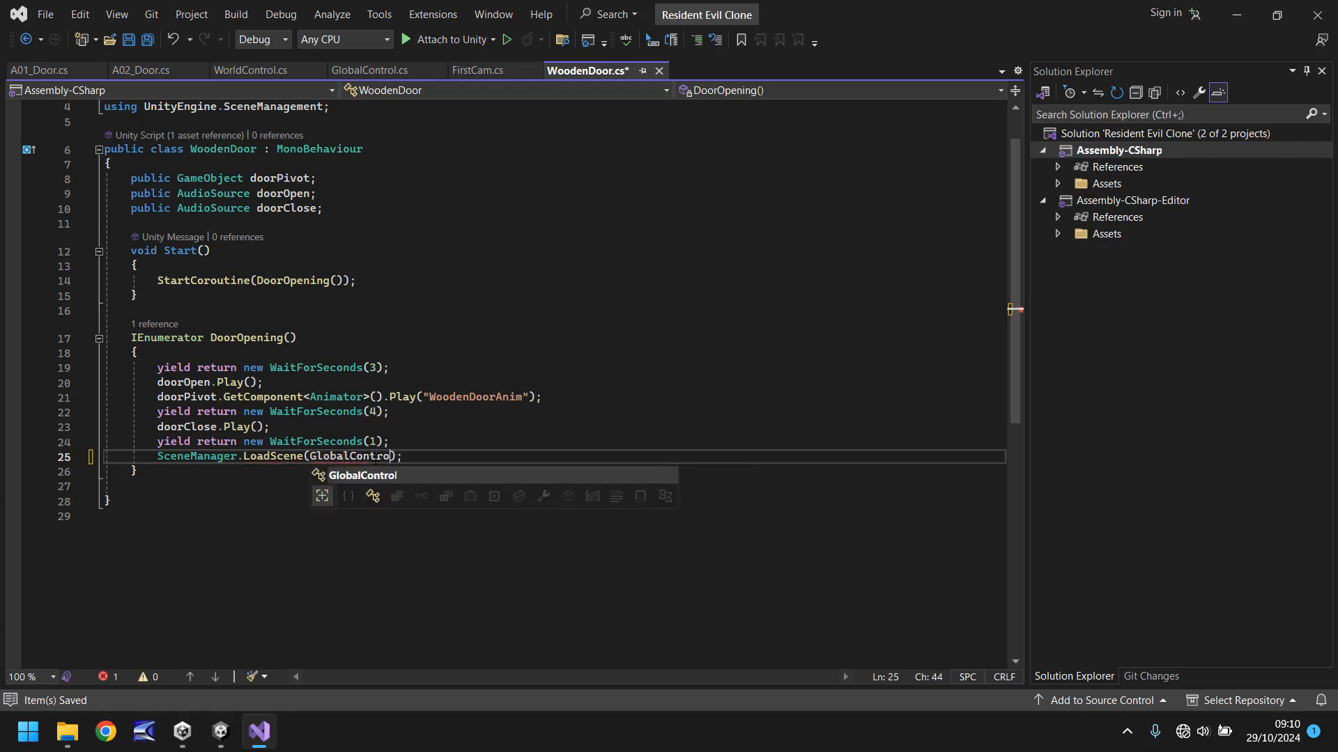
{"action": "type", "text": ".mo"}
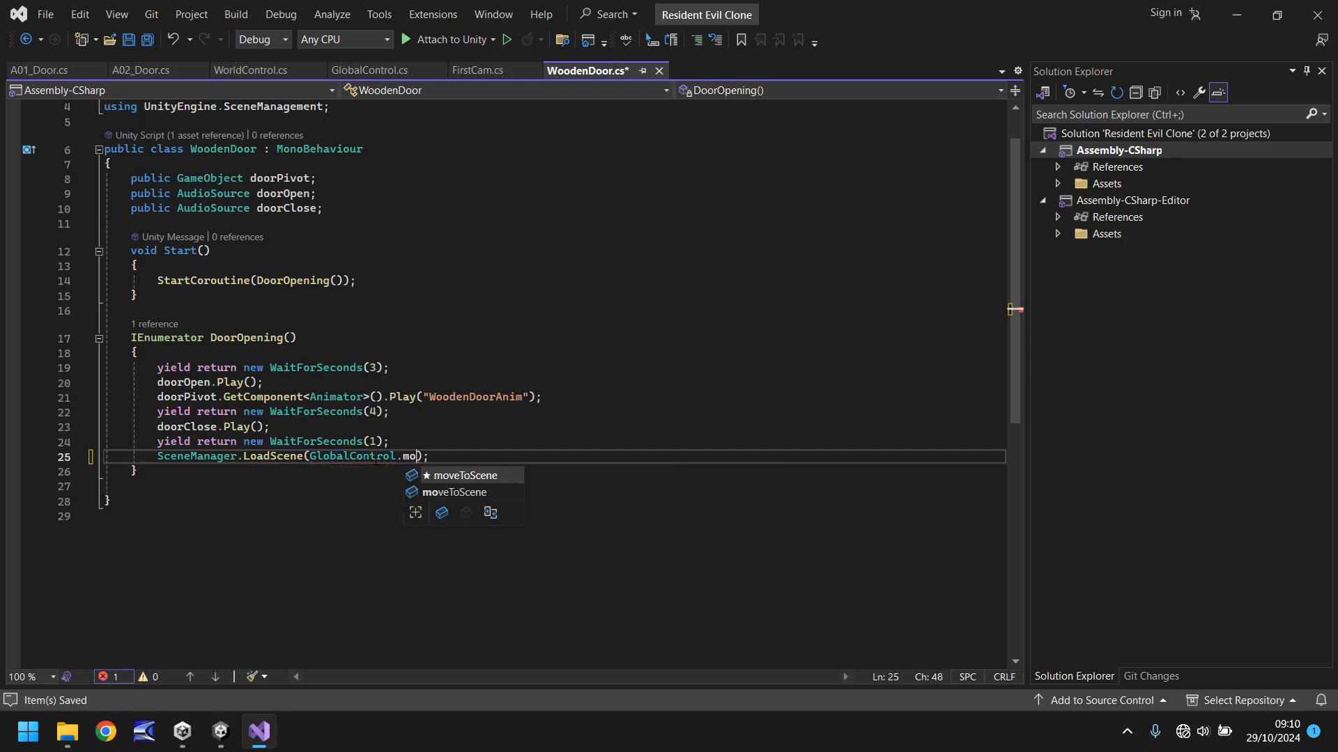
{"action": "type", "text": "veToScene"}
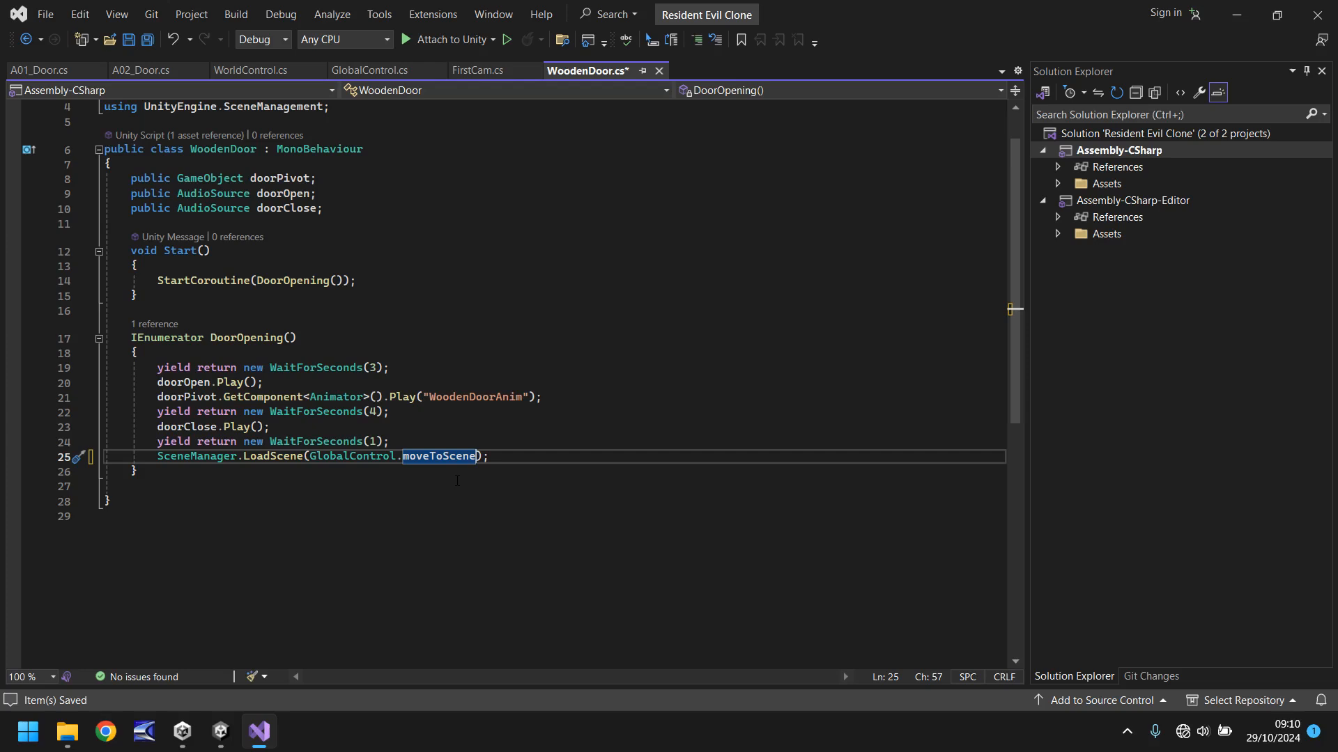
{"action": "key", "text": "ctrl+s"}
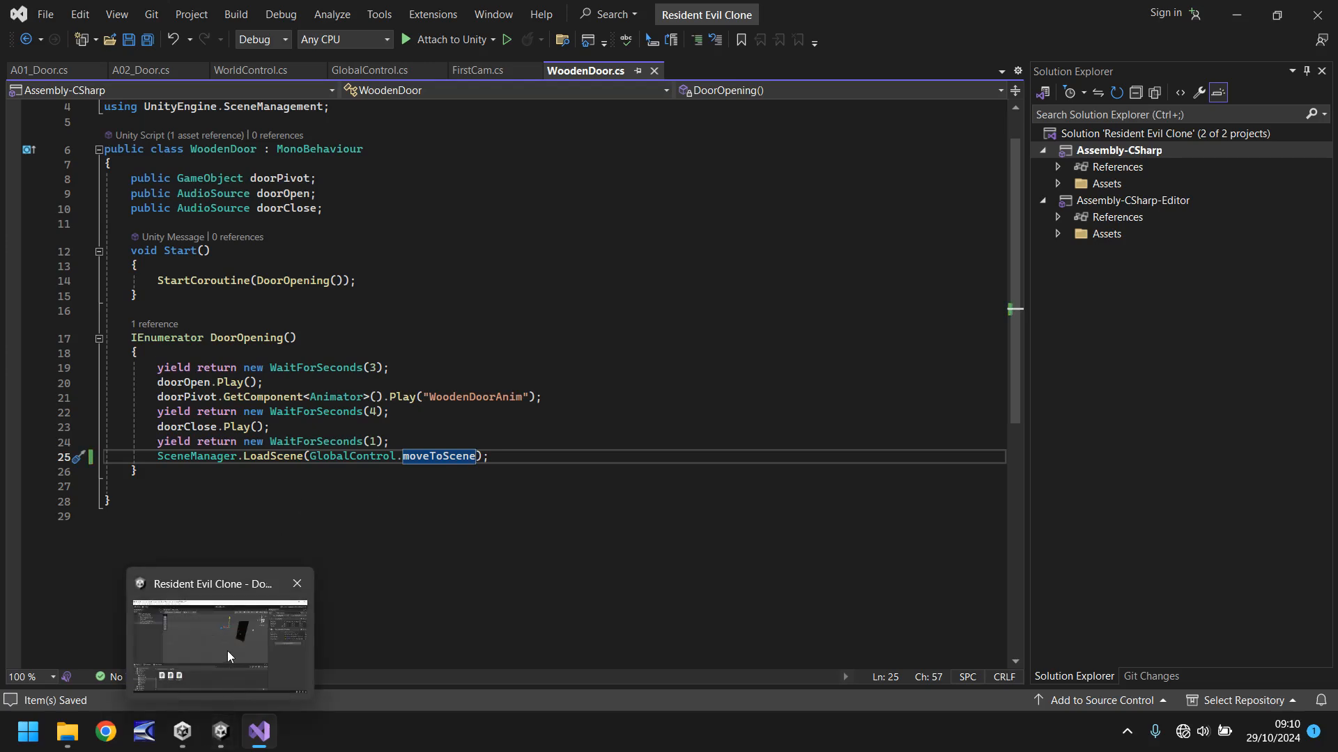
{"action": "left_click", "coordinate": [219, 639]}
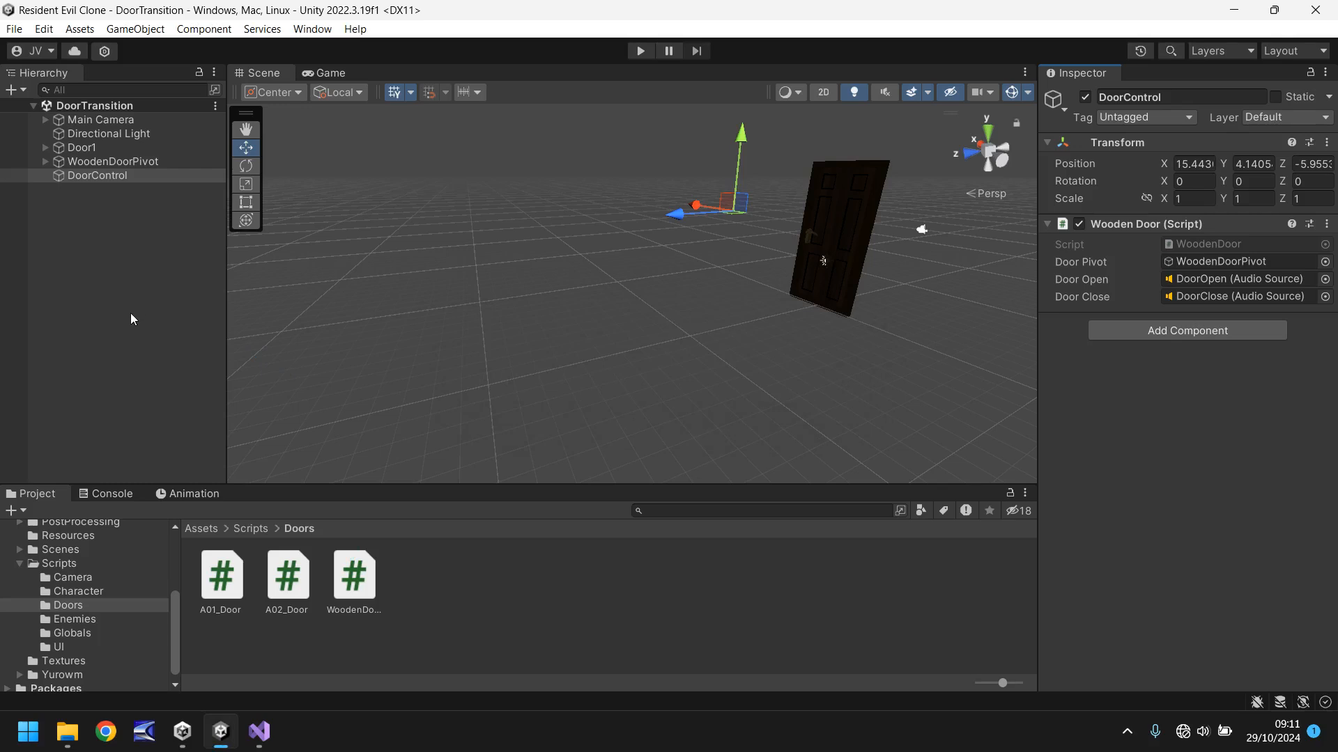
Step: Attach the GlobalControl script from Scripts > Globals onto the DoorControl object and verify its components
{"action": "left_click", "coordinate": [70, 633]}
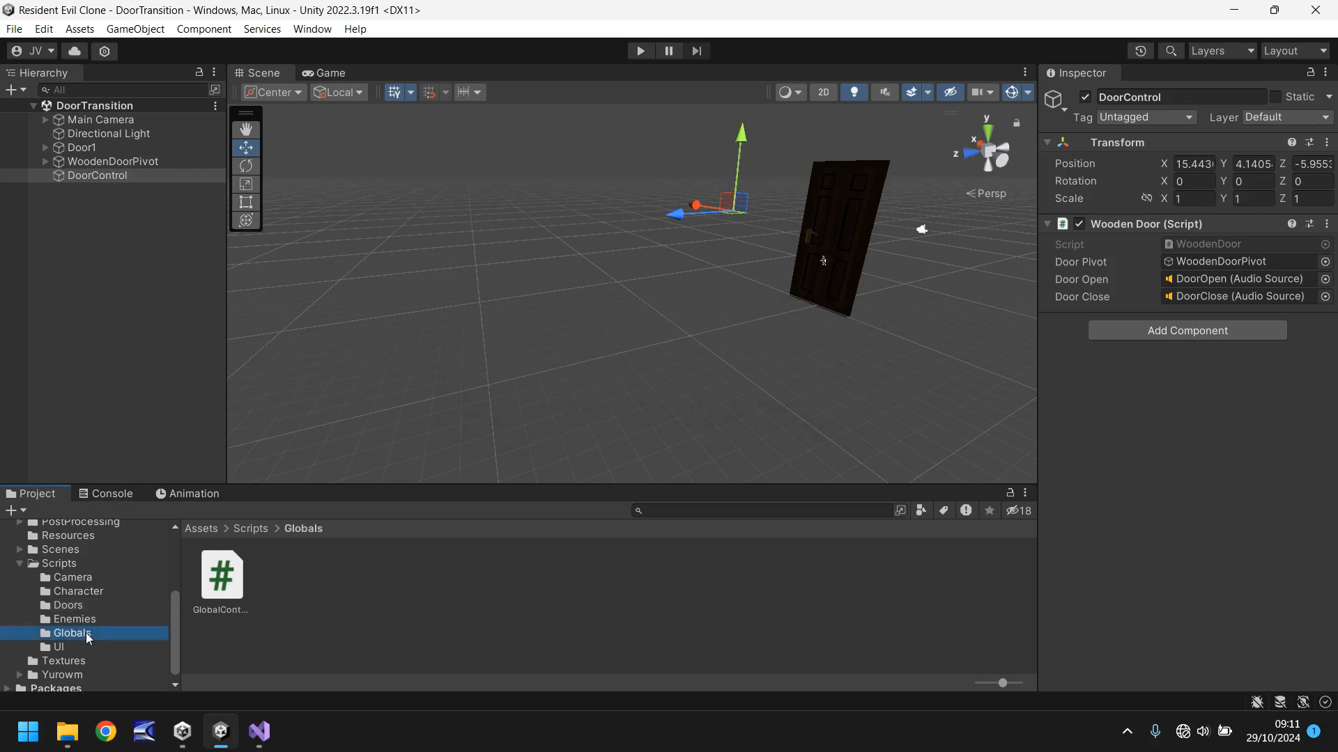
{"action": "left_click", "coordinate": [97, 176]}
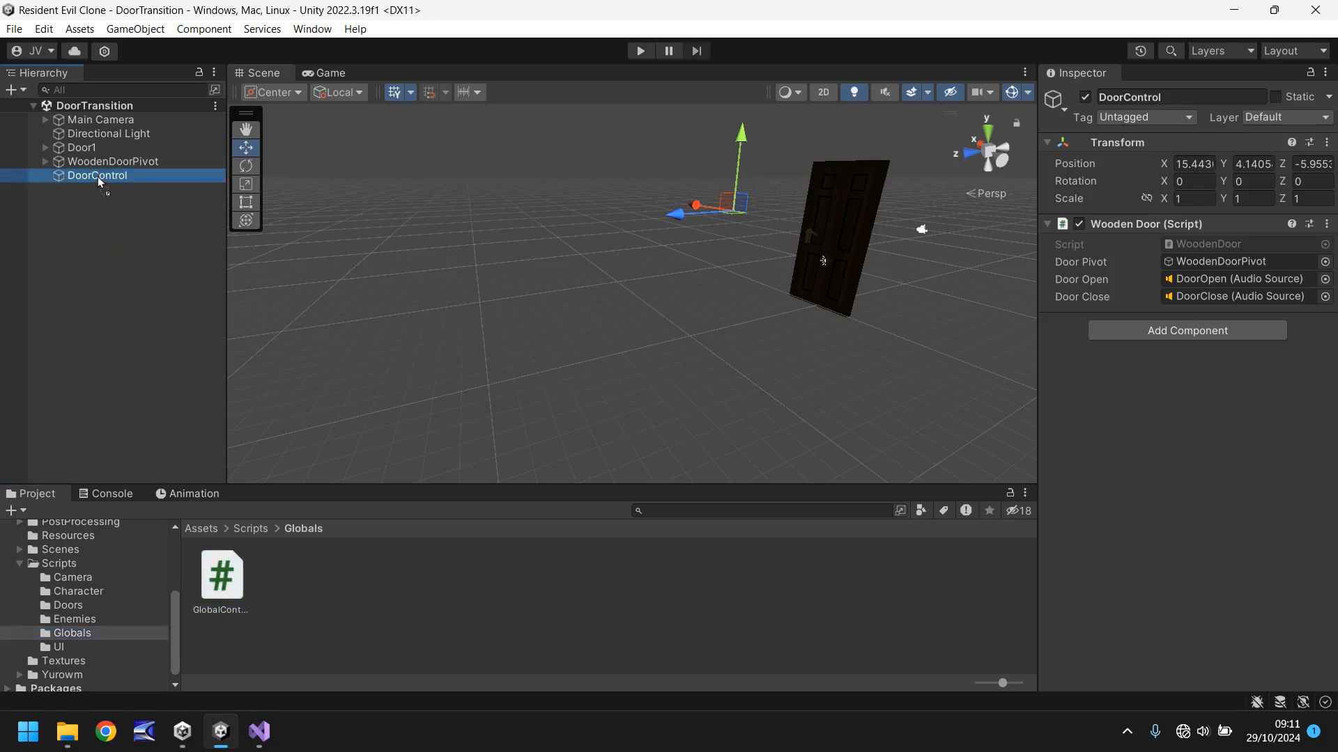
{"action": "left_click", "coordinate": [1184, 330]}
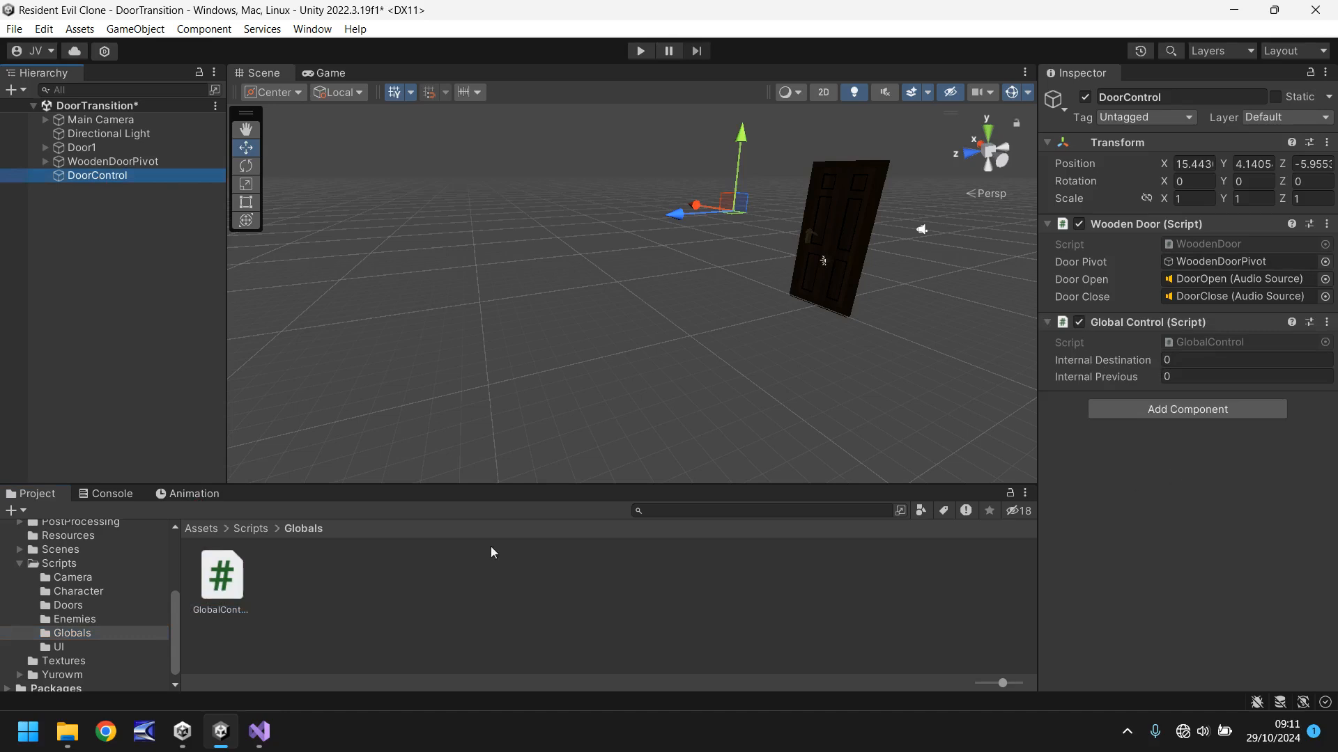
{"action": "mouse_move", "coordinate": [515, 651]}
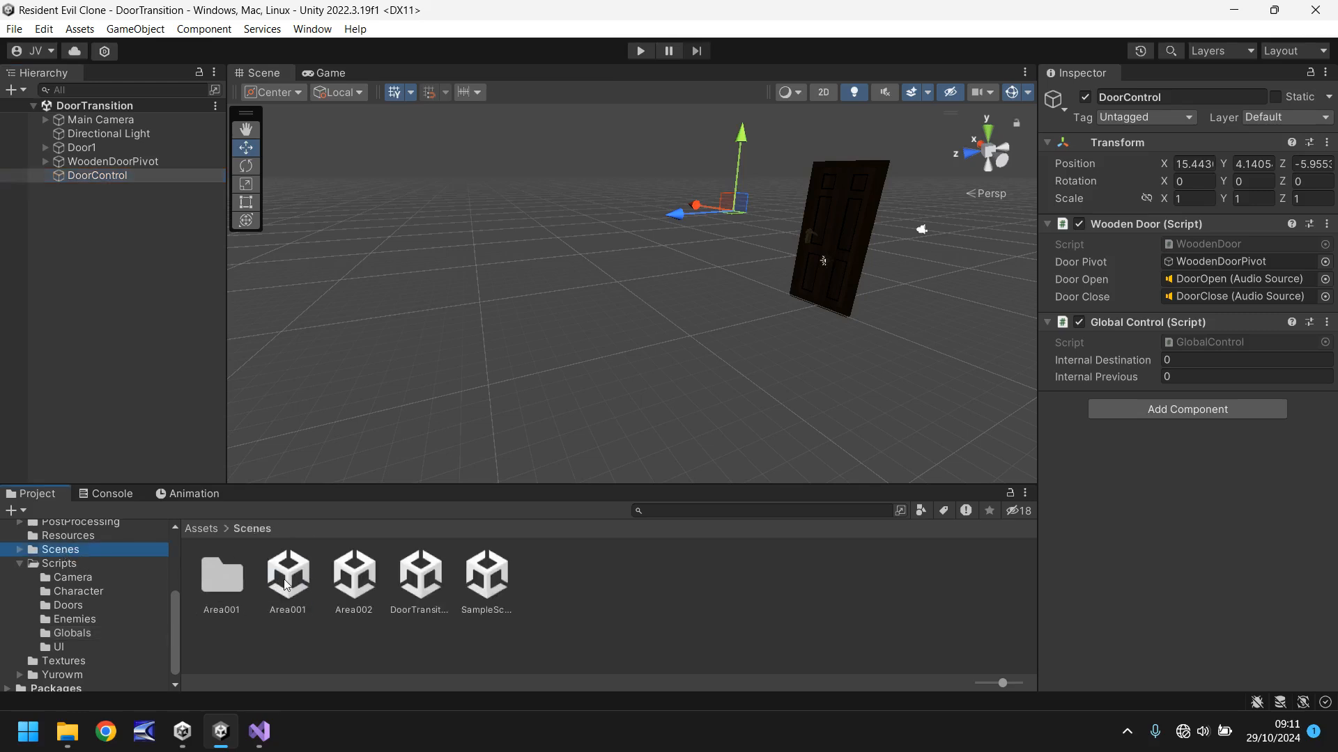
Step: Load the Area001 scene and start Play mode to test it
{"action": "double_click", "coordinate": [287, 582]}
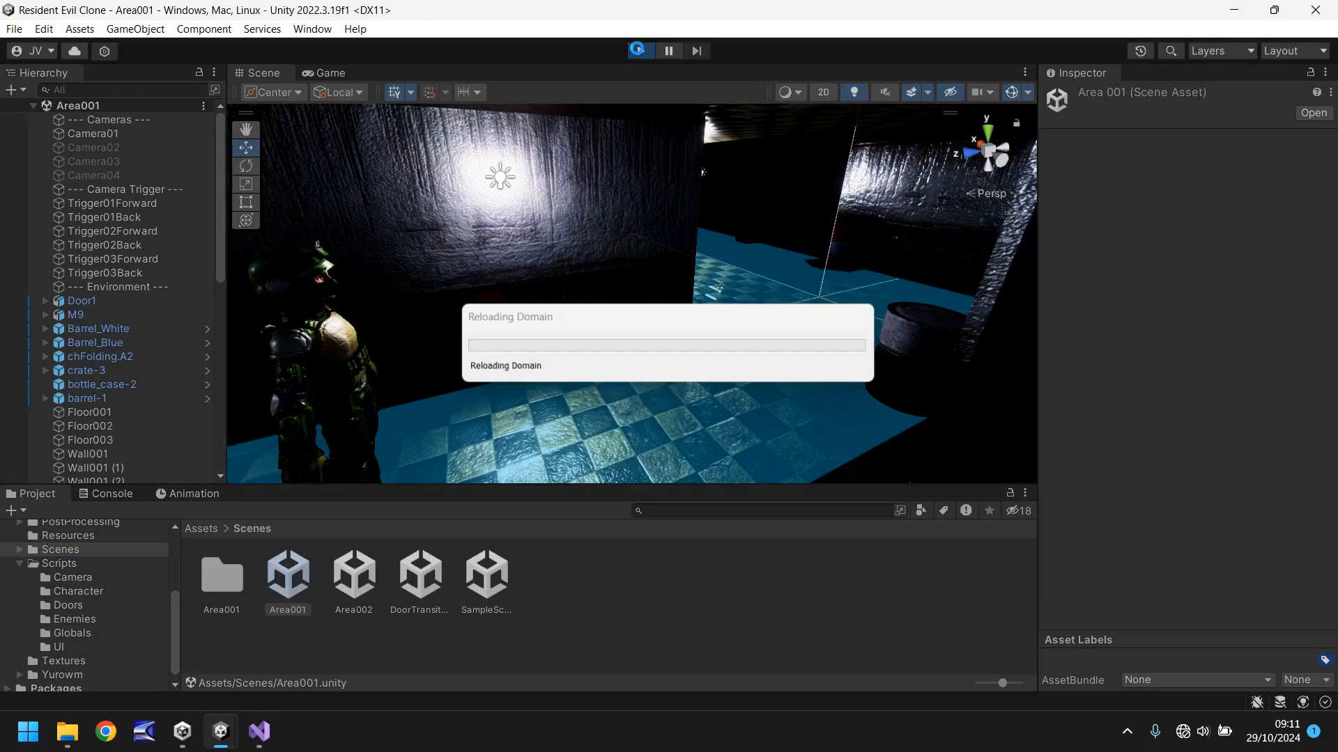
{"action": "left_click", "coordinate": [638, 52]}
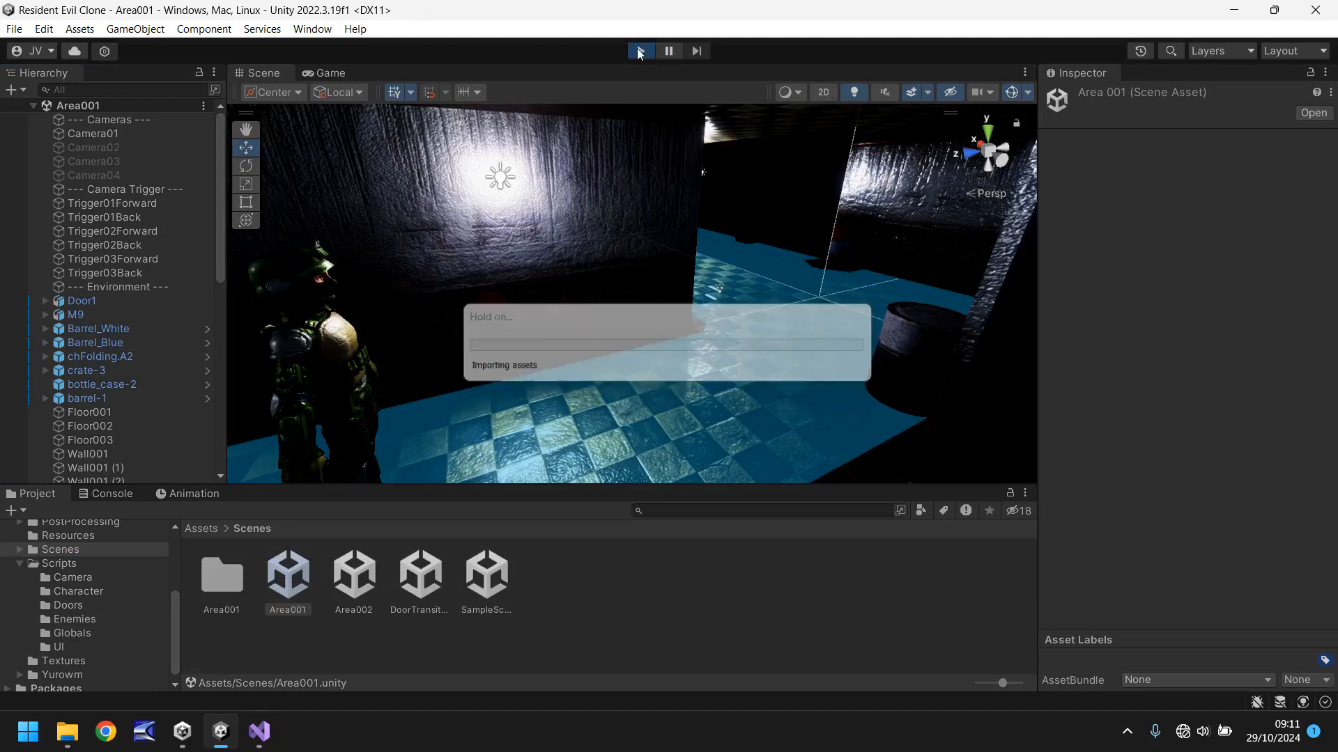